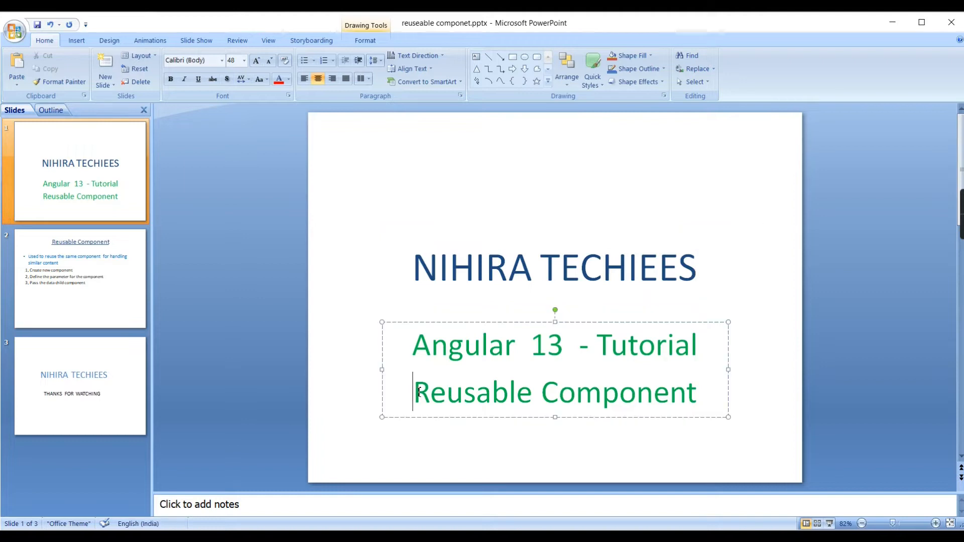
Step: Review the Ticket Status page, highlighting the Reusable Component subtitle and Admin User name
drag(414, 392, 695, 392)
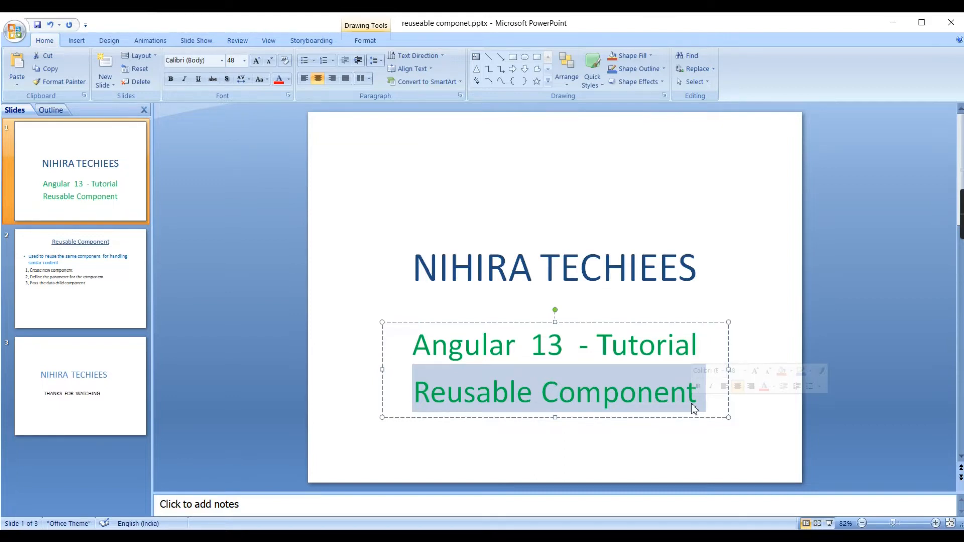
mouse_move(542, 415)
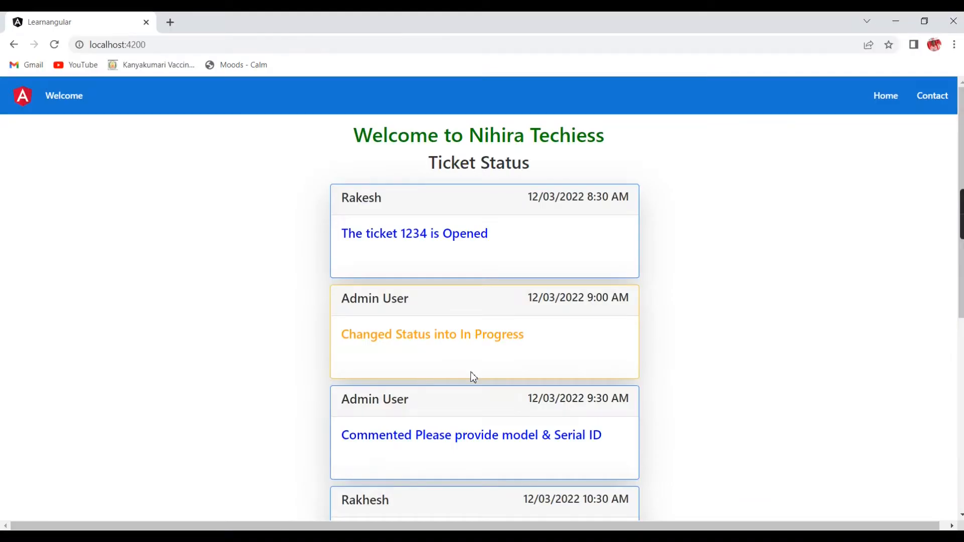
mouse_move(399, 317)
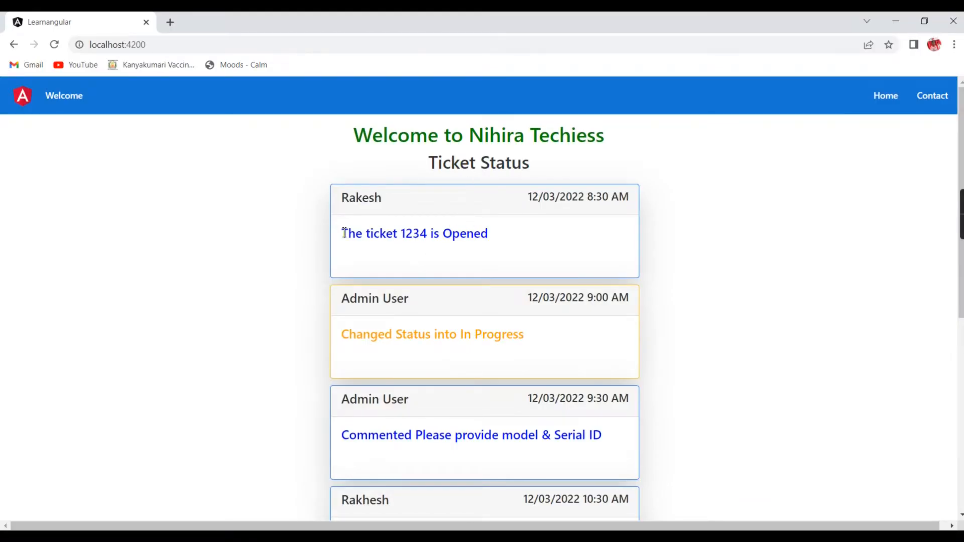
drag(342, 233, 488, 233)
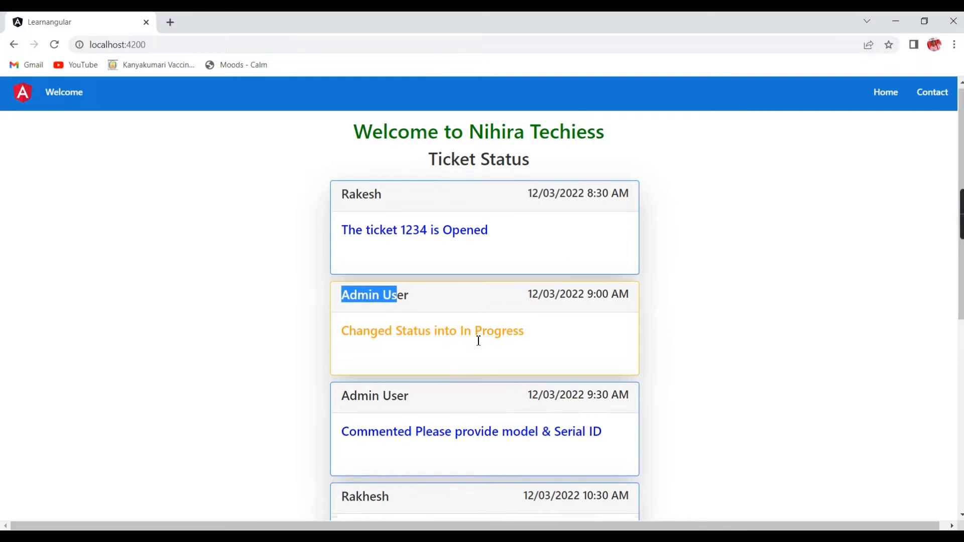
scroll(down, 3)
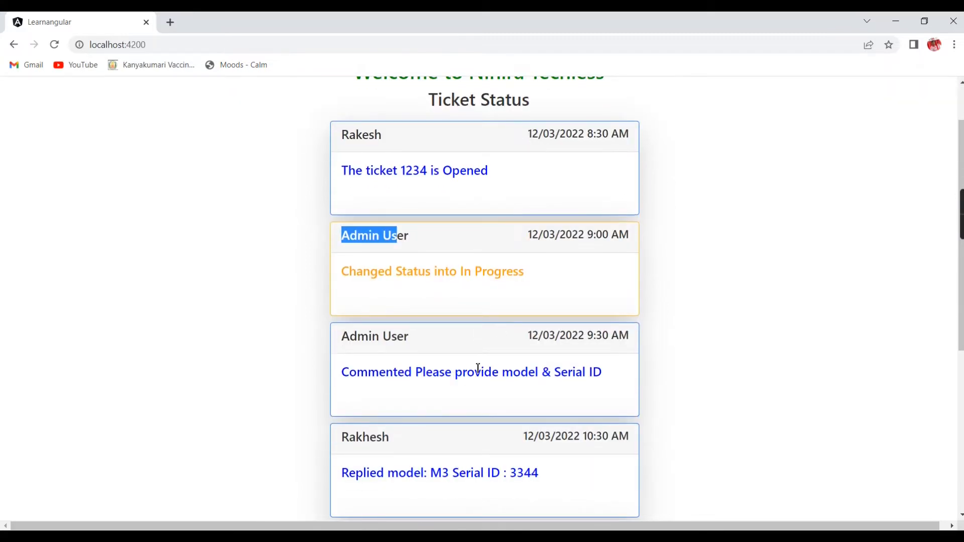
scroll(down, 3)
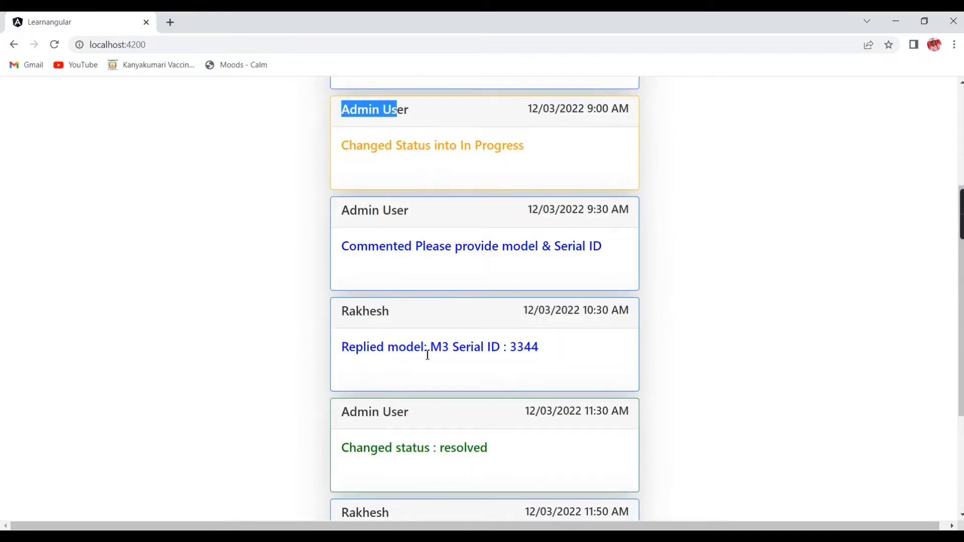
mouse_move(339, 453)
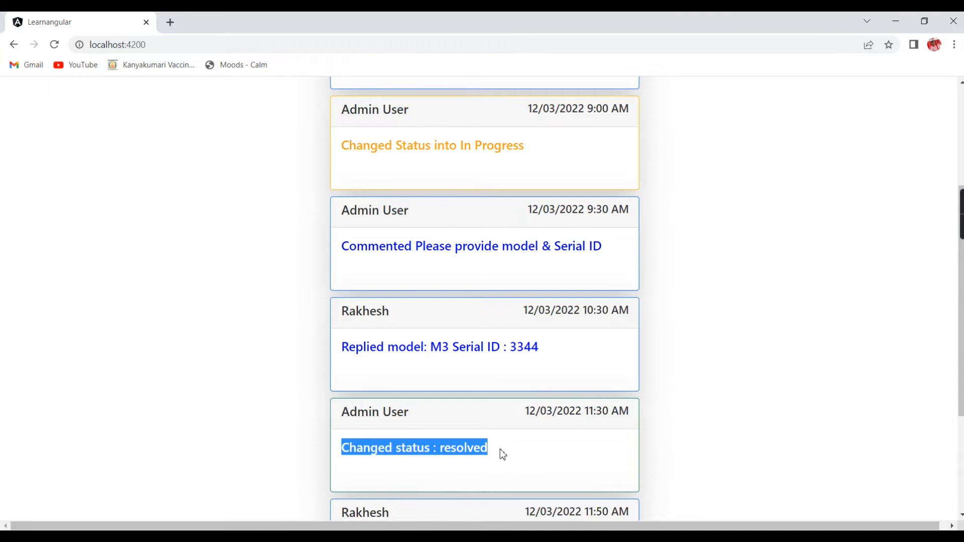
scroll(up, 3)
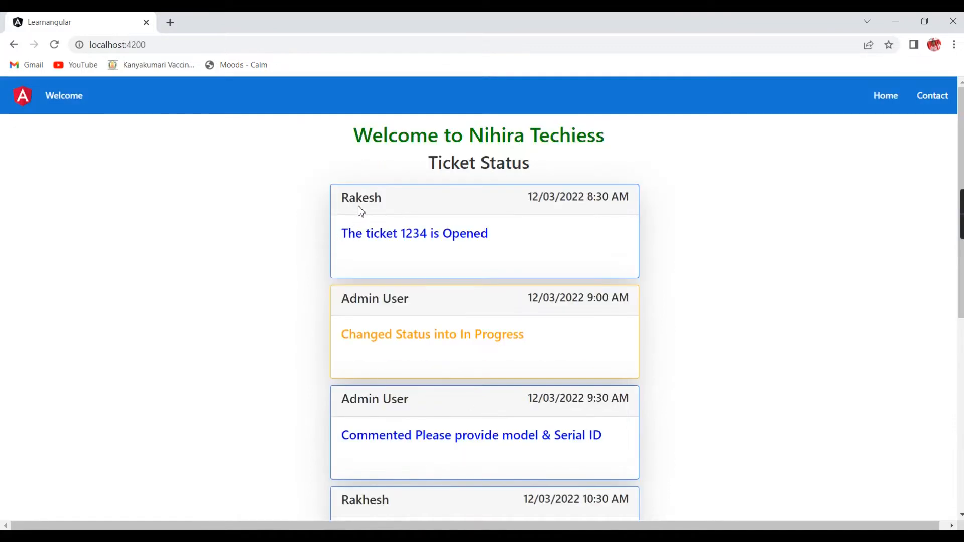
mouse_move(379, 261)
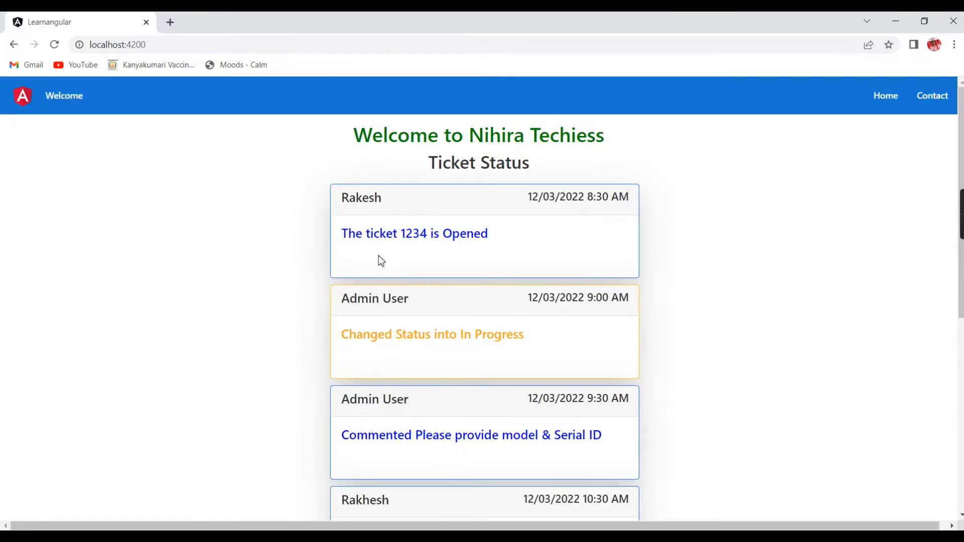
mouse_move(370, 329)
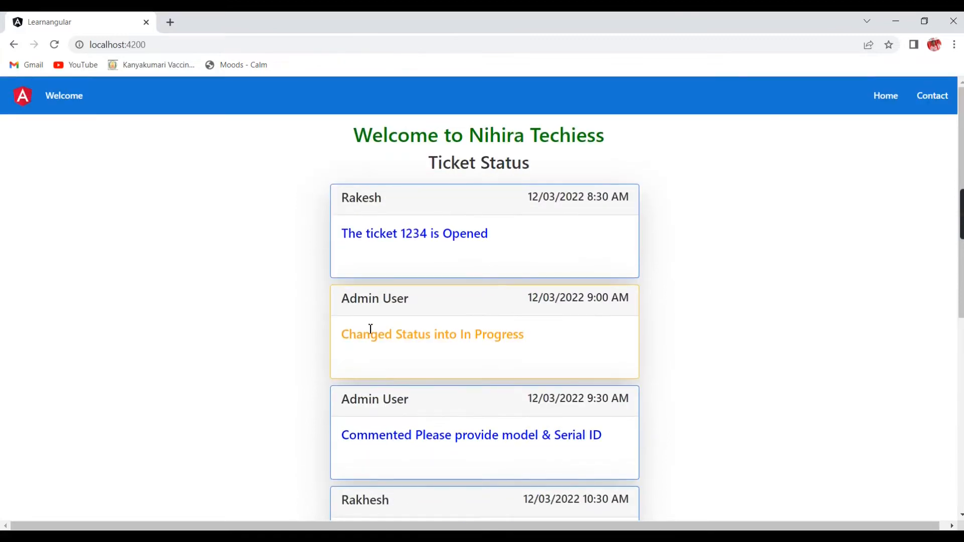
mouse_move(385, 234)
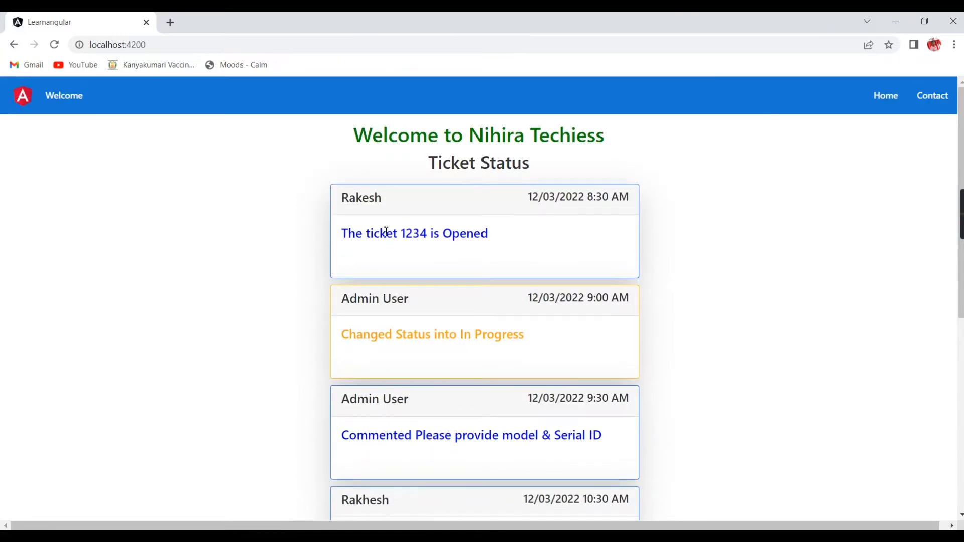
Step: Inspect the first ticket card's text, then navigate to the app's /contact route
drag(342, 197, 504, 233)
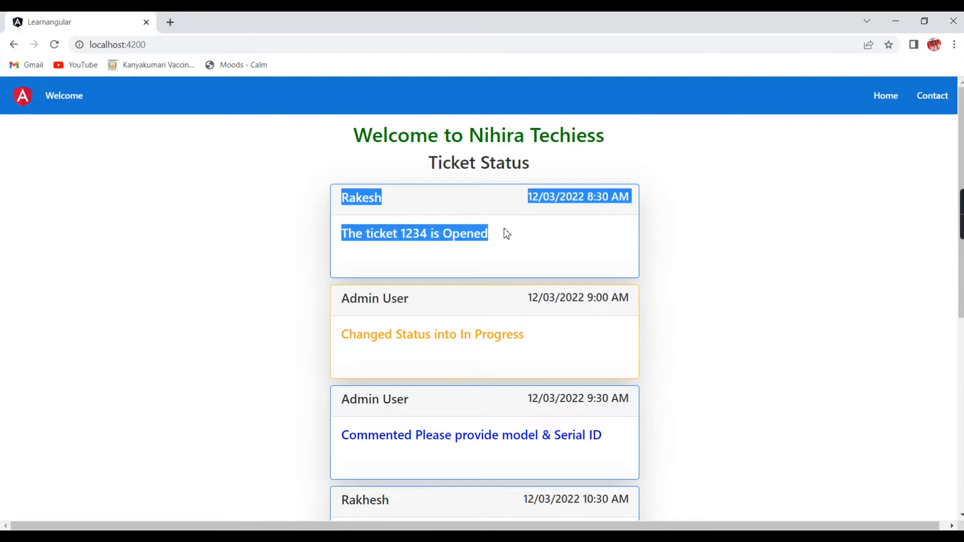
click(342, 346)
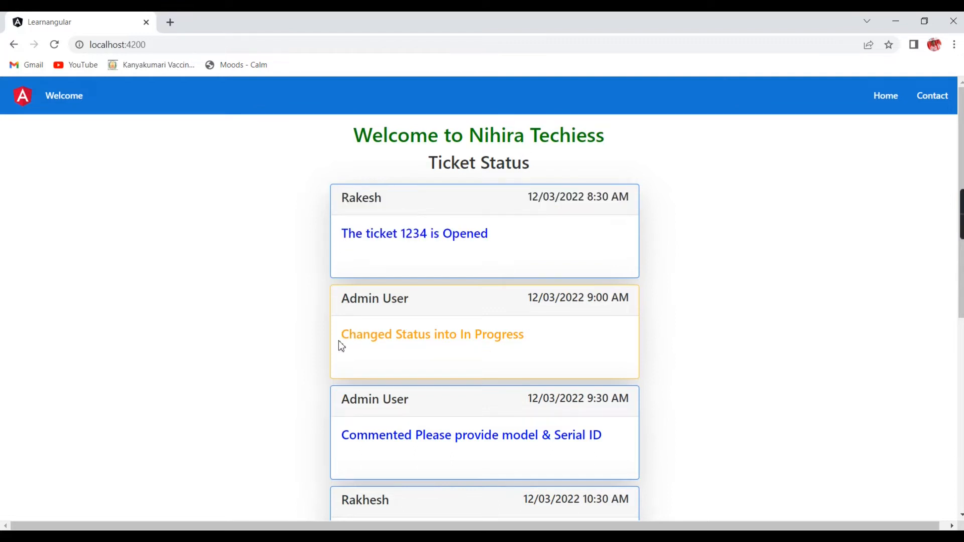
triple_click(432, 334)
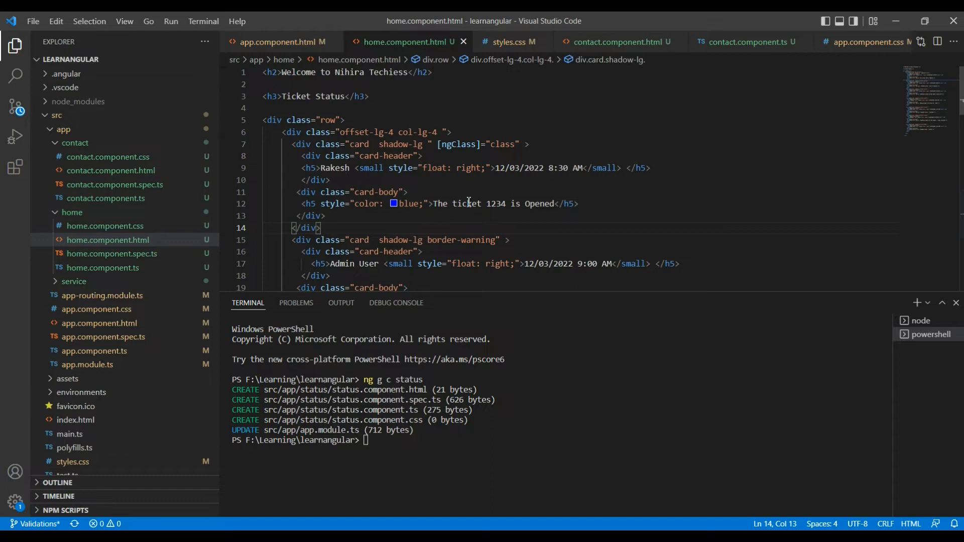
scroll(down, 3)
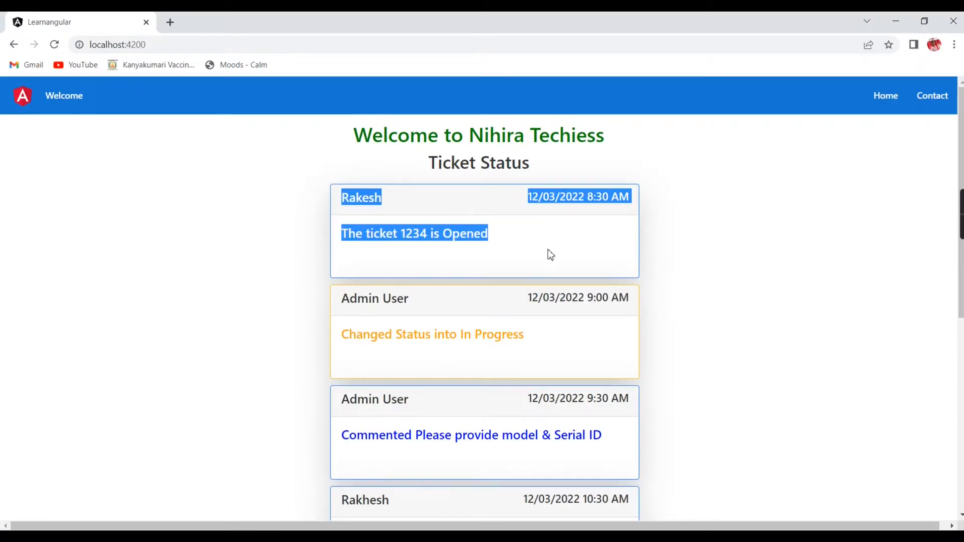
mouse_move(629, 277)
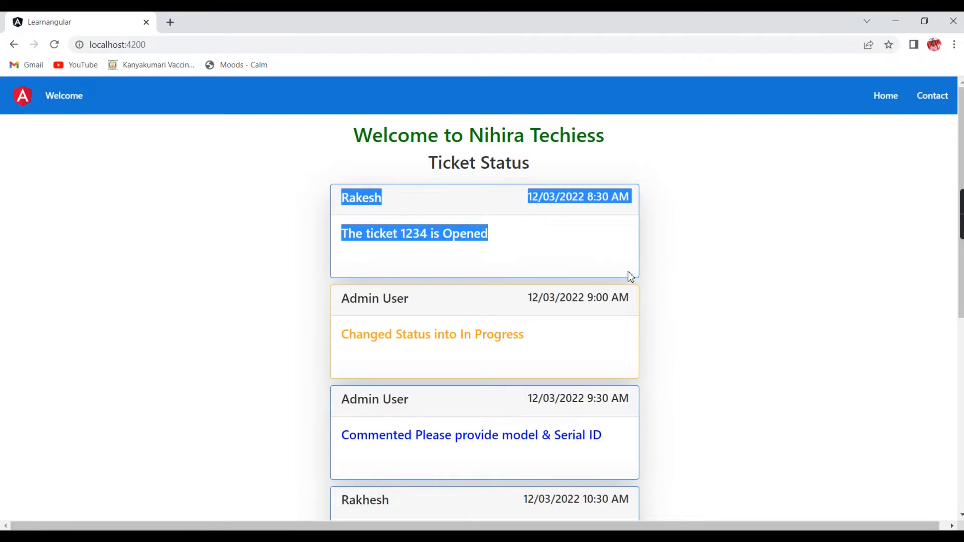
mouse_move(568, 262)
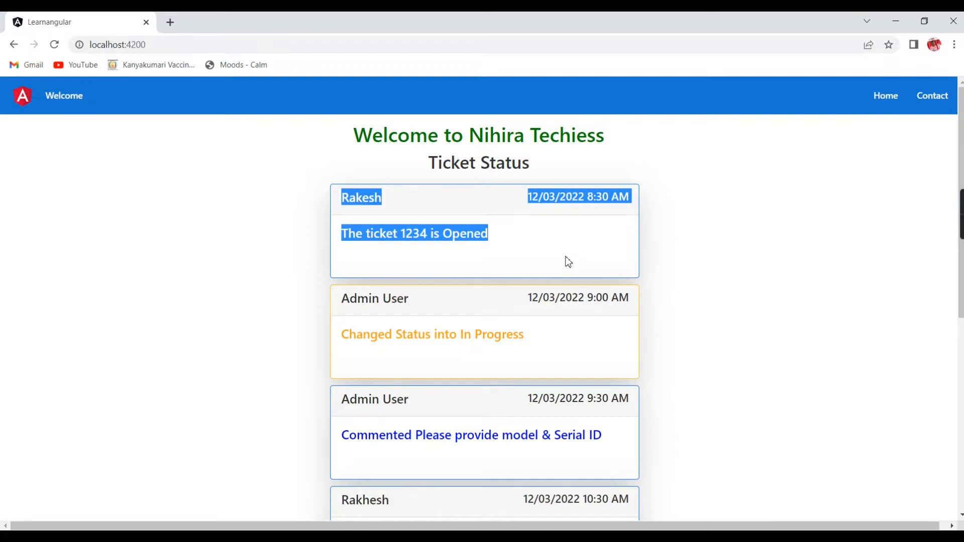
mouse_move(355, 365)
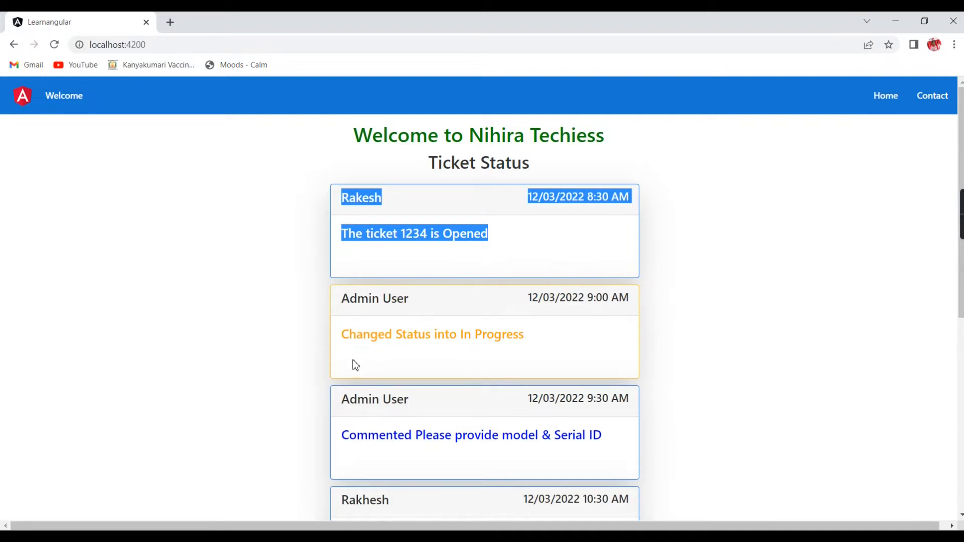
scroll(down, 3)
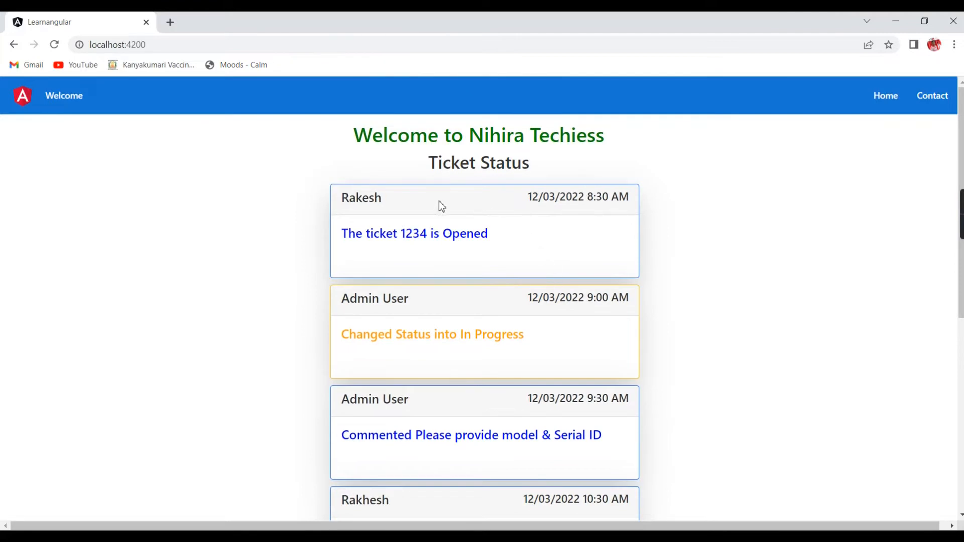
mouse_move(364, 203)
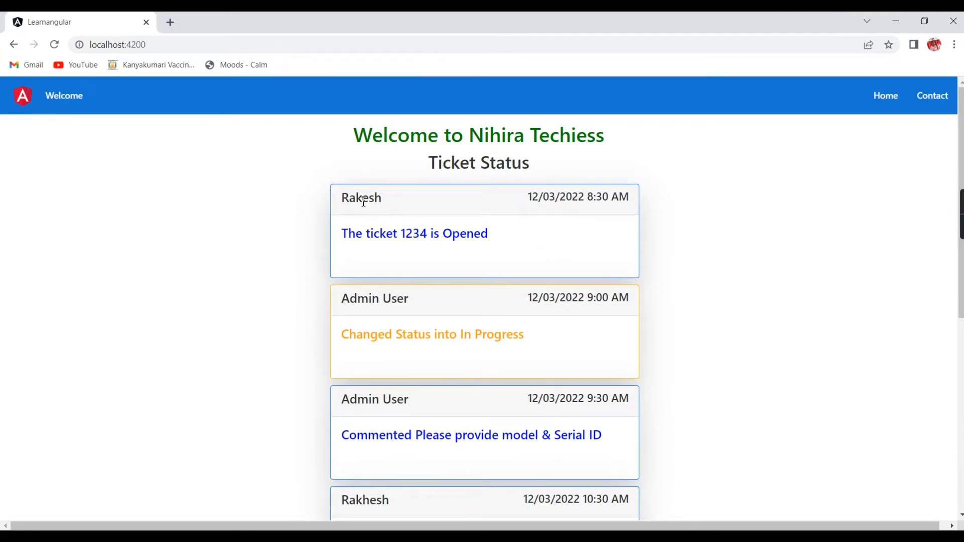
mouse_move(876, 134)
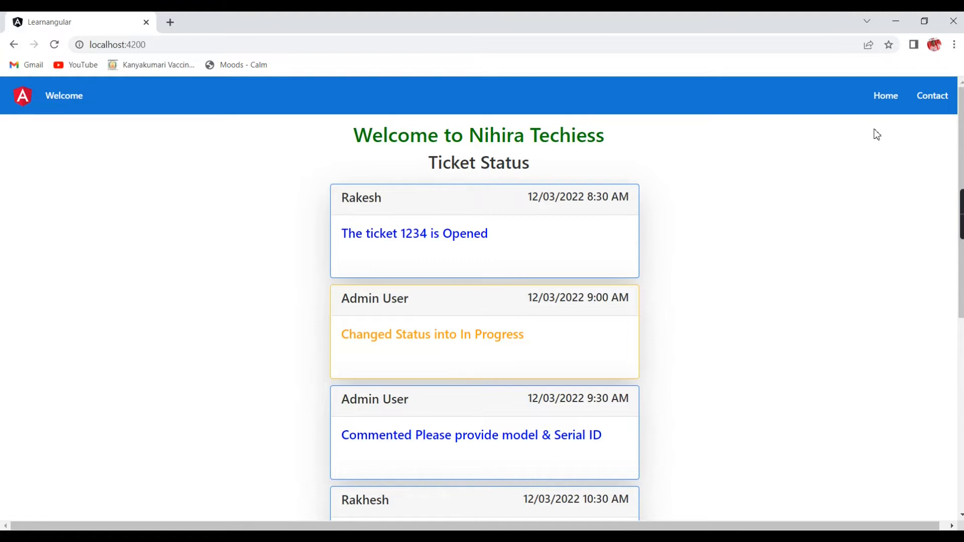
click(932, 96)
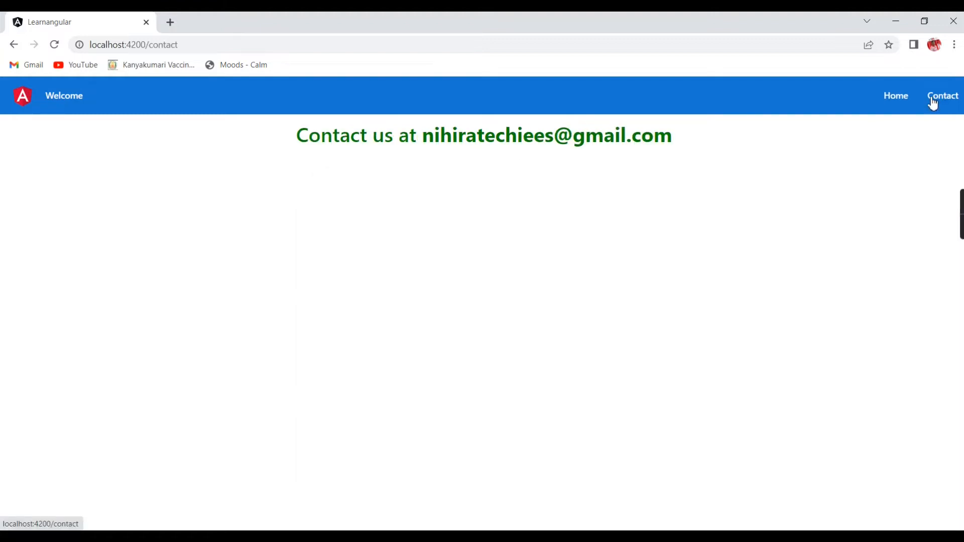
mouse_move(380, 236)
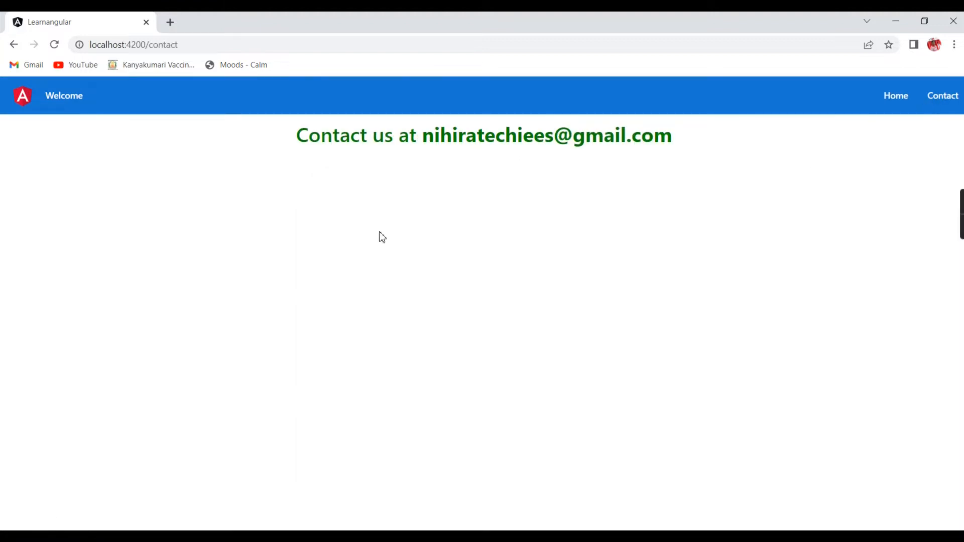
mouse_move(386, 230)
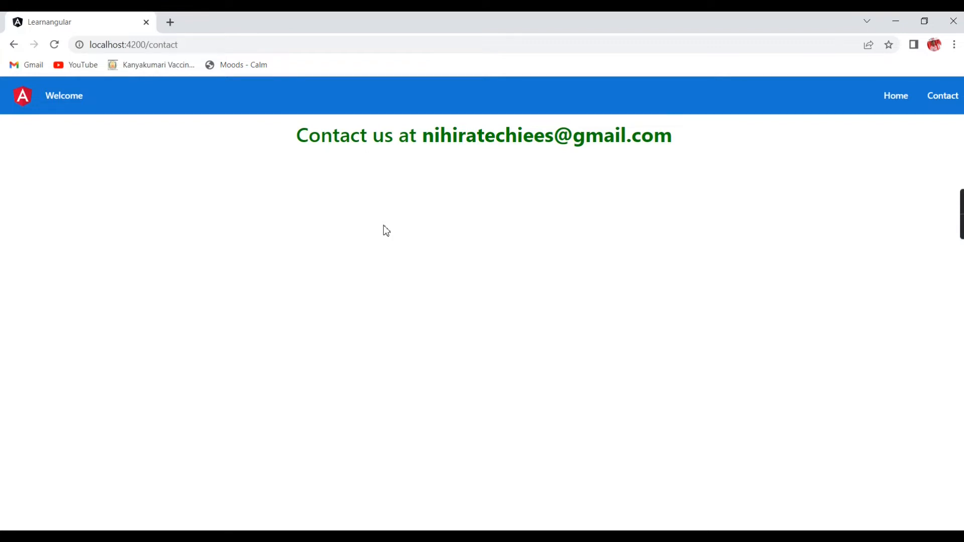
mouse_move(609, 518)
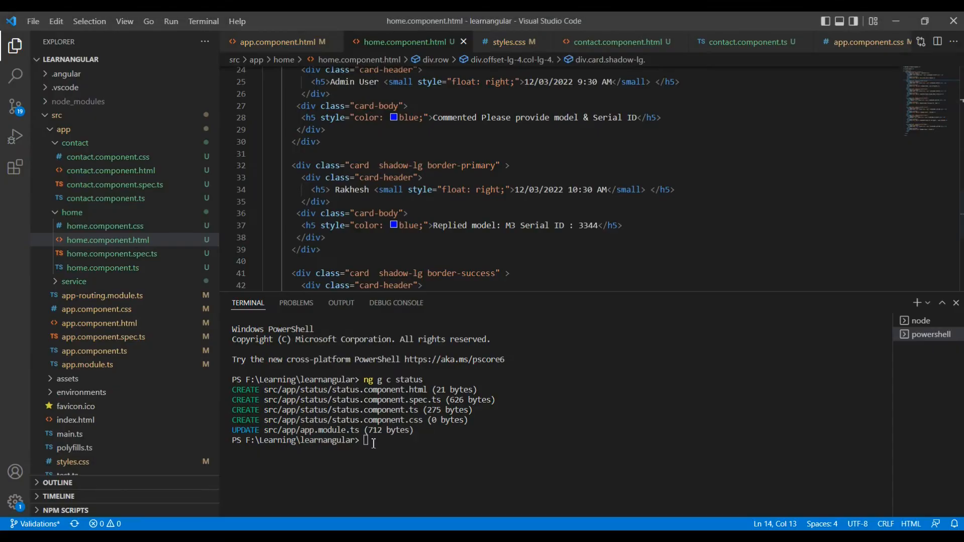
Step: Generate a status component with ng g c status and expand its folder in the Explorer
text(ng g)
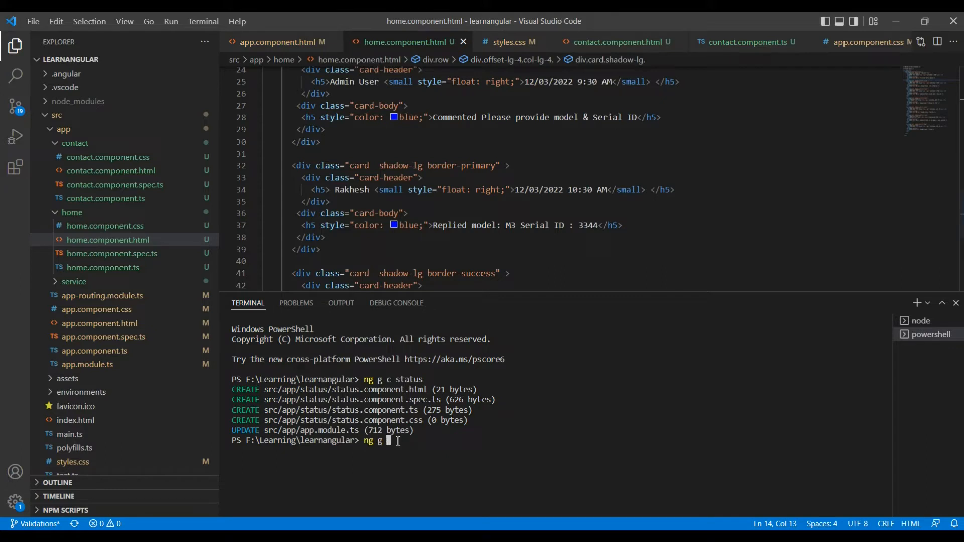
text(c)
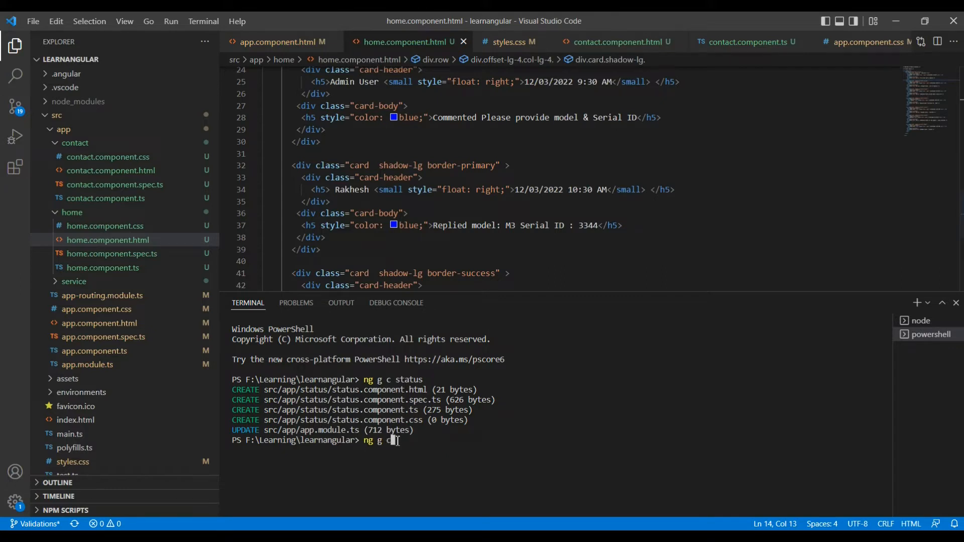
text(status)
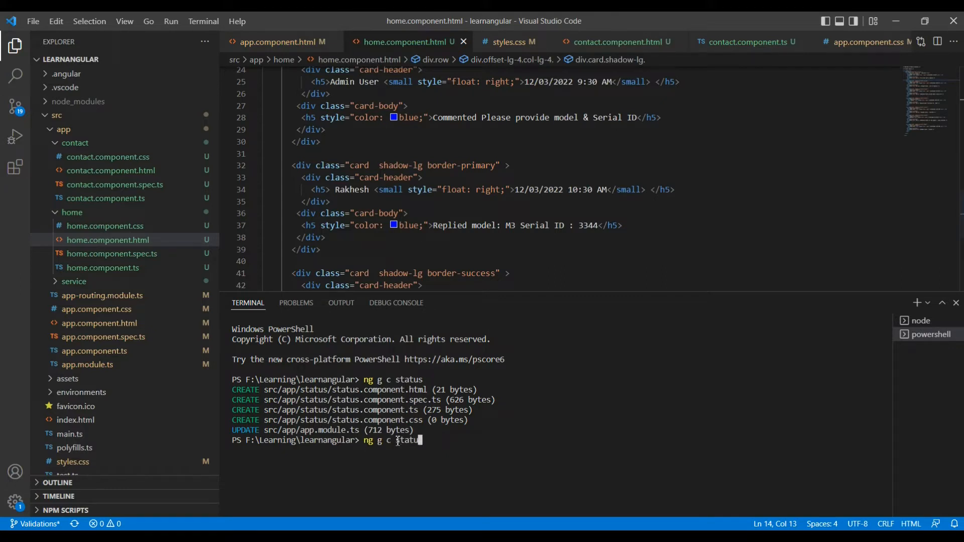
key(Enter)
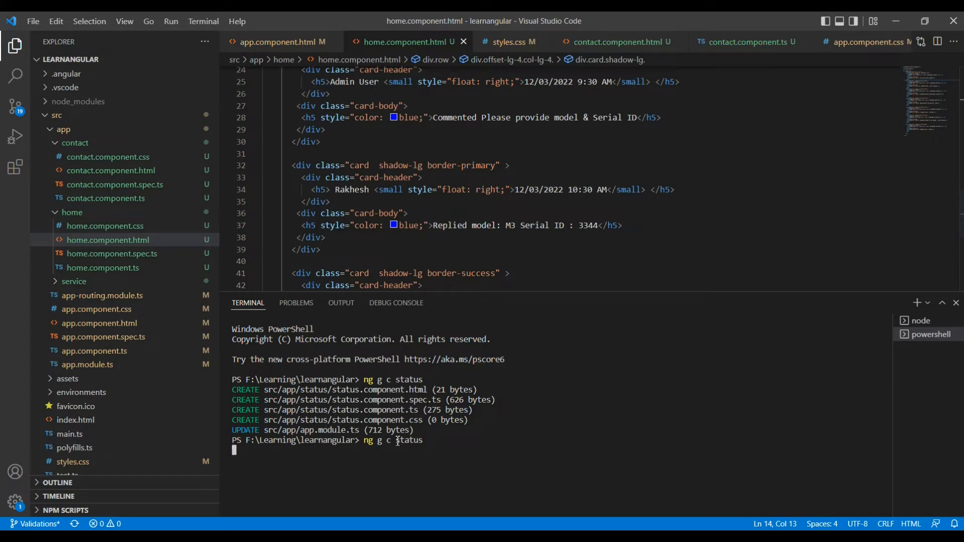
key(Enter)
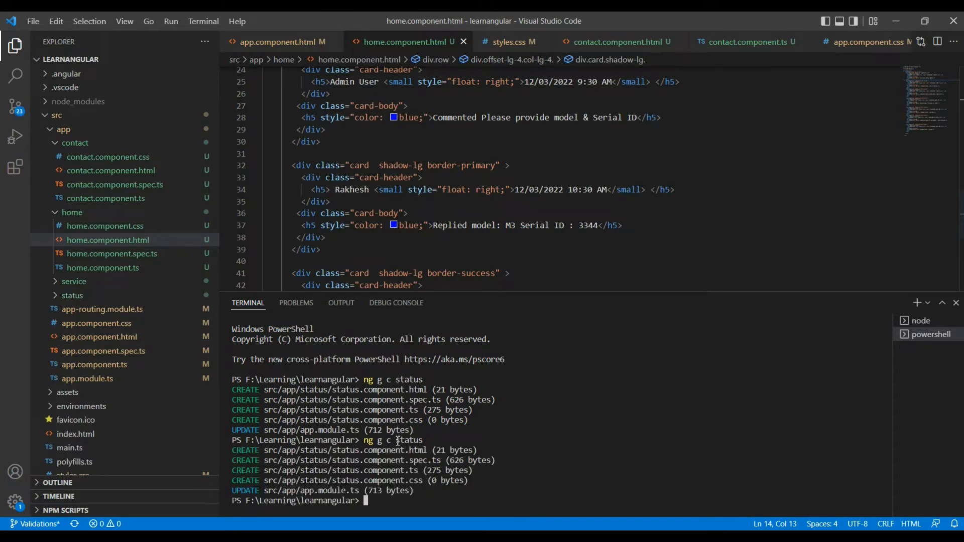
click(72, 212)
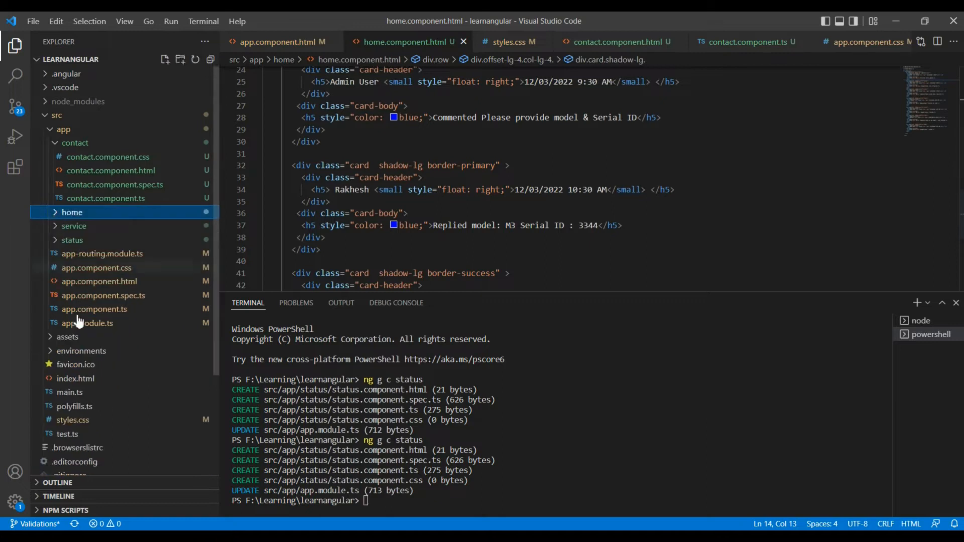
click(73, 240)
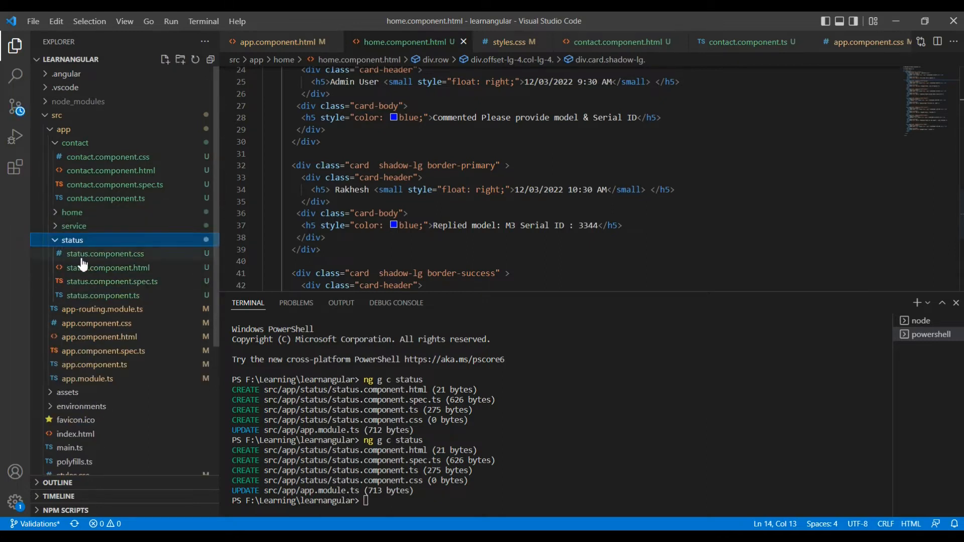
Step: Copy the first ticket card div from home.component.html into status.component.html without the ngClass binding
double_click(107, 267)
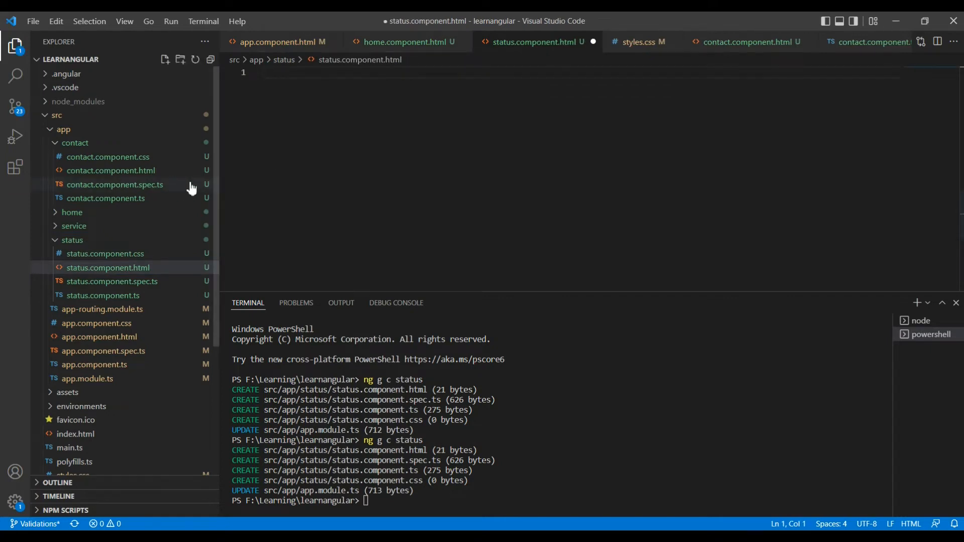
click(72, 213)
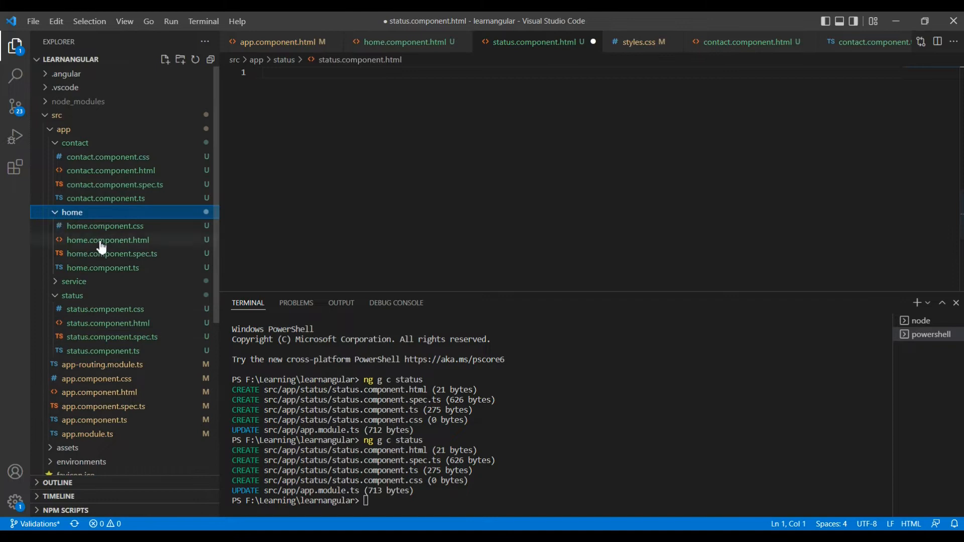
click(108, 241)
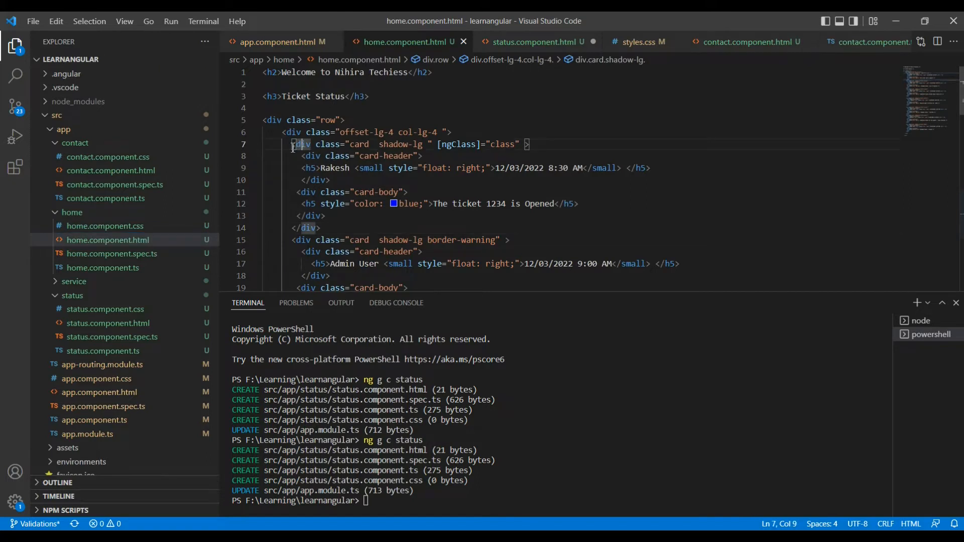
drag(296, 144, 332, 228)
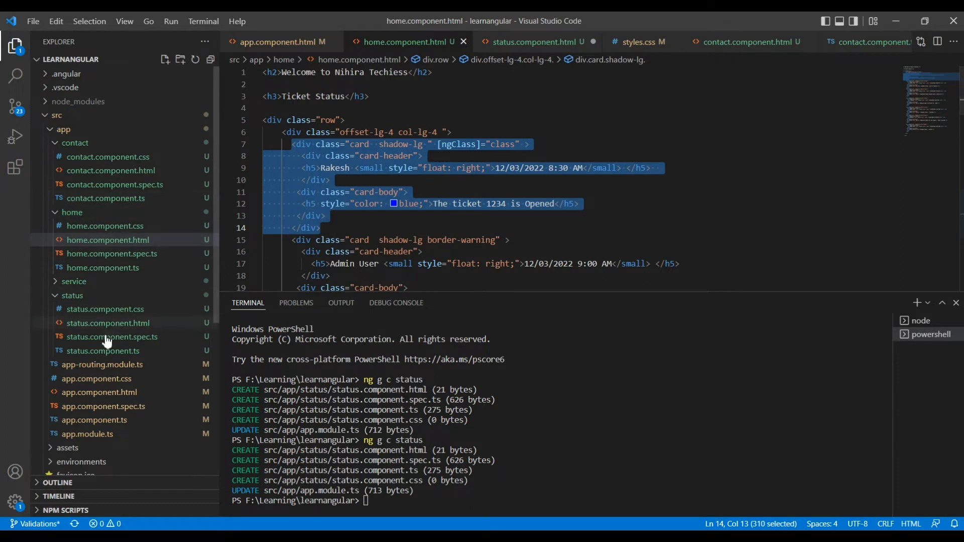
click(534, 42)
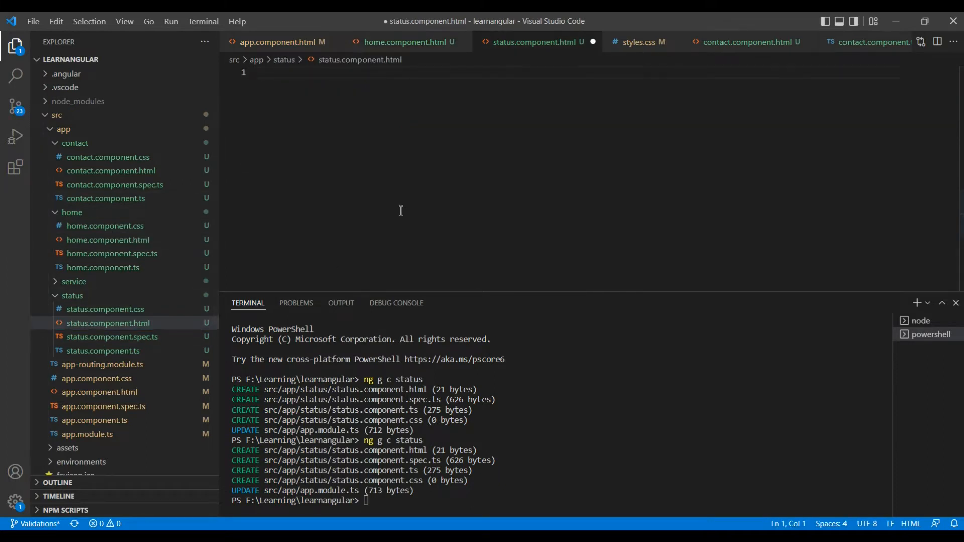
text(<div class="card  shadow-lg " [ngClass]="class" >)
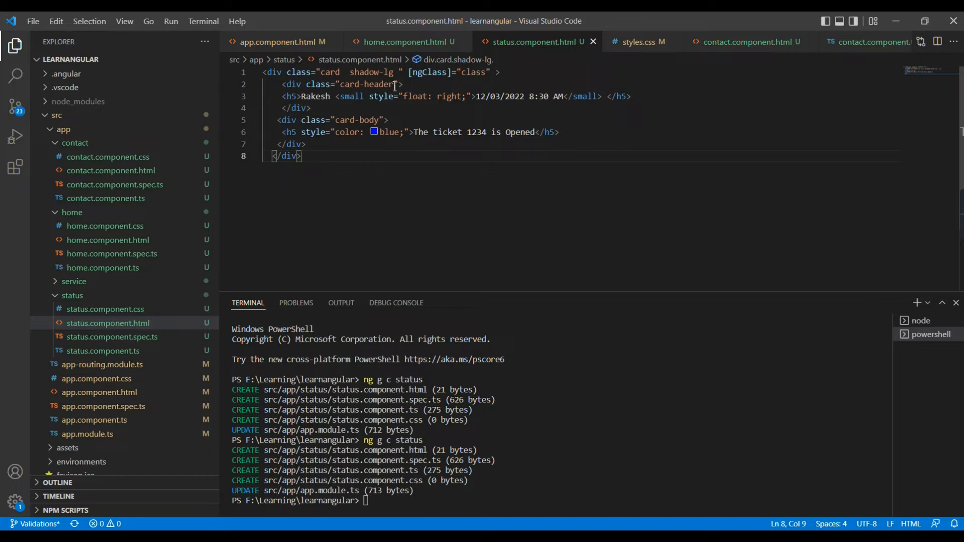
drag(409, 71, 490, 72)
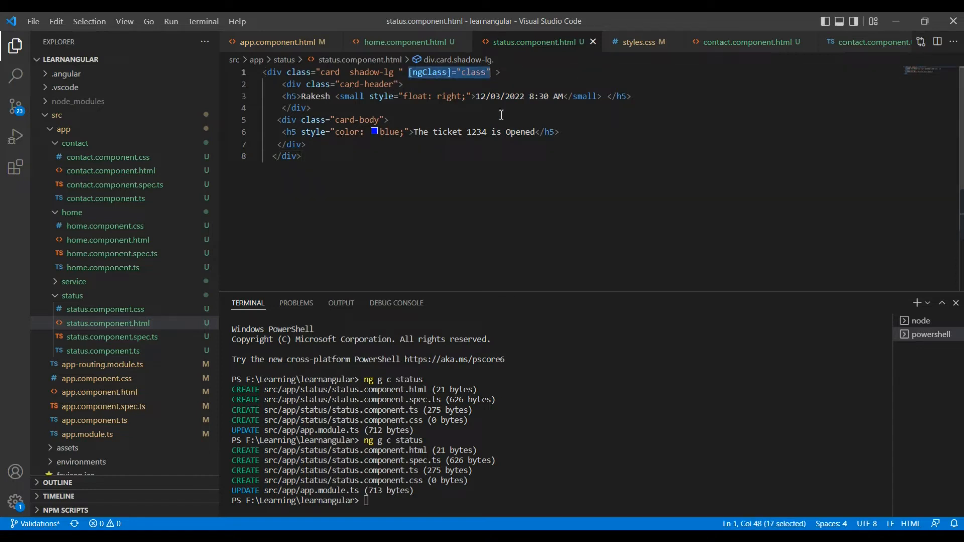
key(Delete)
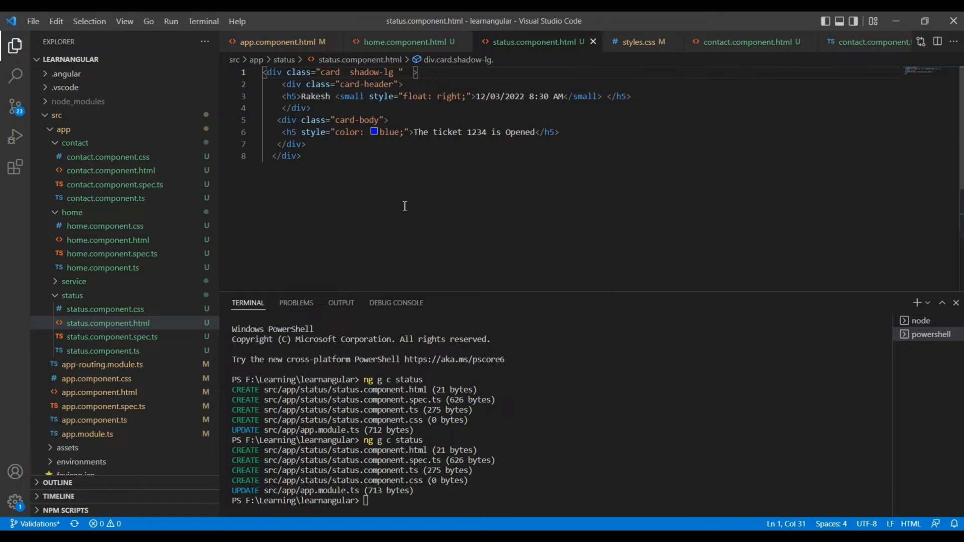
mouse_move(134, 189)
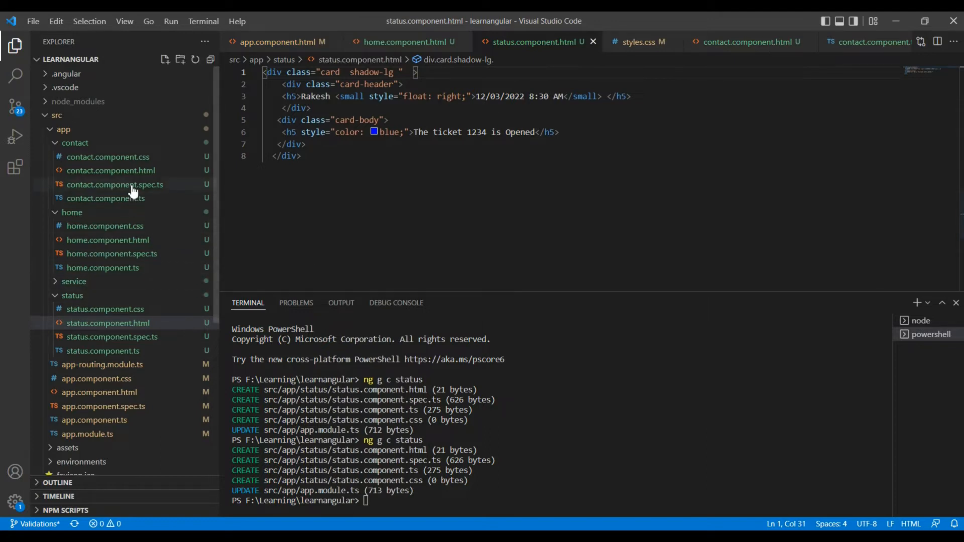
mouse_move(102, 351)
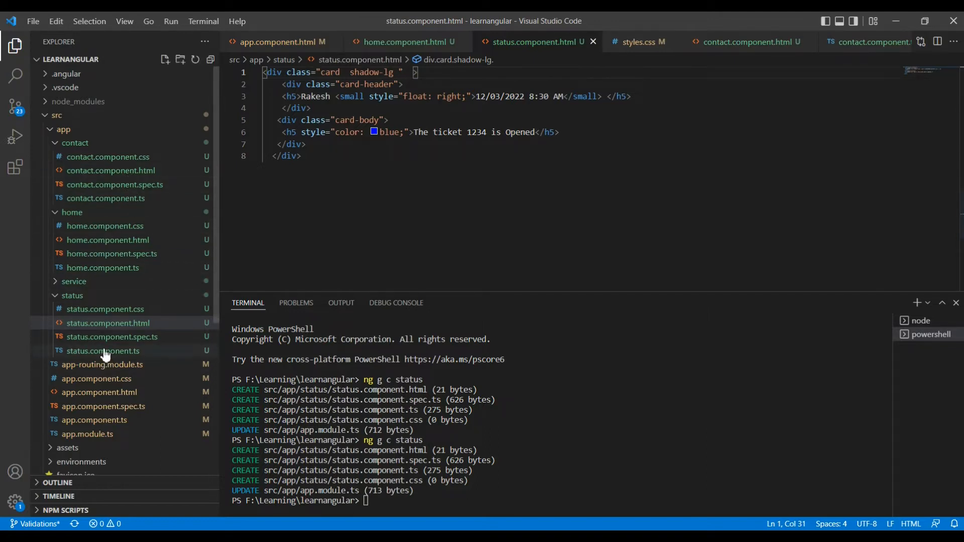
Step: Confirm the app-status selector in status.component.ts and position inside the contact template's column
click(102, 351)
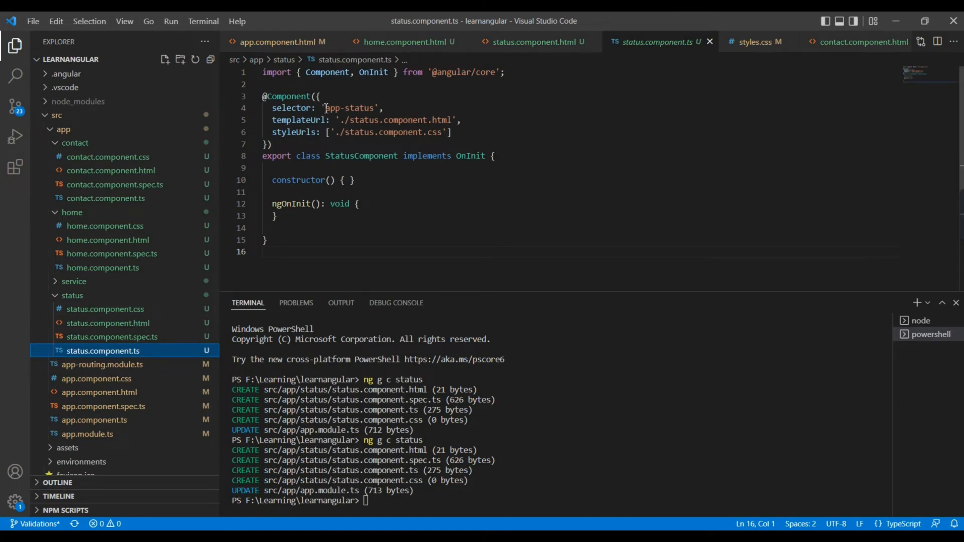
double_click(351, 107)
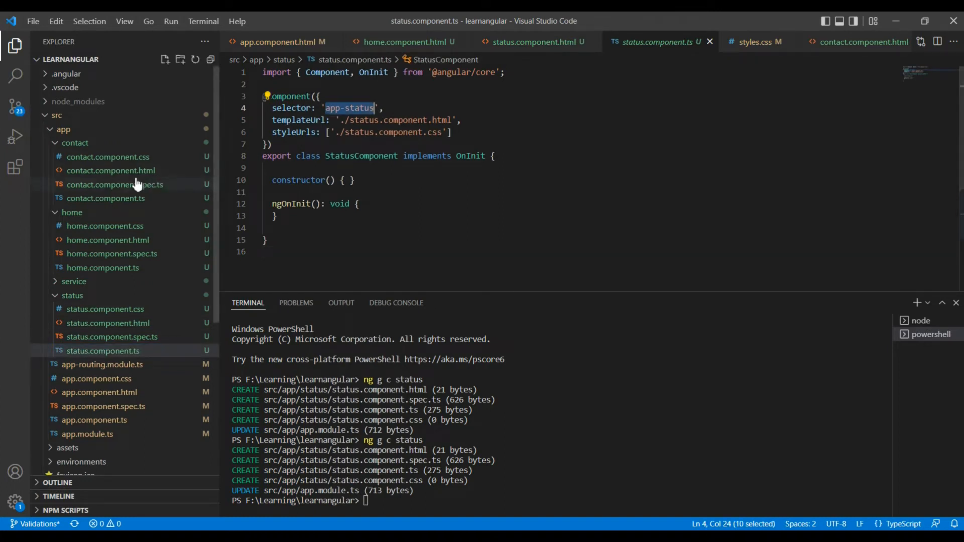
click(102, 351)
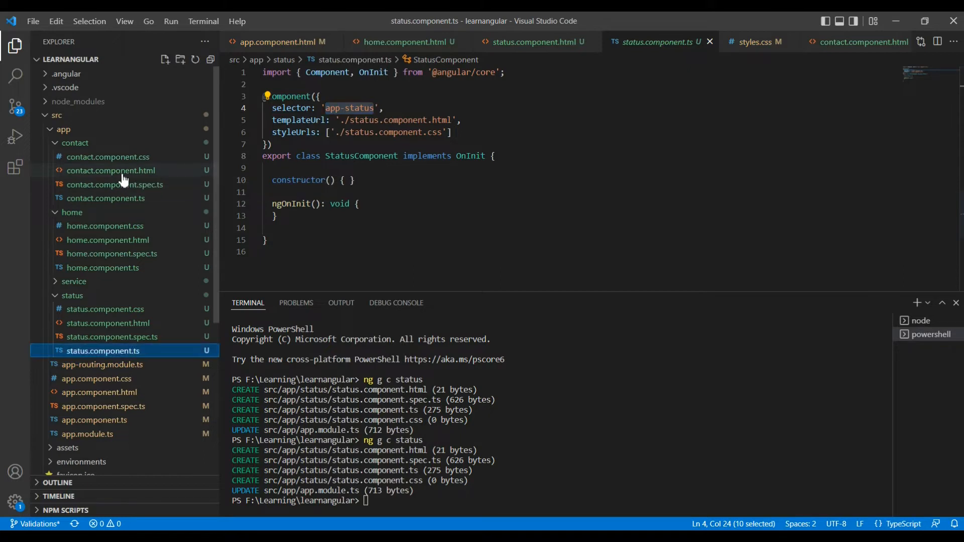
click(110, 170)
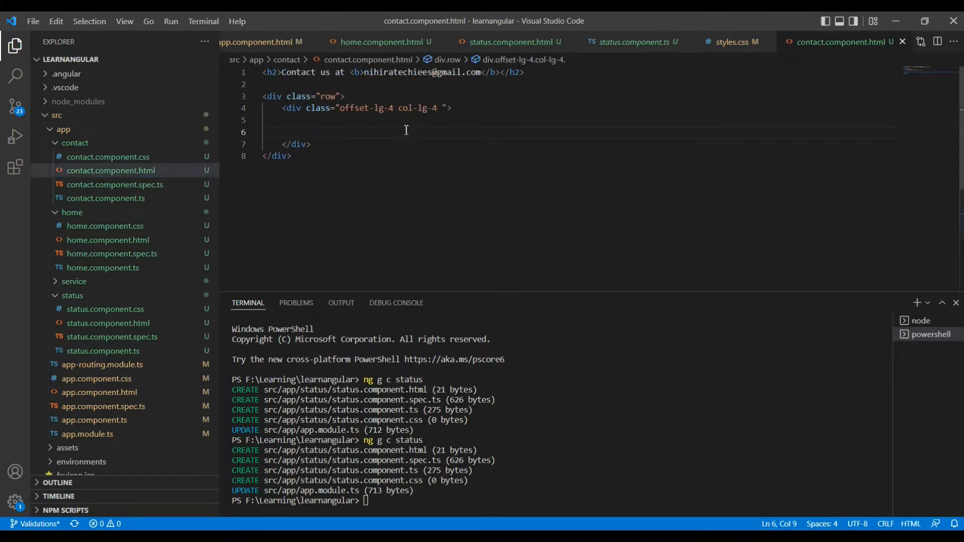
Step: Insert the <app-status> element into the contact template's column
text(<app-status>)
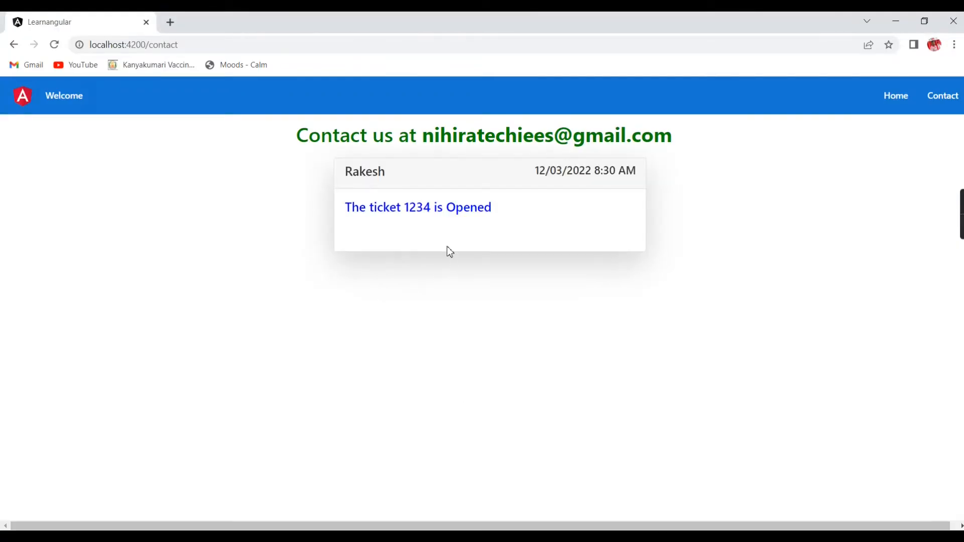
mouse_move(406, 207)
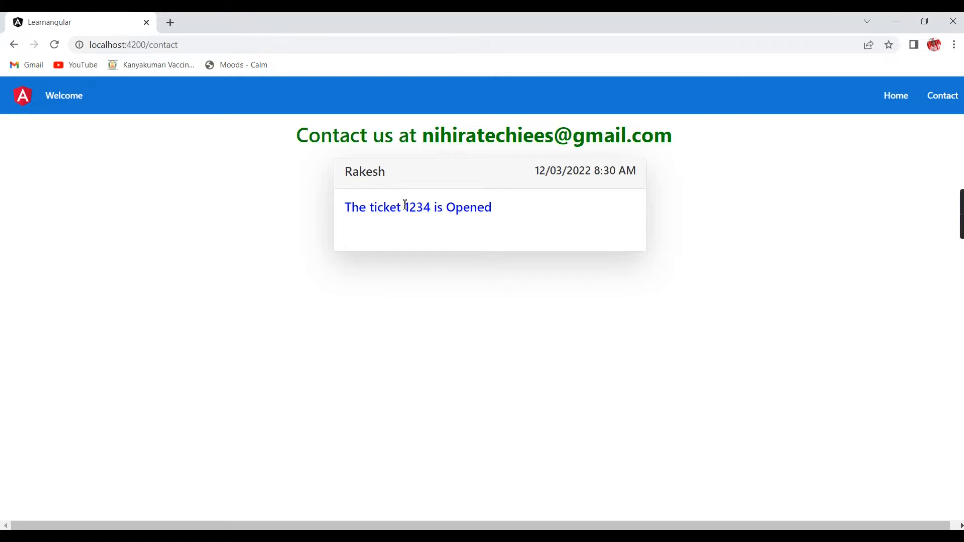
mouse_move(605, 185)
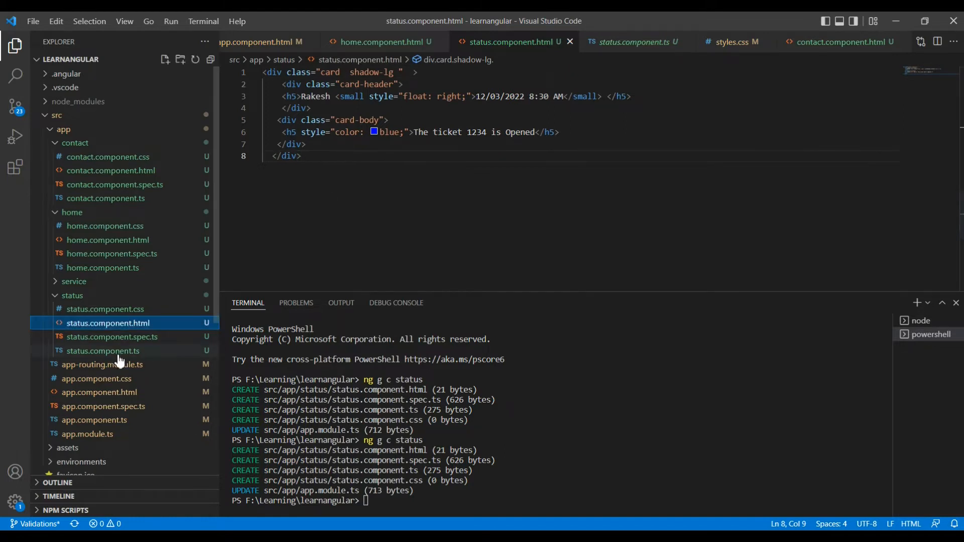
click(103, 350)
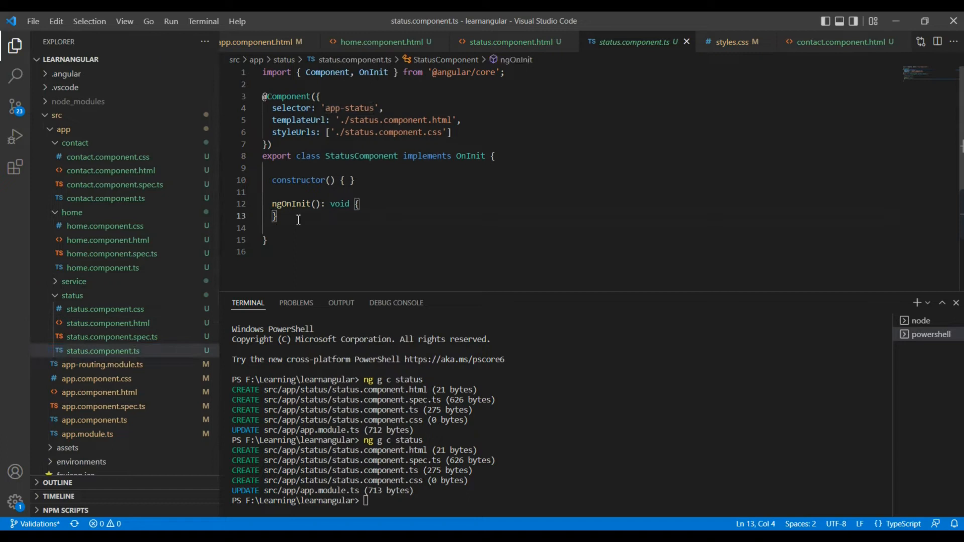
text(@)
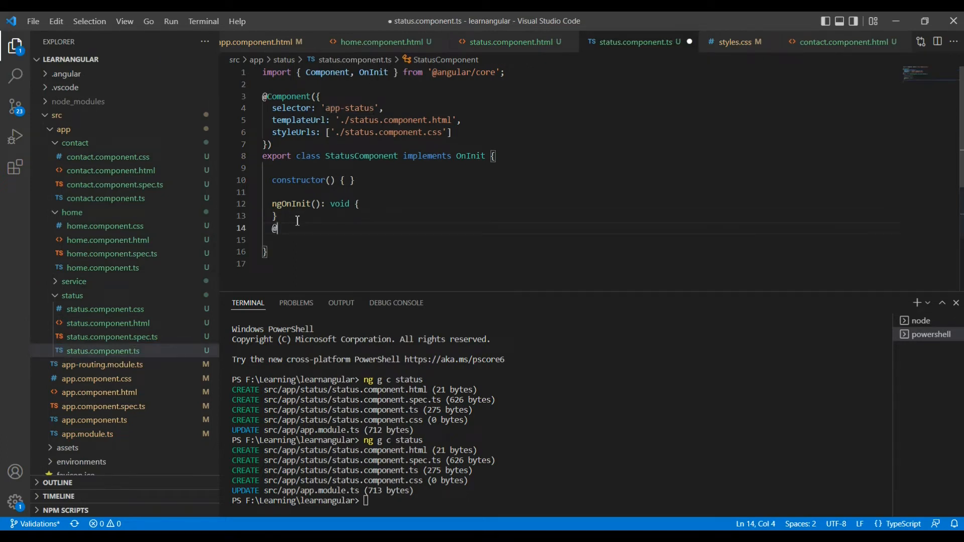
text(inp)
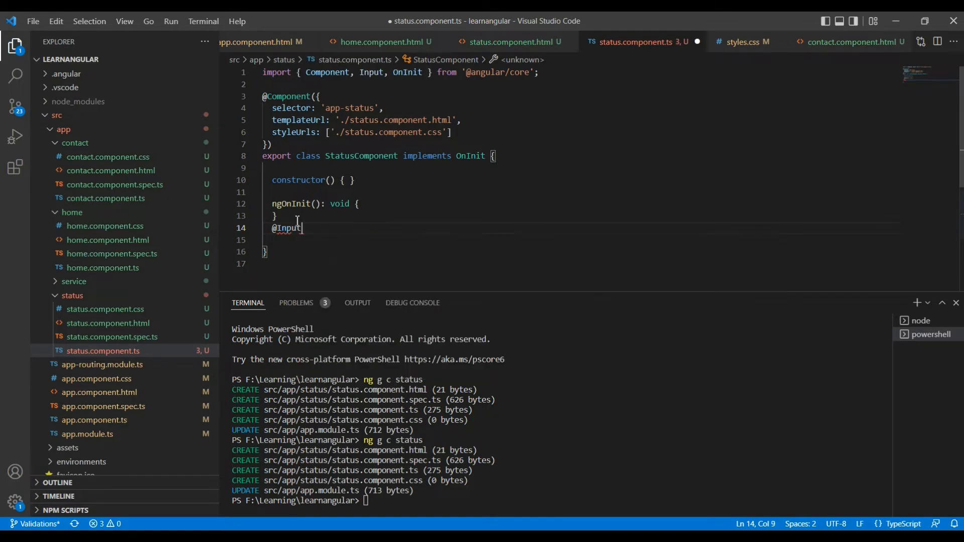
text(())
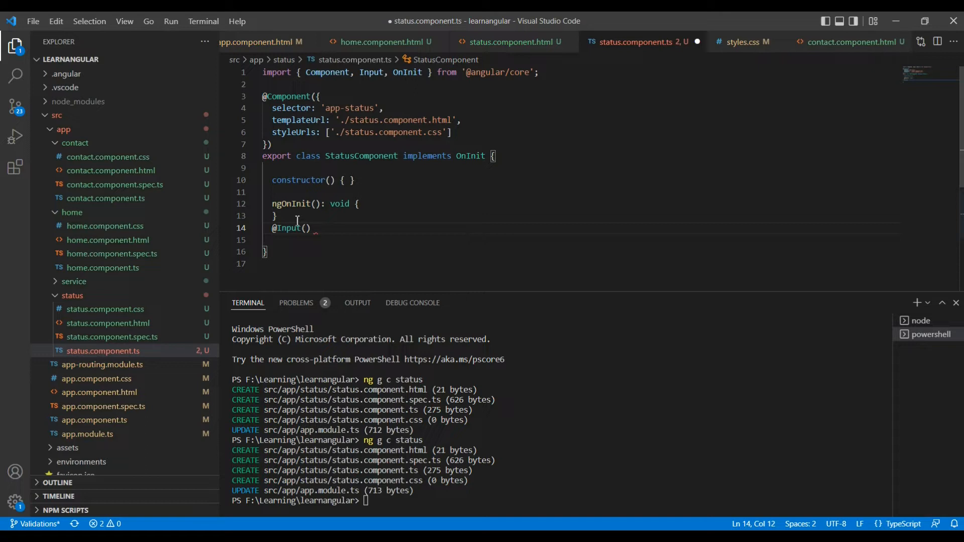
text(Inputdata)
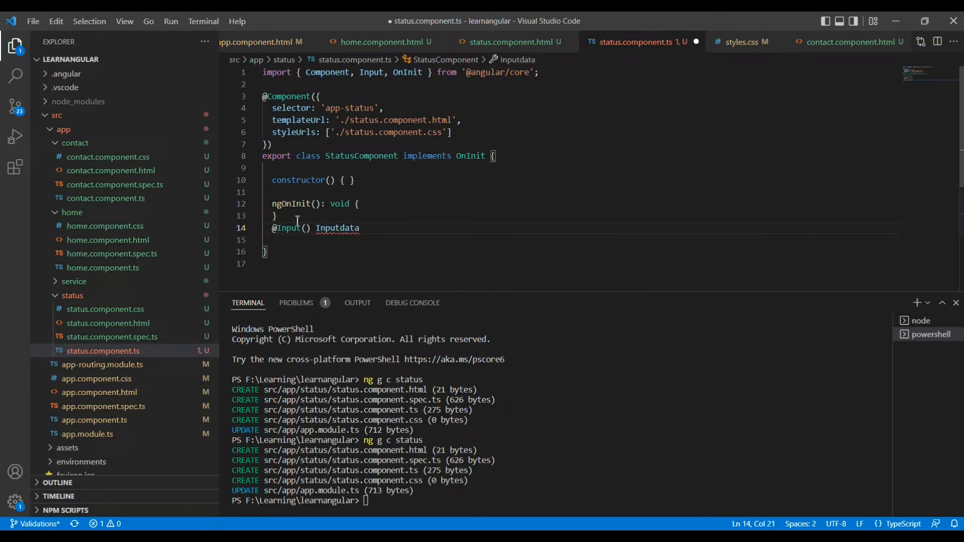
text(:any)
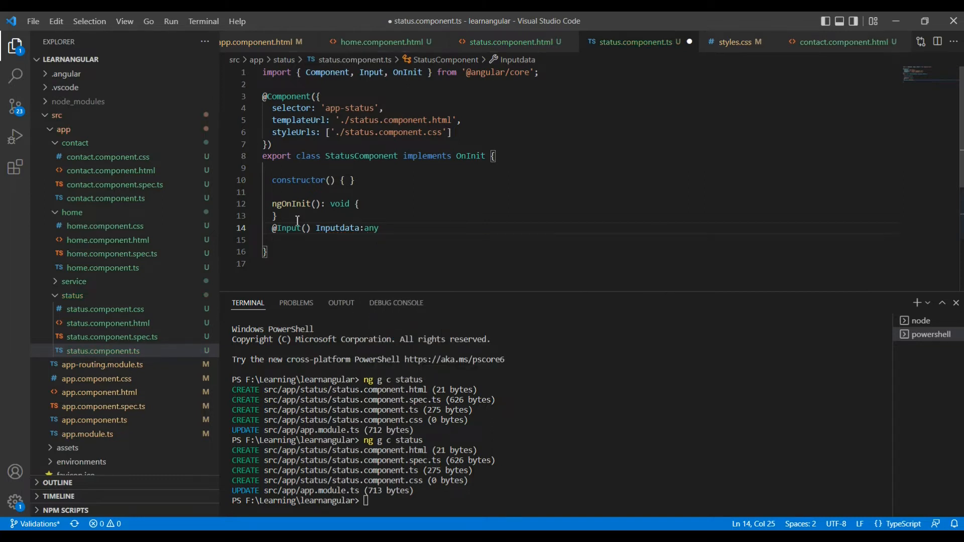
text(;)
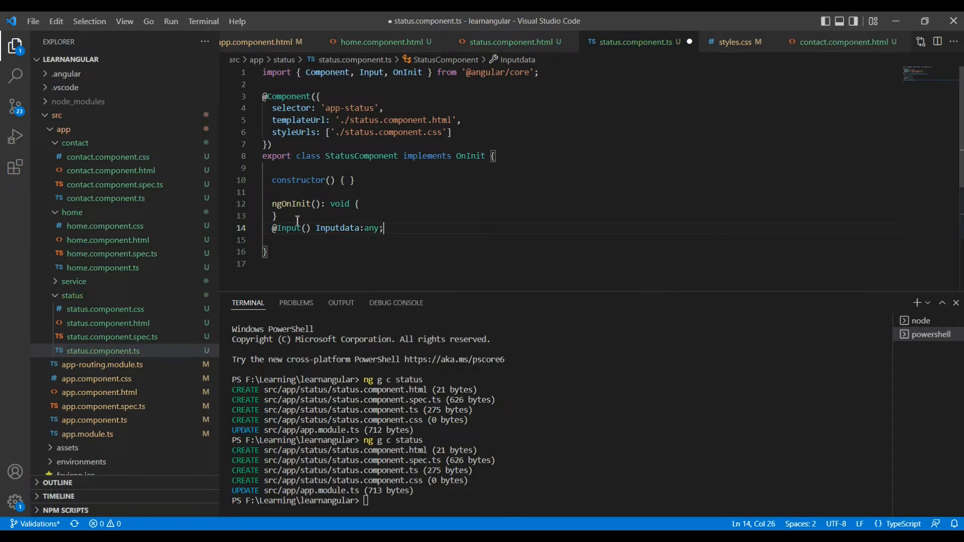
double_click(338, 228)
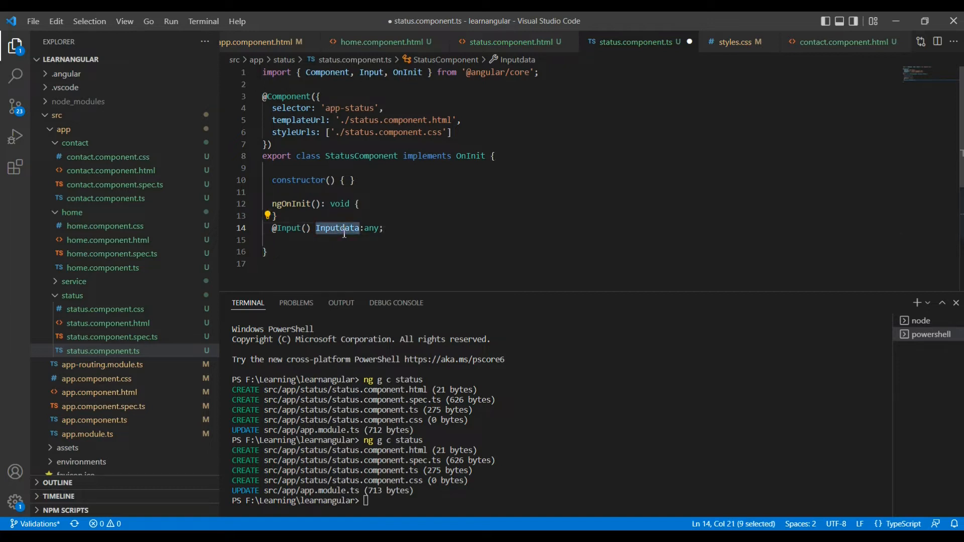
key(Ctrl+s)
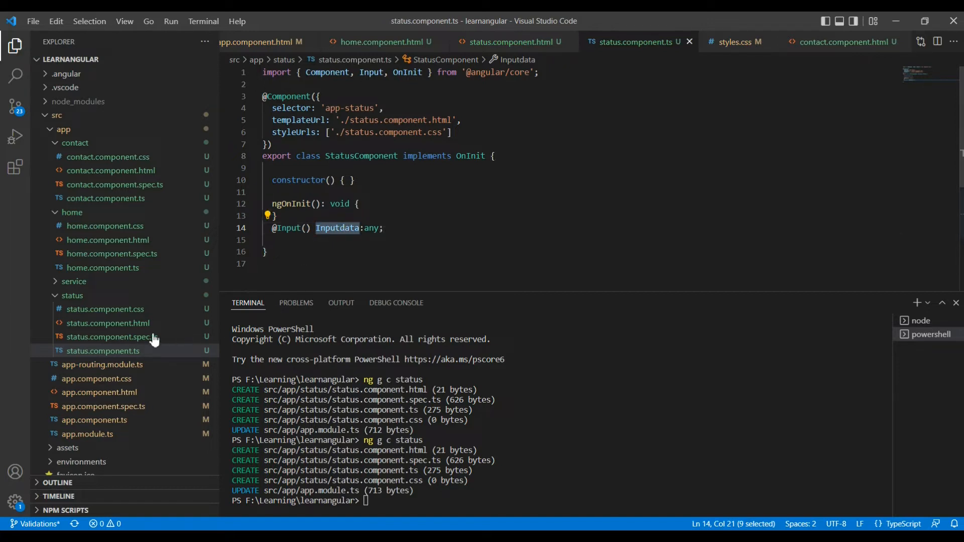
click(107, 323)
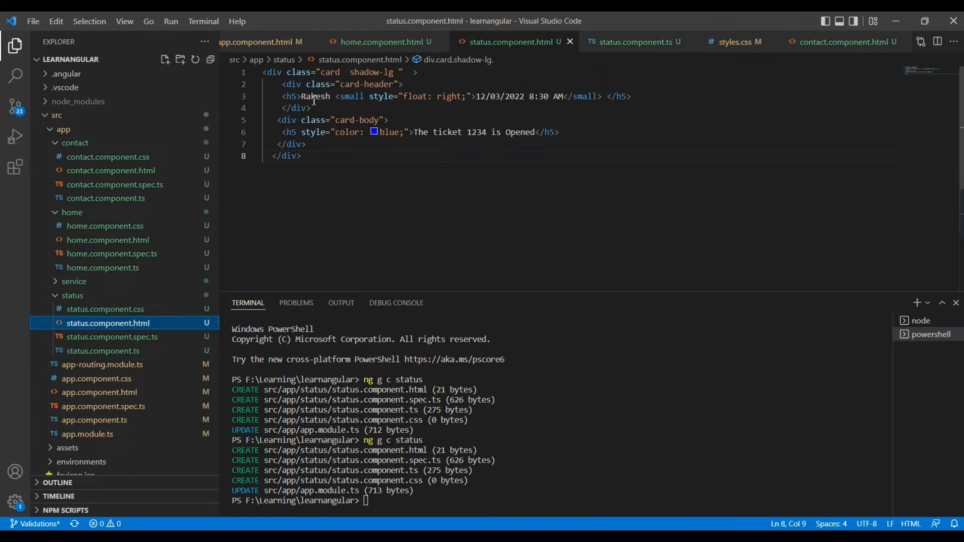
Step: Replace the card's hard-coded user, date and message with Inputdata.user, Inputdata.date and Inputdata.des interpolations
double_click(315, 96)
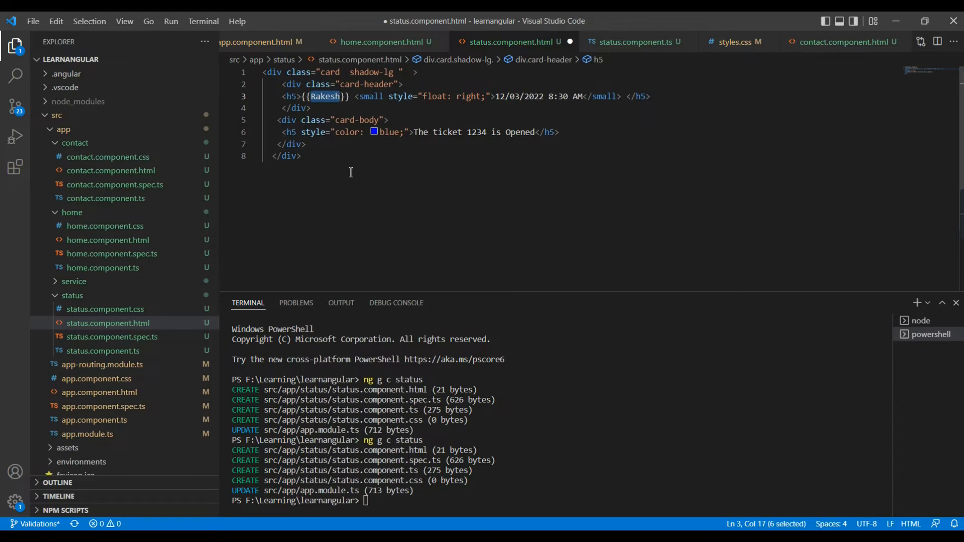
text(Inputdata.user)
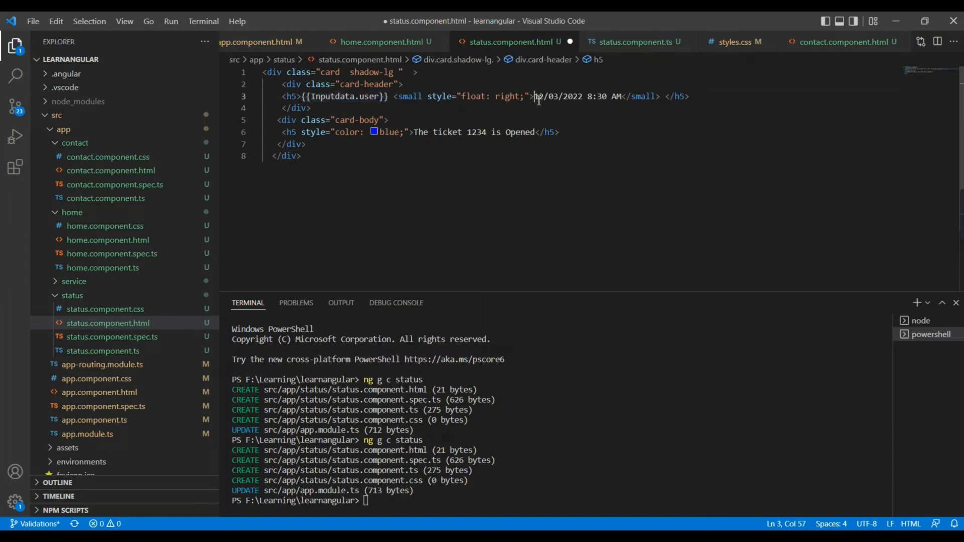
drag(535, 96, 622, 96)
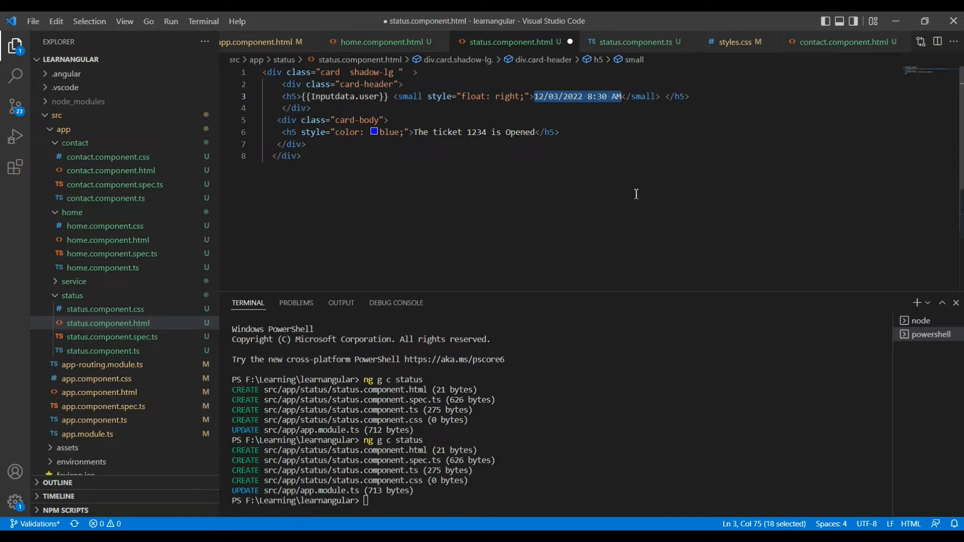
text({{Inputdata.user}})
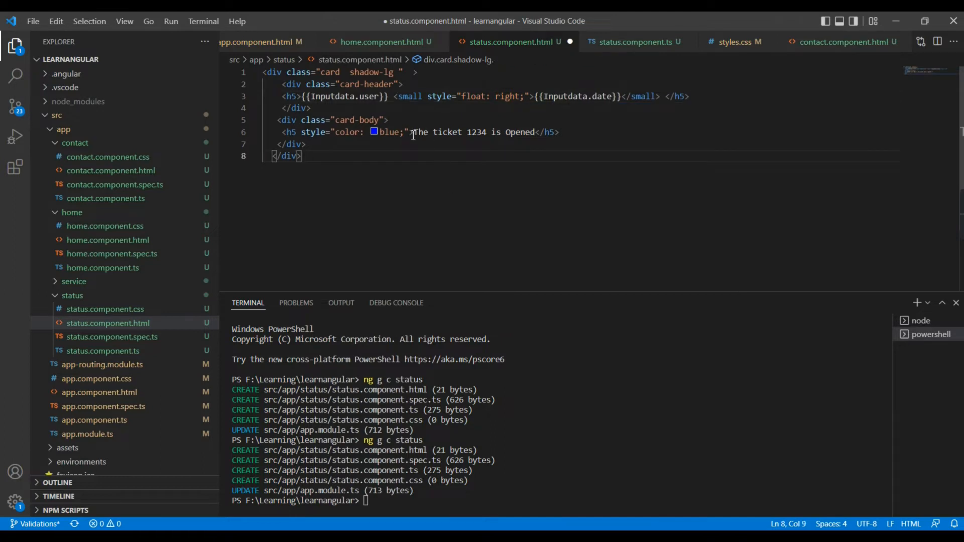
drag(415, 132, 536, 132)
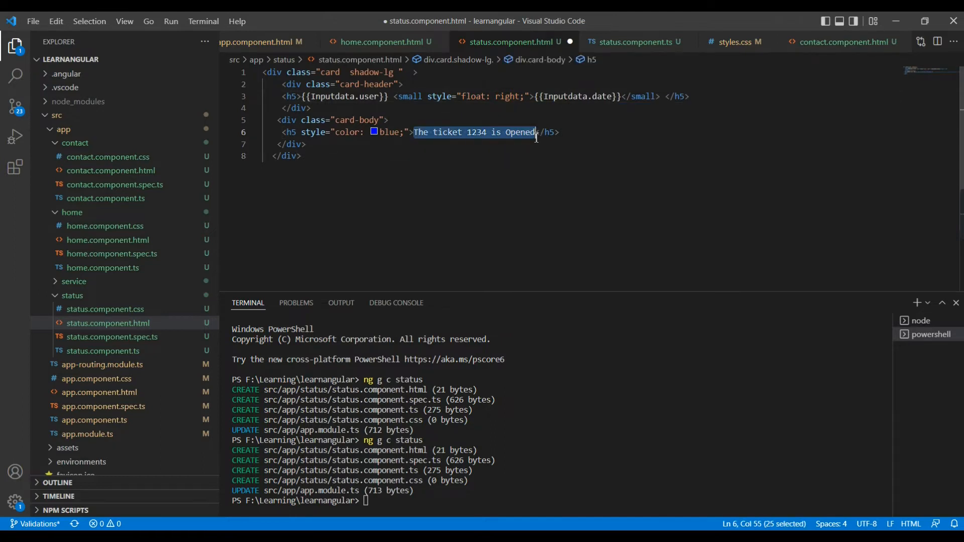
text({{Inputdata.user}})
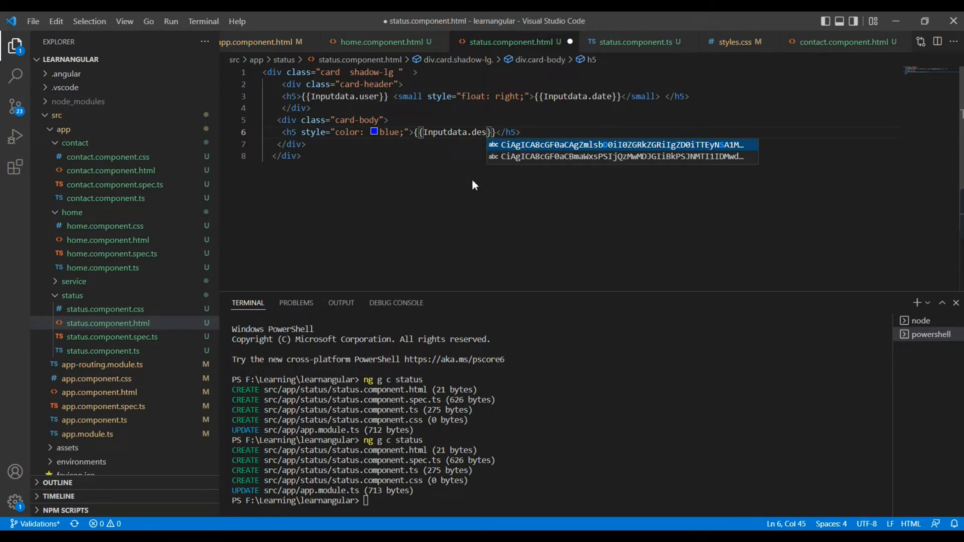
key(Escape)
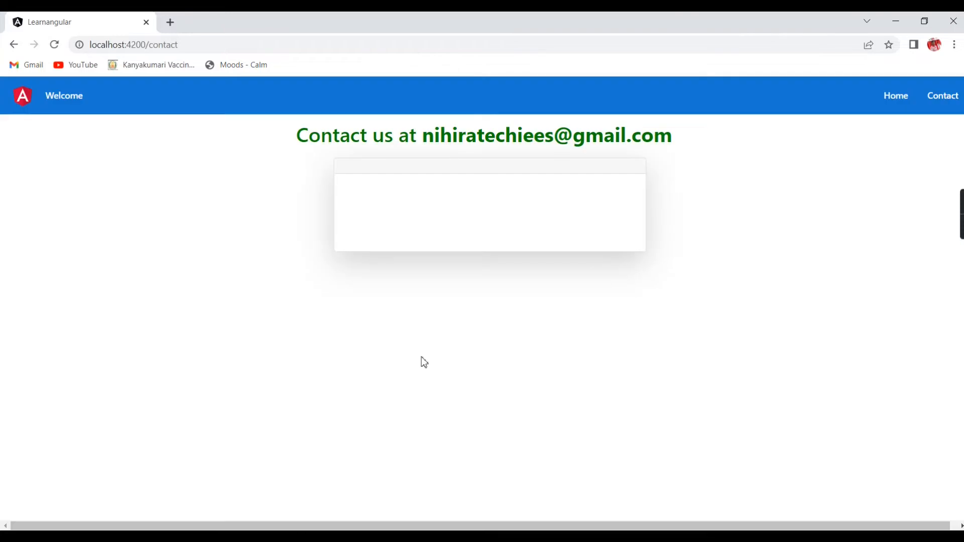
mouse_move(406, 188)
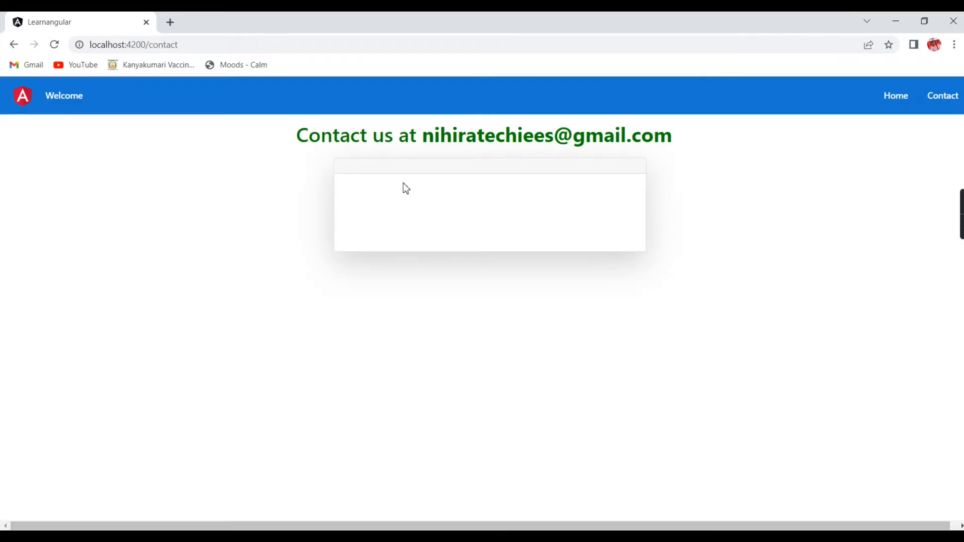
mouse_move(505, 209)
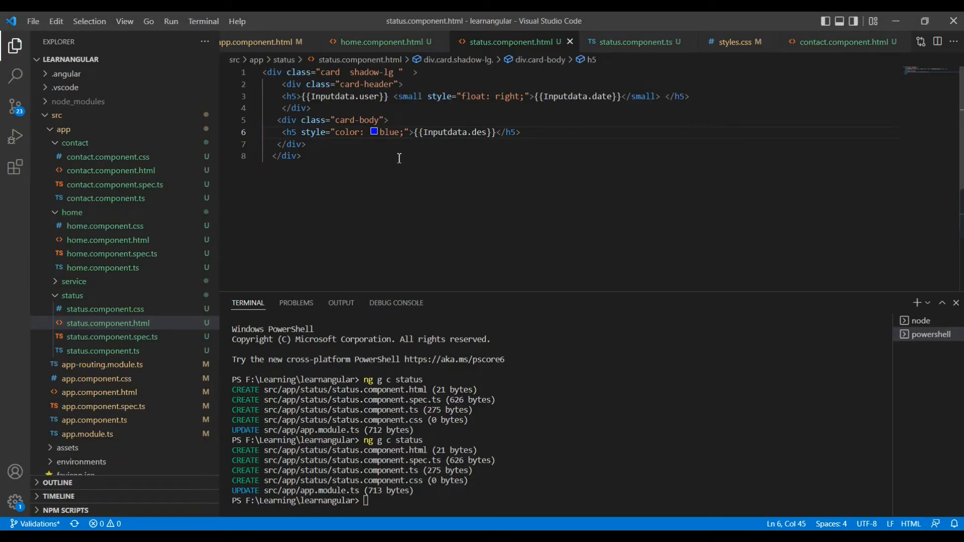
mouse_move(106, 199)
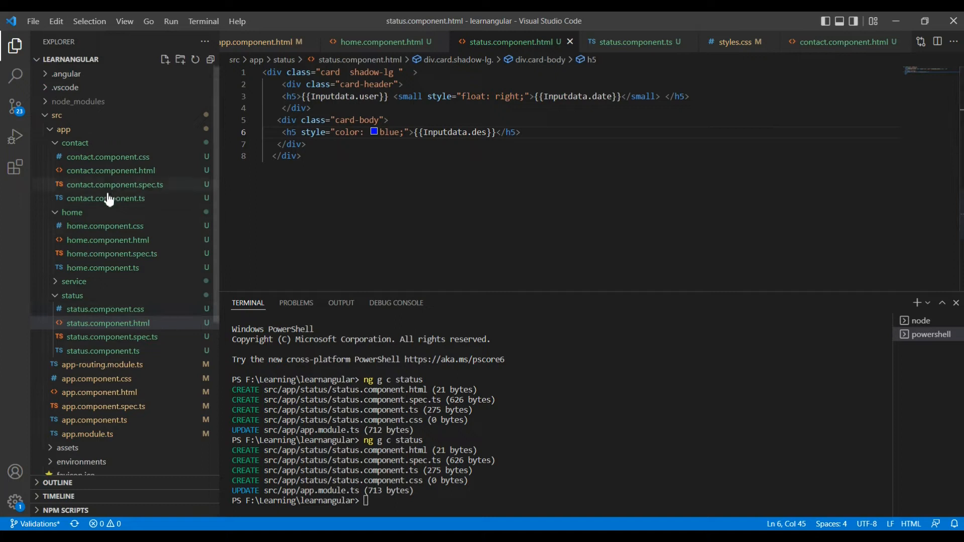
mouse_move(96, 201)
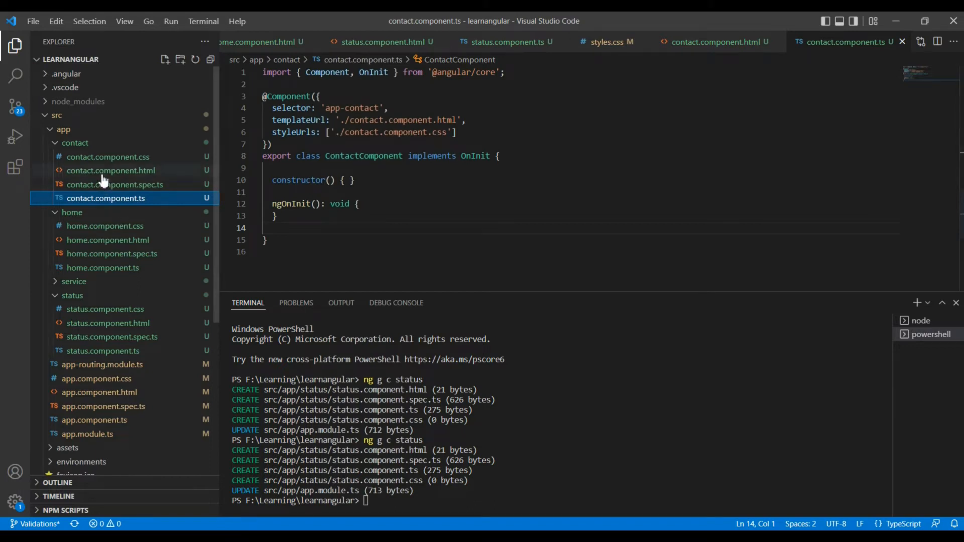
Step: Add a statusdata object with user "rakhesh" and a date entry begun inside ContactComponent
click(111, 171)
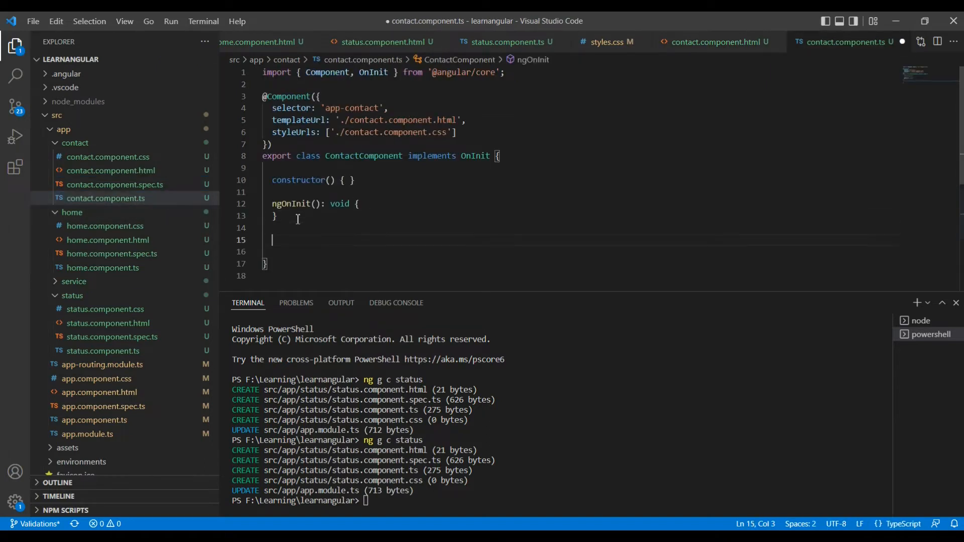
text(stat)
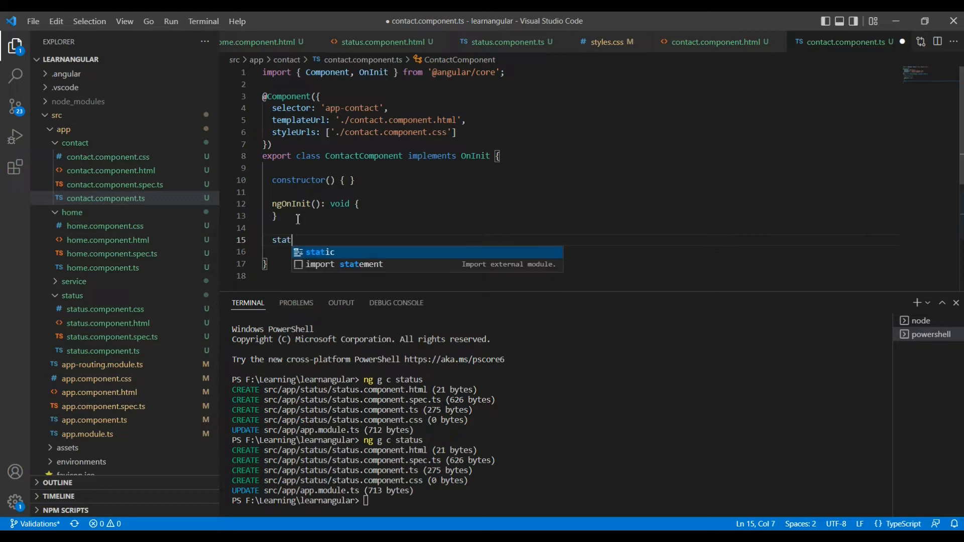
text(usdata)
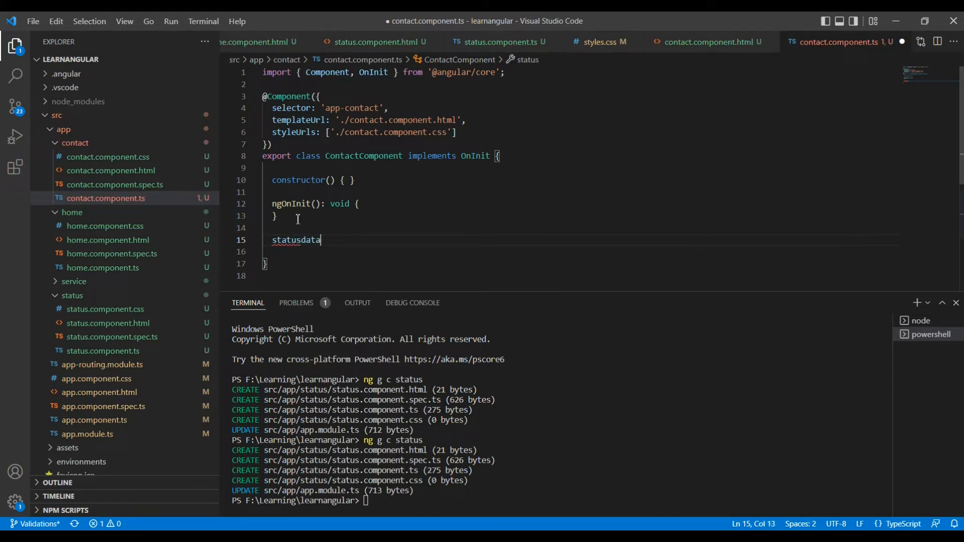
text(={})
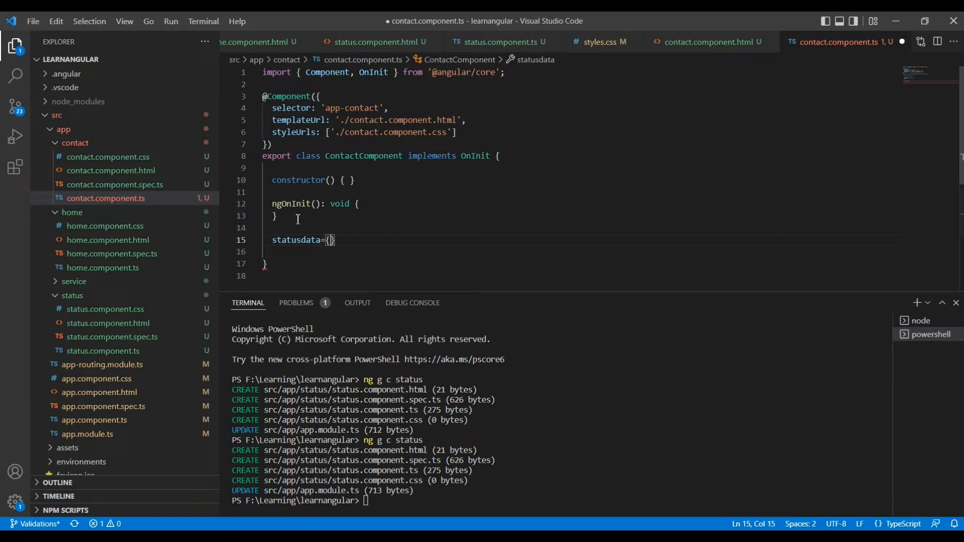
text(u)
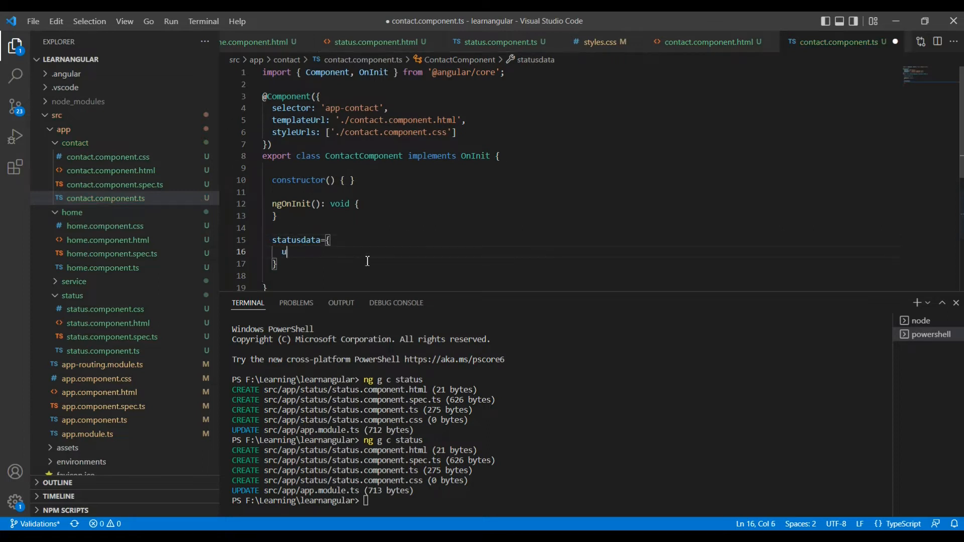
text(ser:)
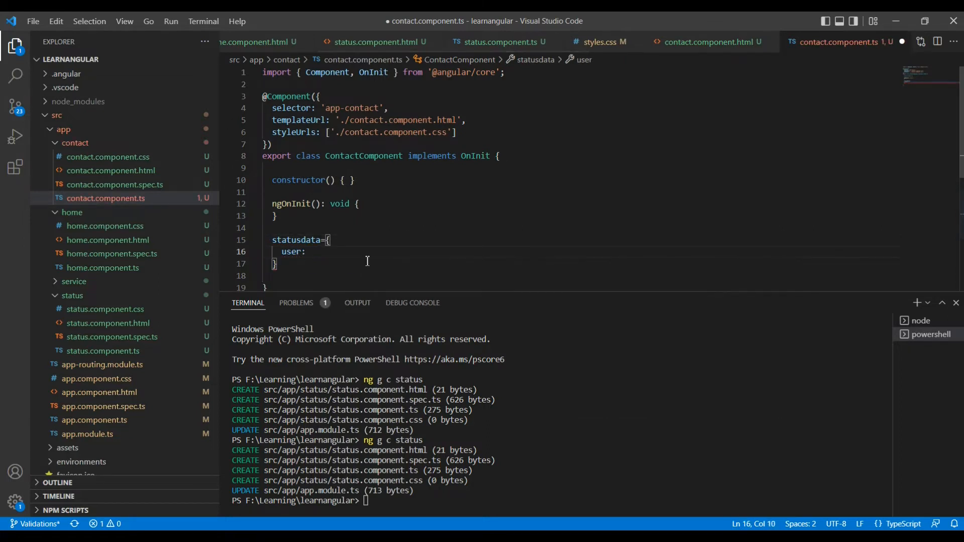
text("rak")
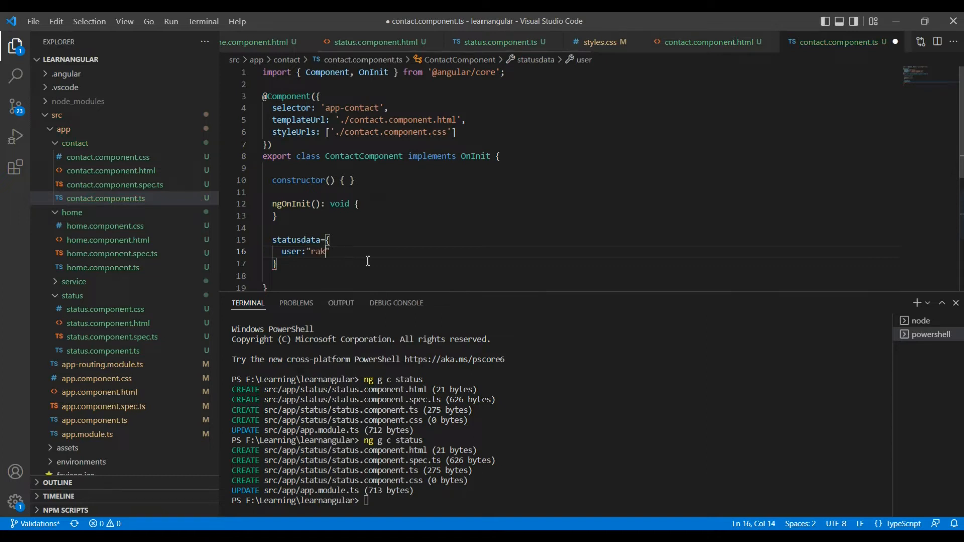
text(hesh)
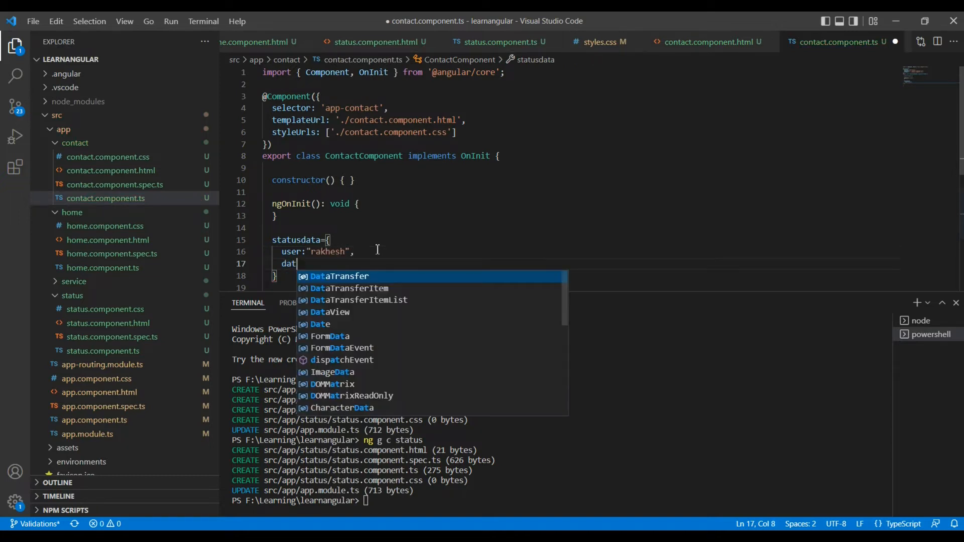
text(e)
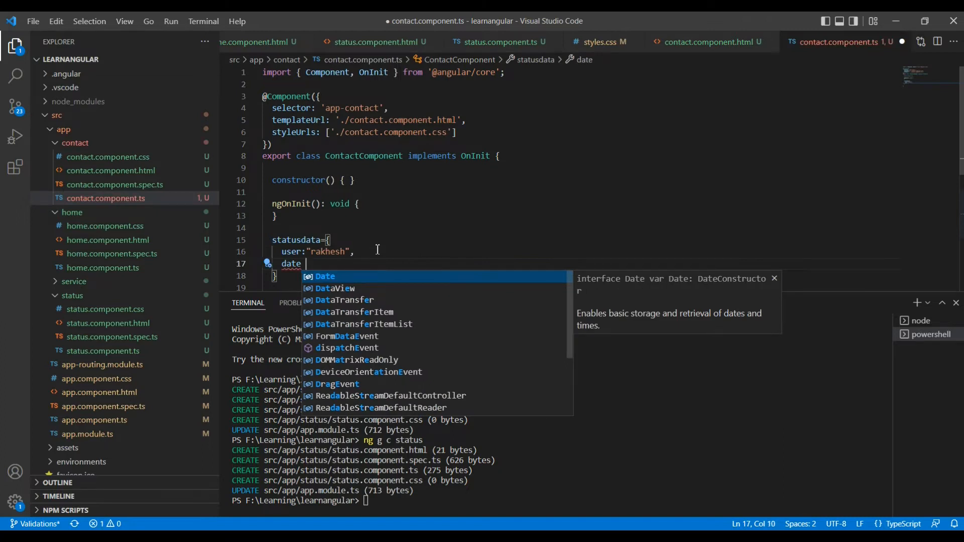
text(: ')
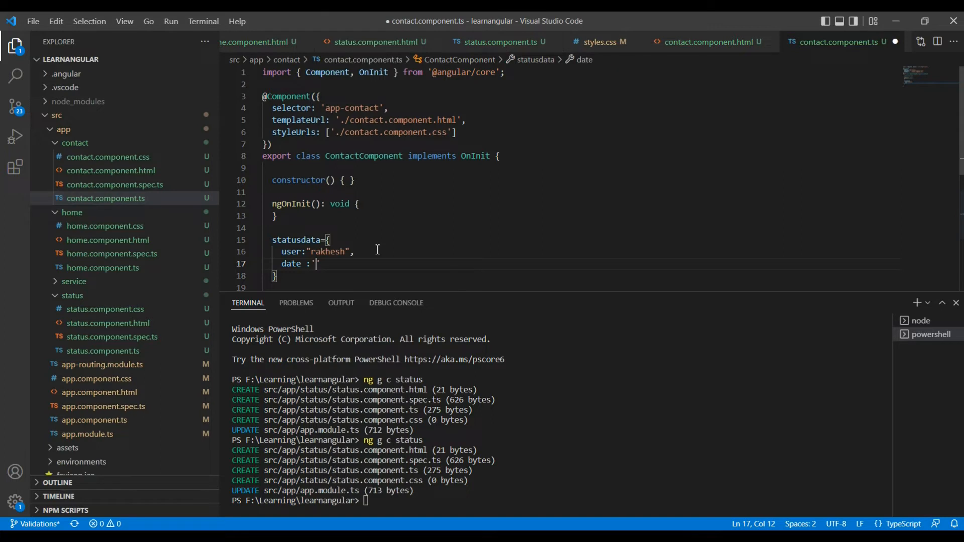
text(04')
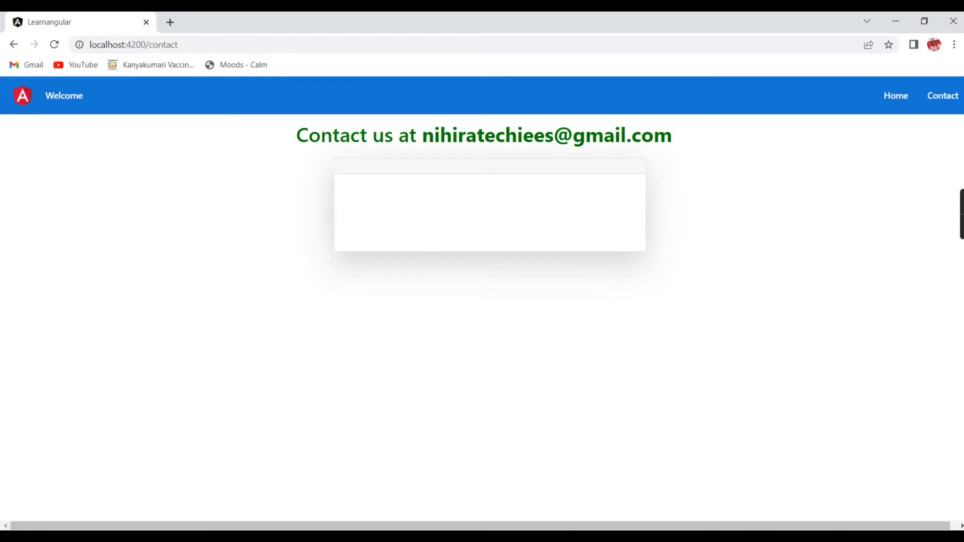
Step: Return to the home page to view the existing Rakesh and Admin User ticket cards
click(896, 96)
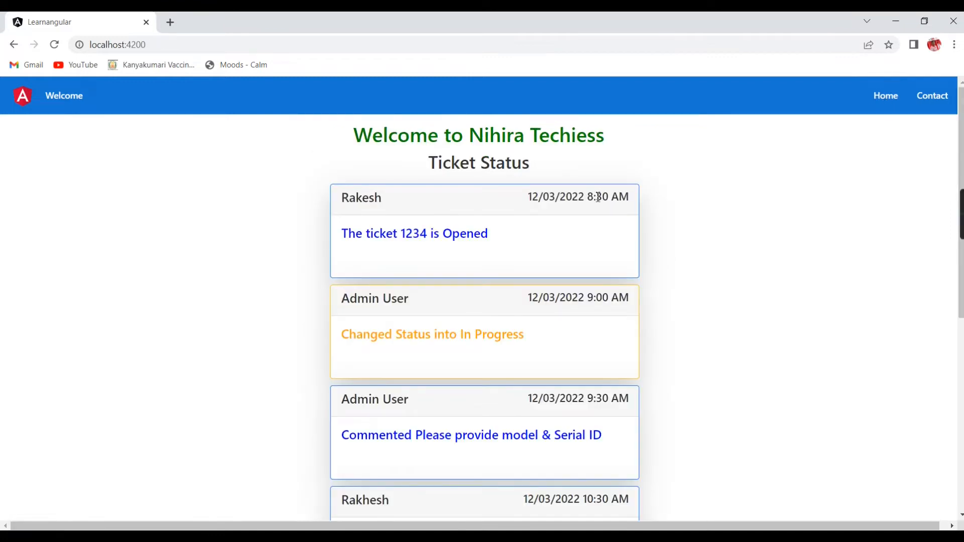
mouse_move(522, 203)
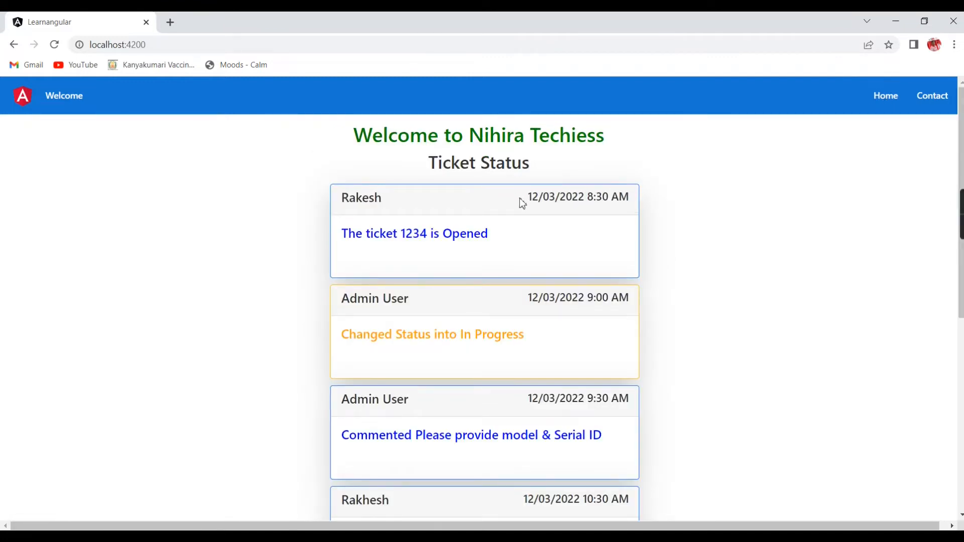
mouse_move(631, 200)
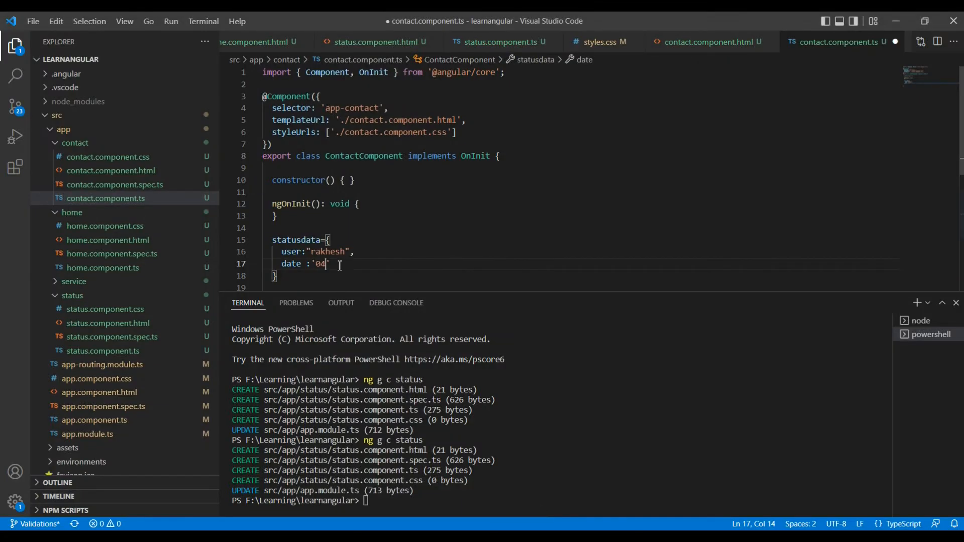
Step: Set statusdata date to '12/03/2022 8:30 AM' and desc to 'The ticket 1234 is Opened', and save
key(Backspace)
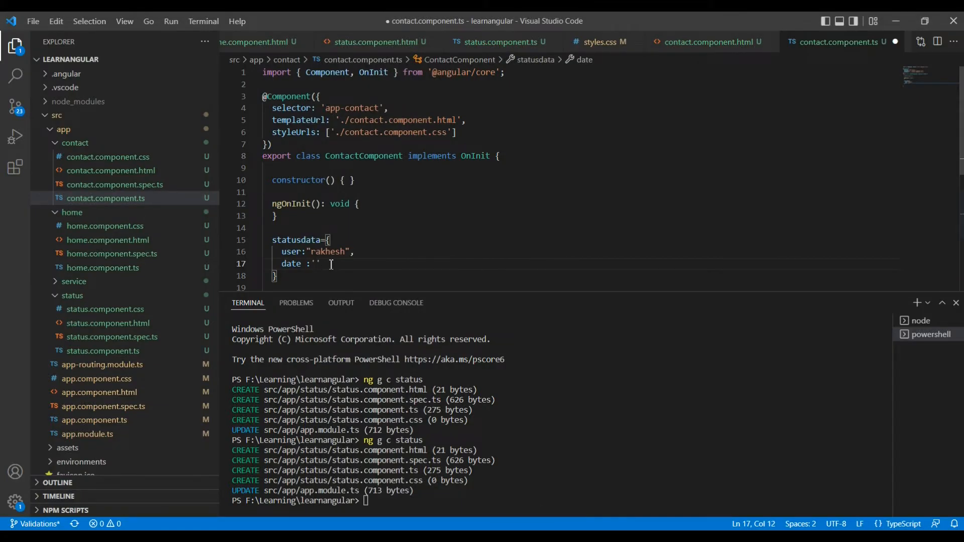
text(12/03/2022 8:30 AM)
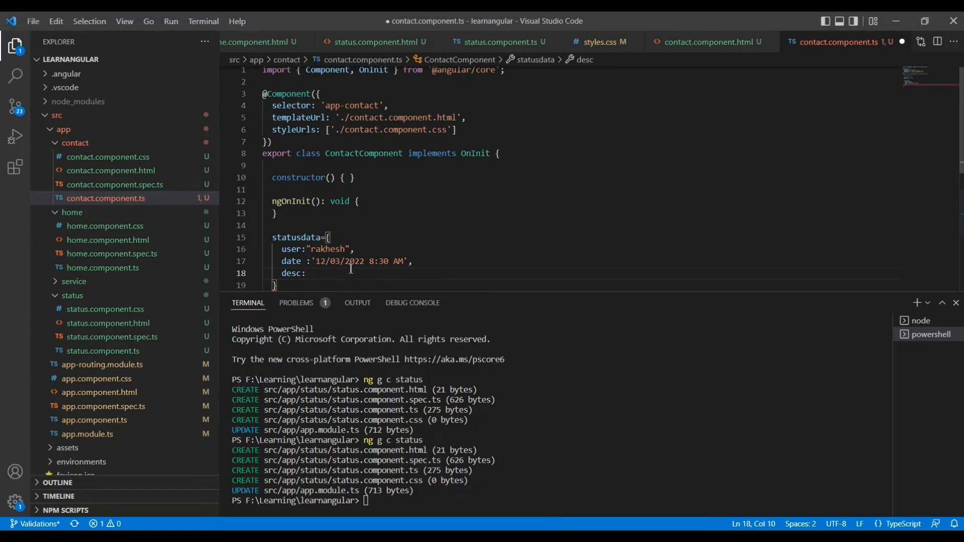
text('The ticket 1234 is Opened')
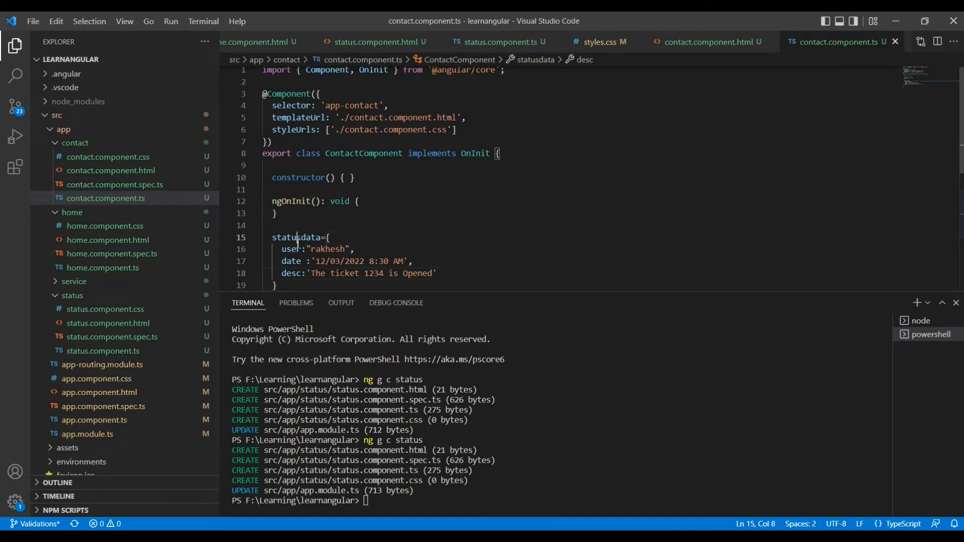
double_click(295, 238)
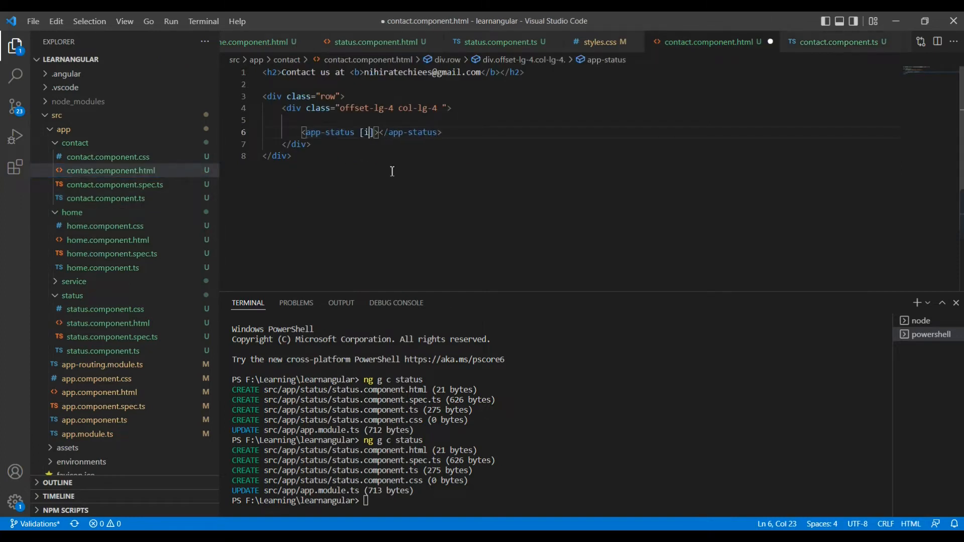
Step: Bind [Inputdata]="statusdata" on app-status in the contact template and view the Contact page
text(nputdata)
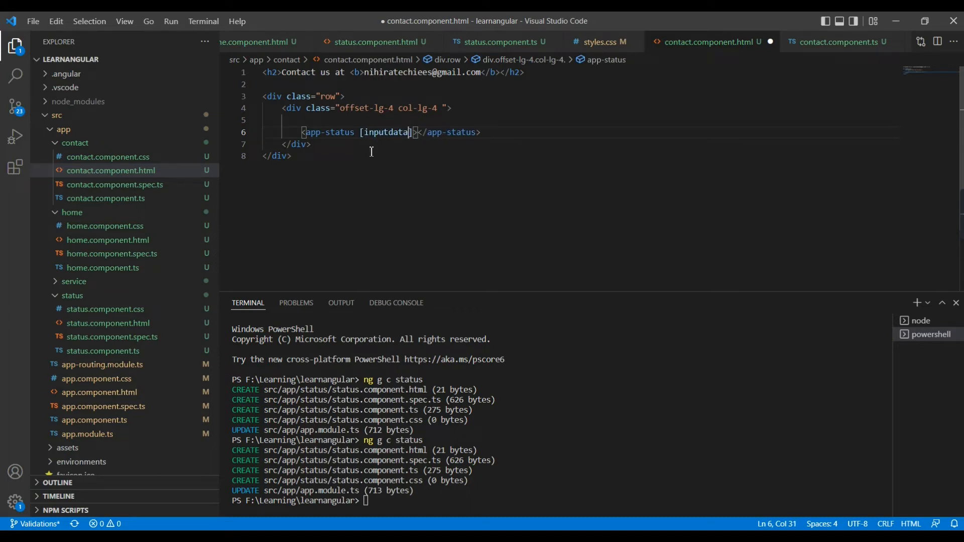
click(102, 351)
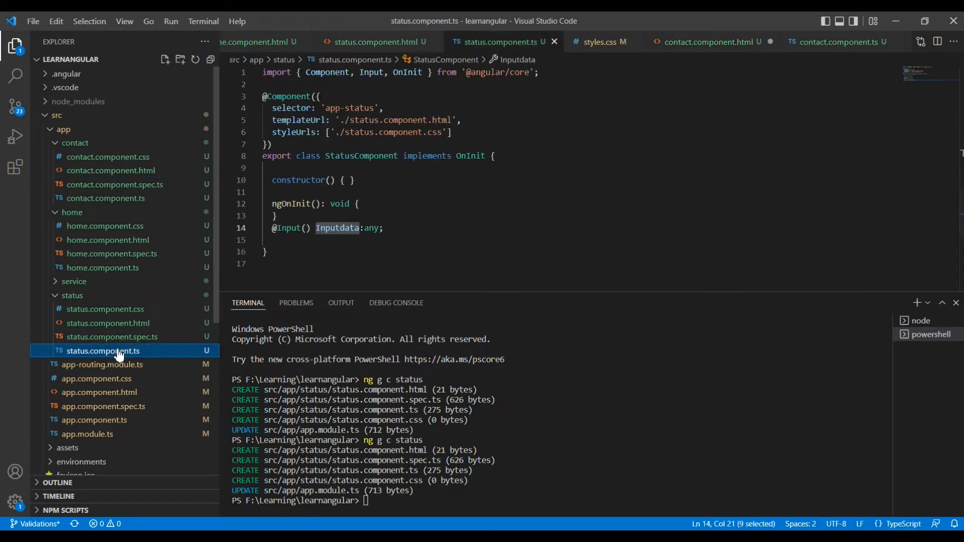
mouse_move(337, 228)
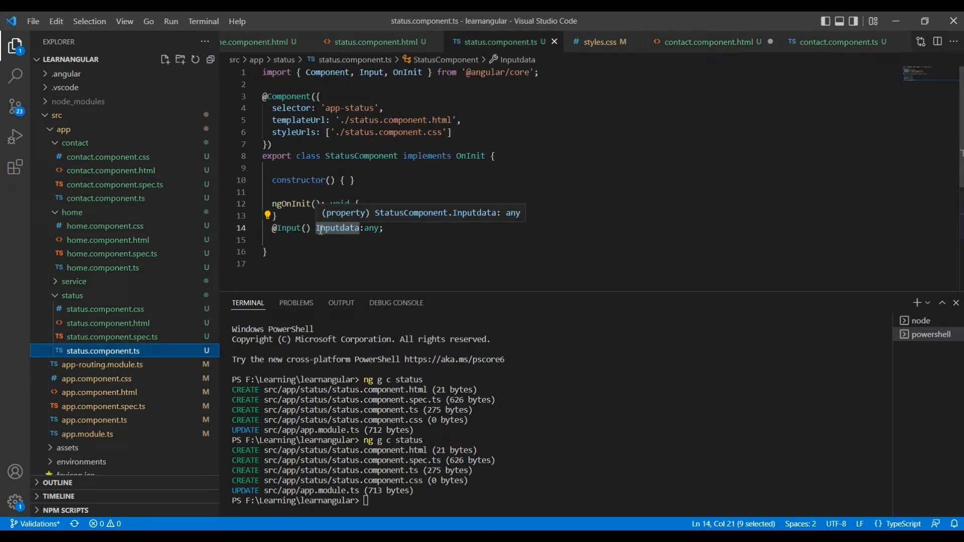
click(109, 170)
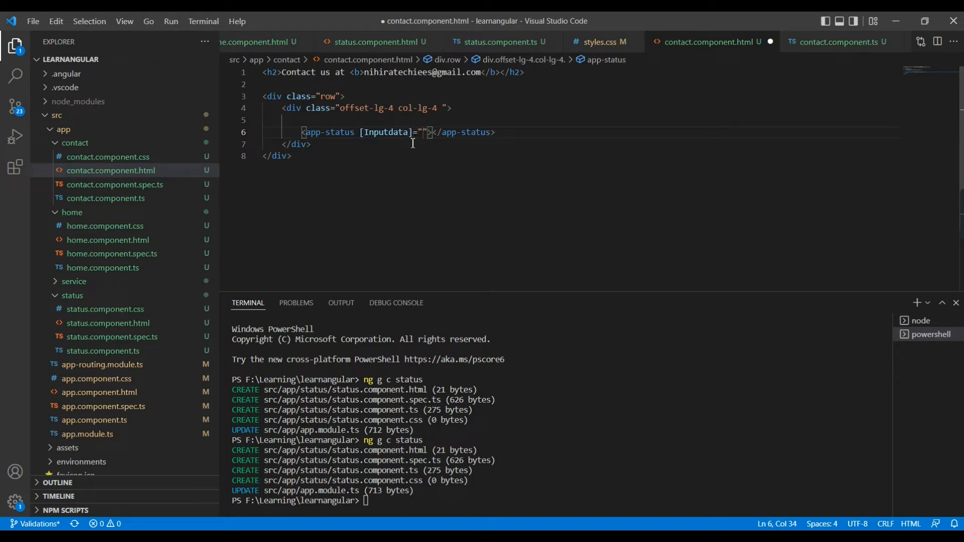
text(statusdata)
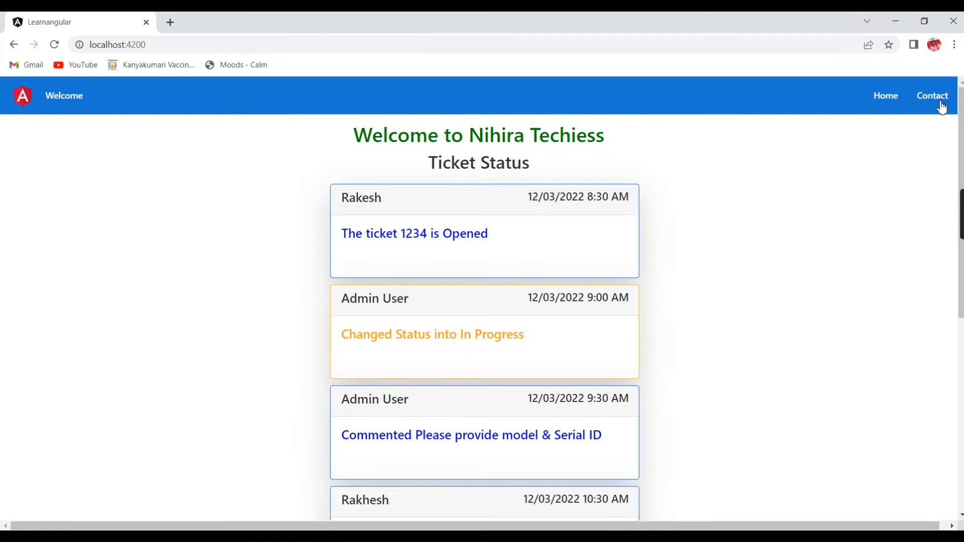
click(932, 95)
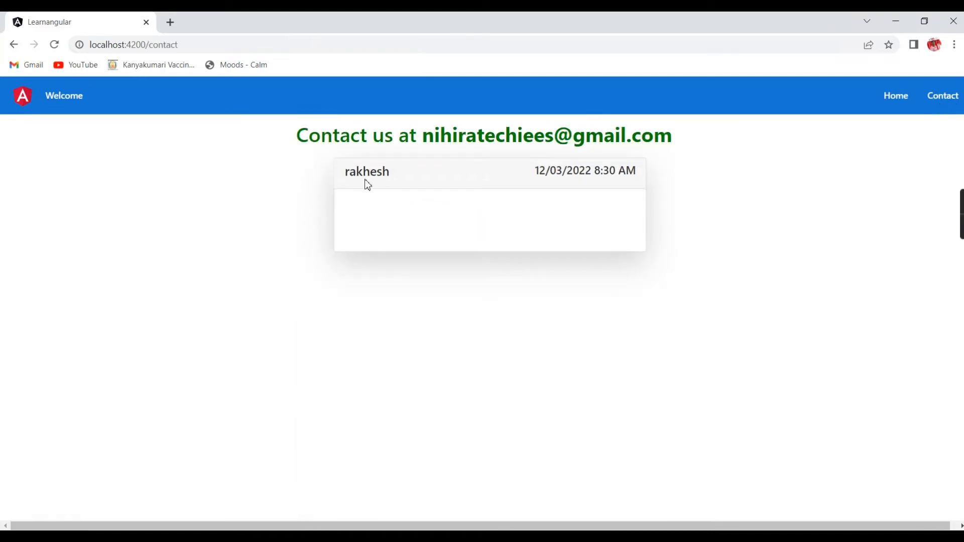
mouse_move(608, 175)
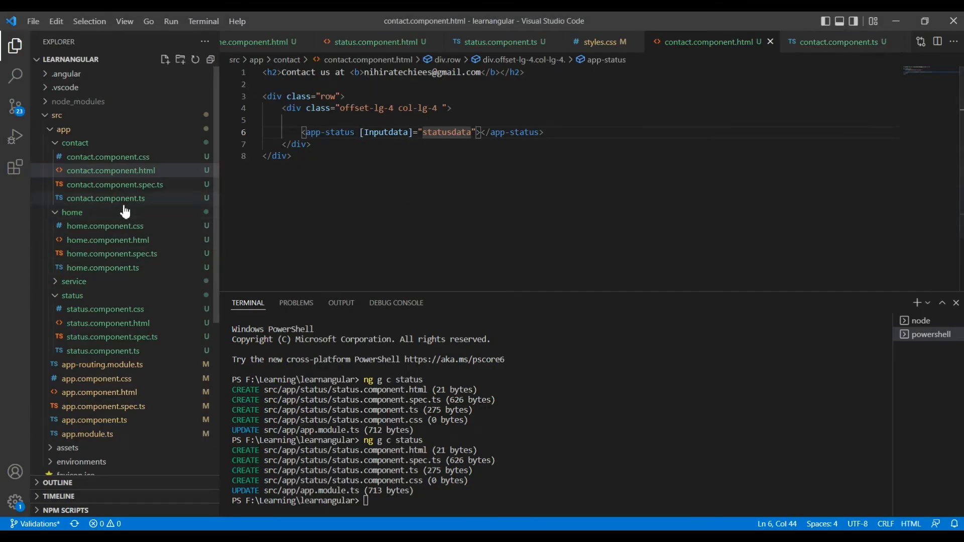
mouse_move(105, 344)
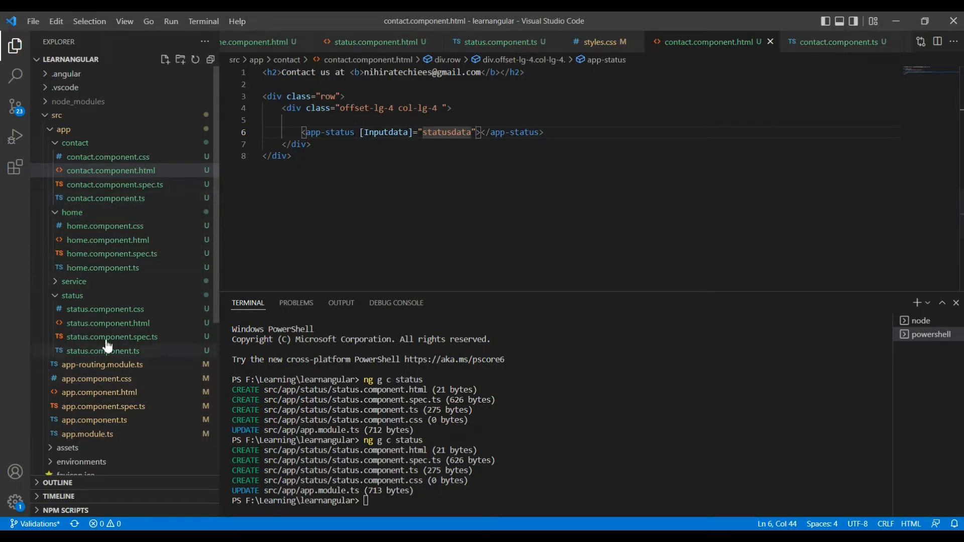
Step: Fix the status template binding {{Inputdata.des}} to {{Inputdata.desc}} and save
click(108, 323)
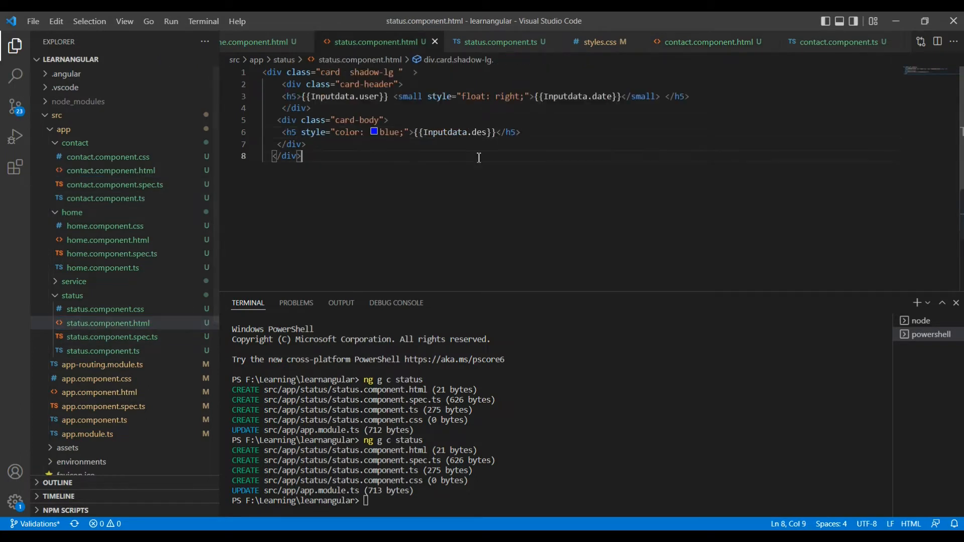
click(484, 132)
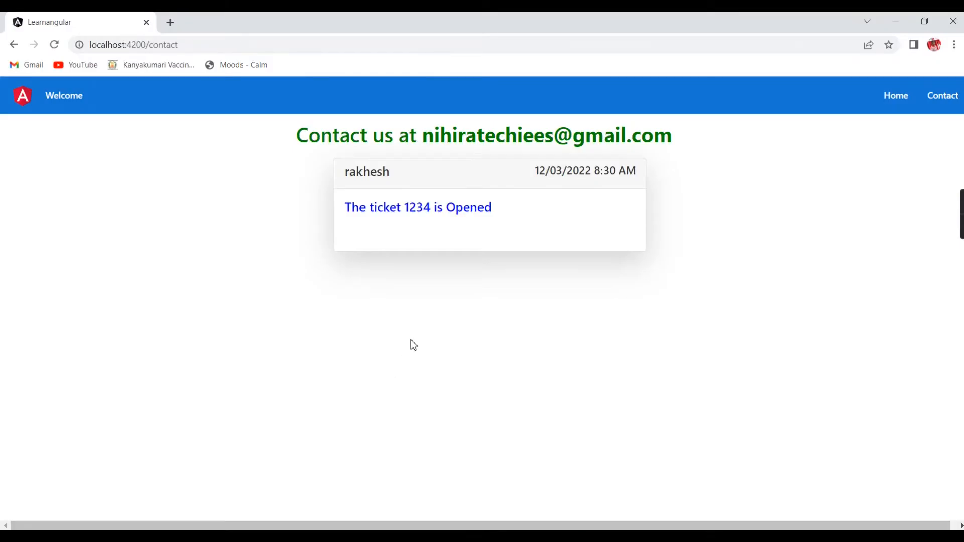
mouse_move(398, 221)
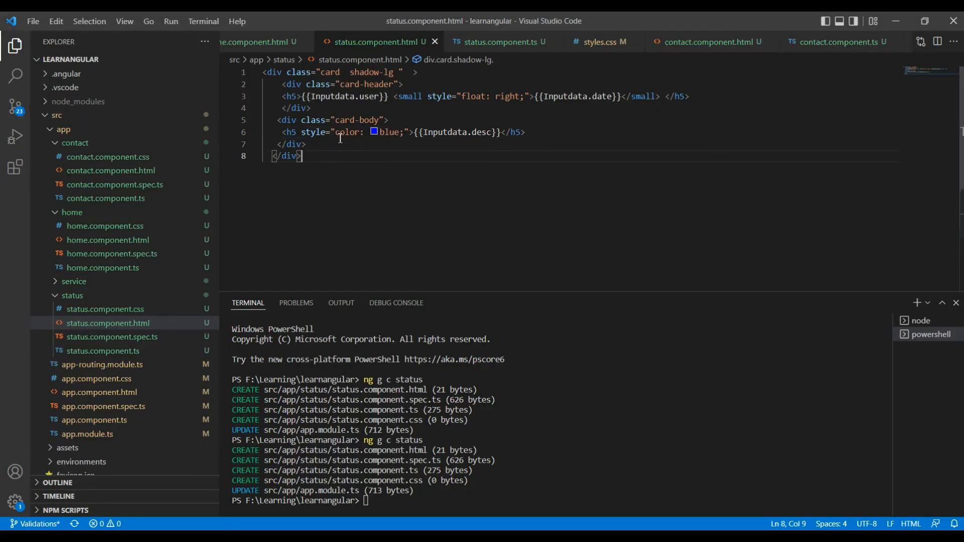
mouse_move(323, 141)
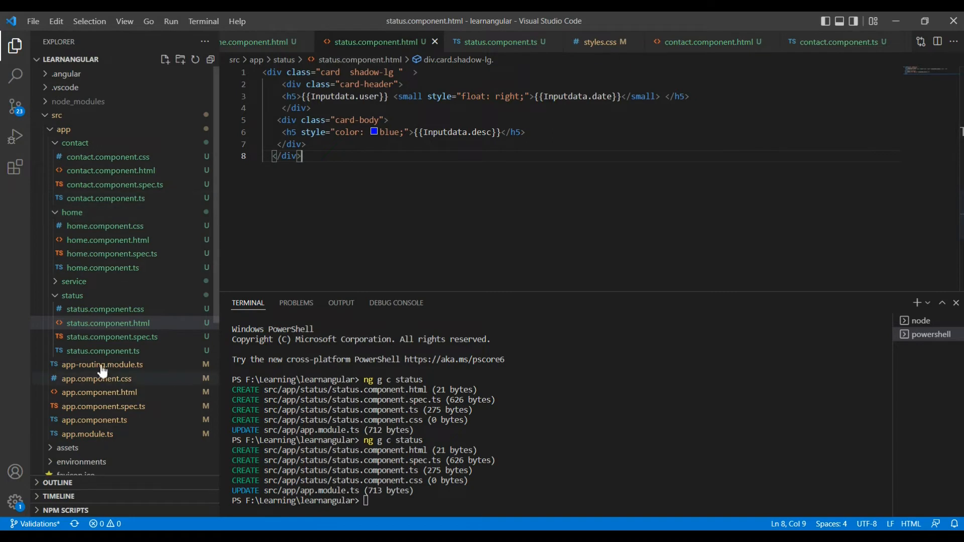
Step: Add borderclass:'border-primary' to the statusdata object in contact.component.ts
click(105, 199)
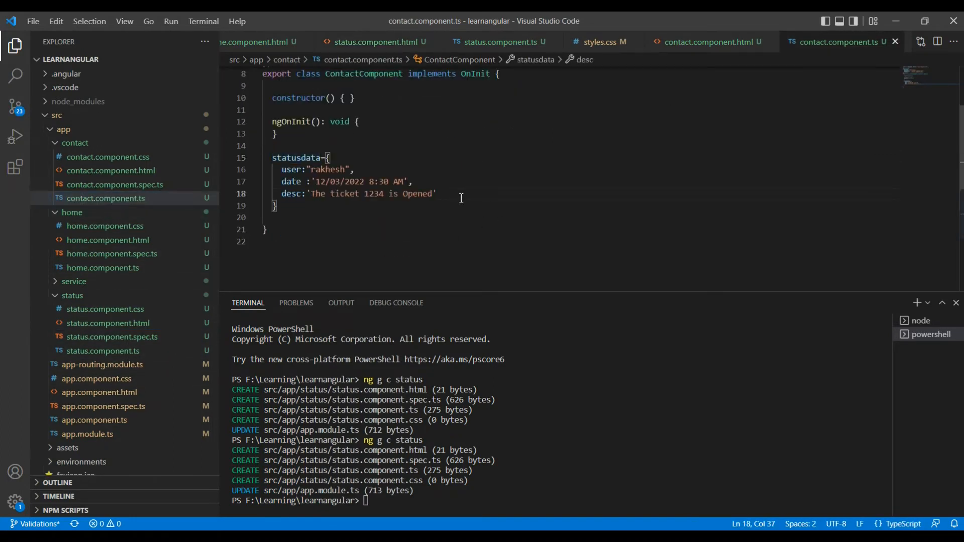
text(,)
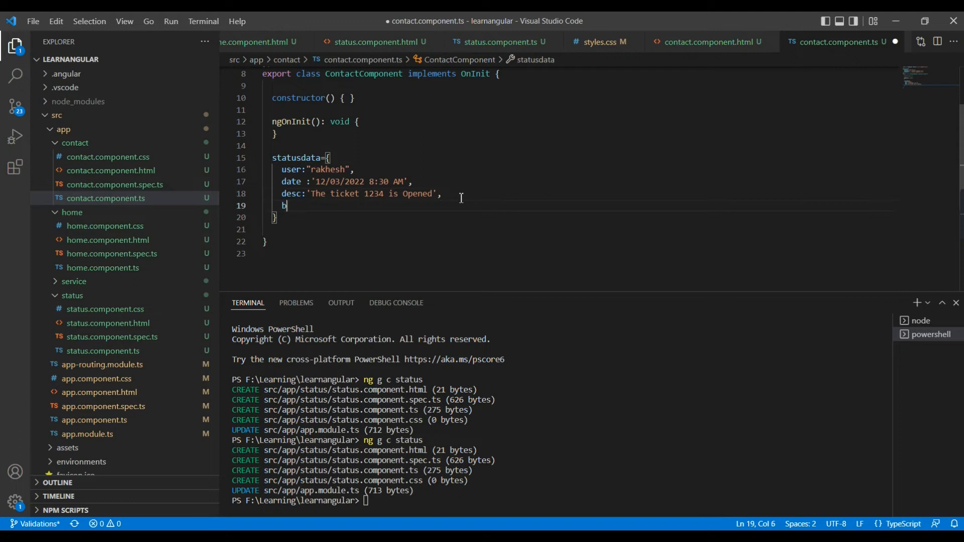
text(orderc)
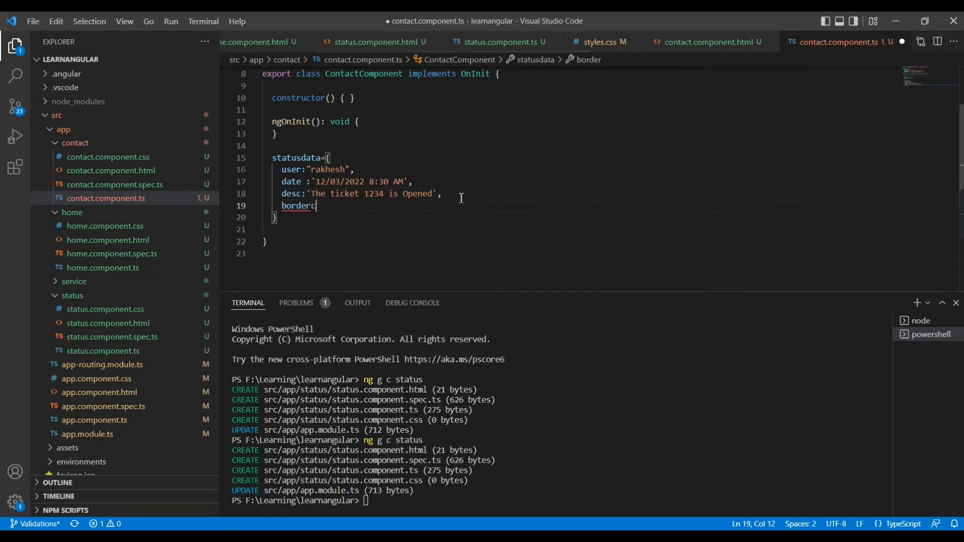
text(lass:)
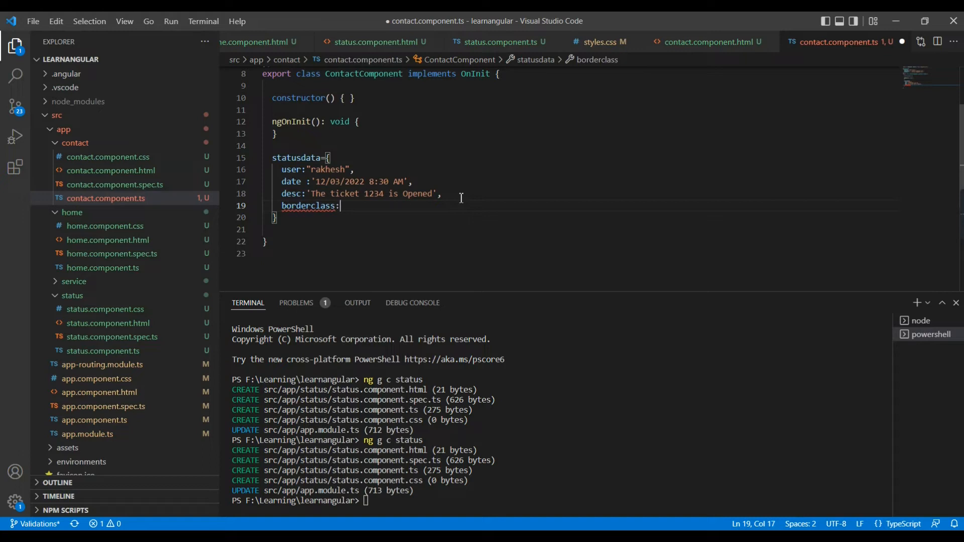
text('')
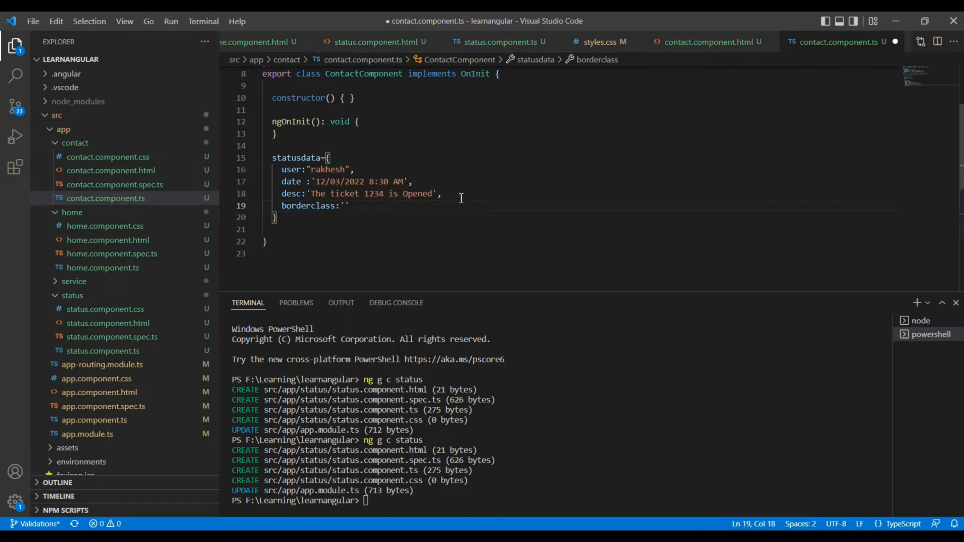
text(borde)
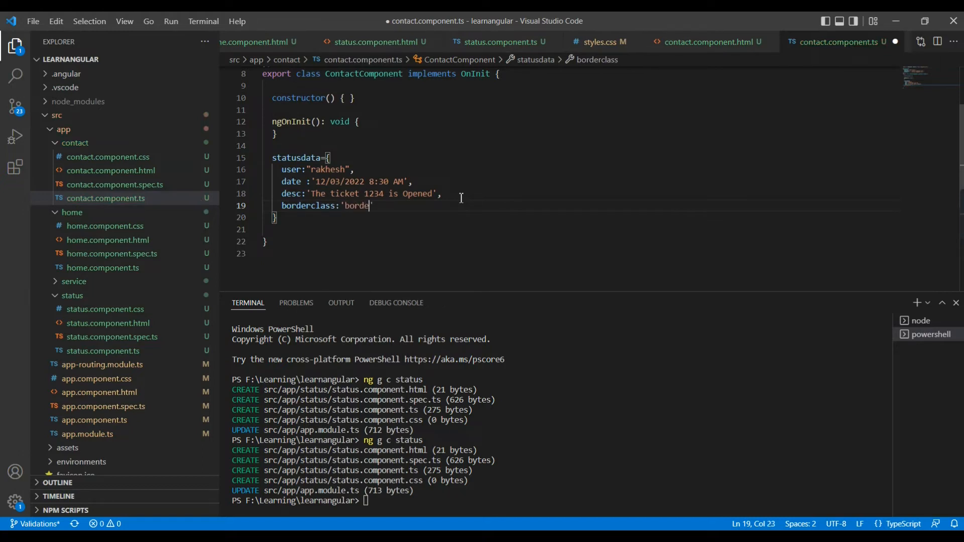
text(r-pri)
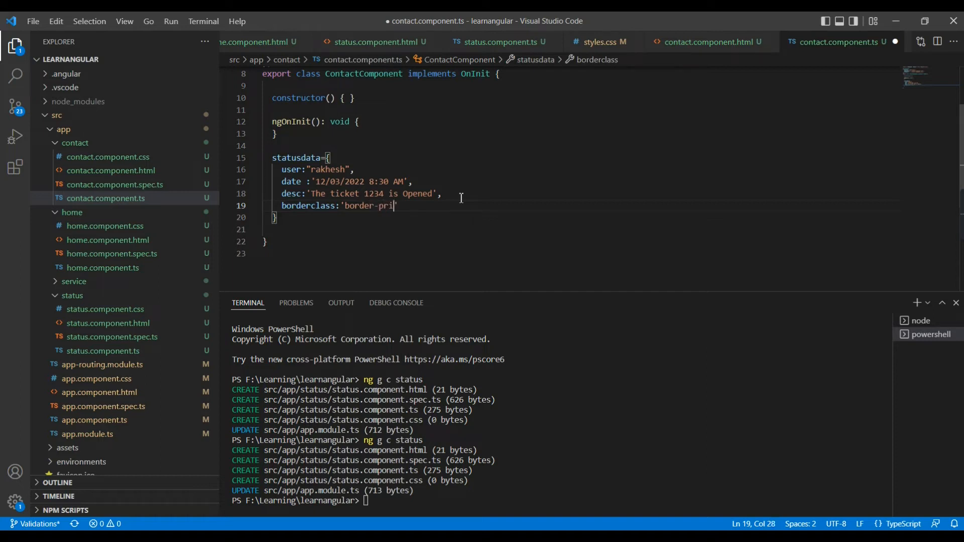
text(mary')
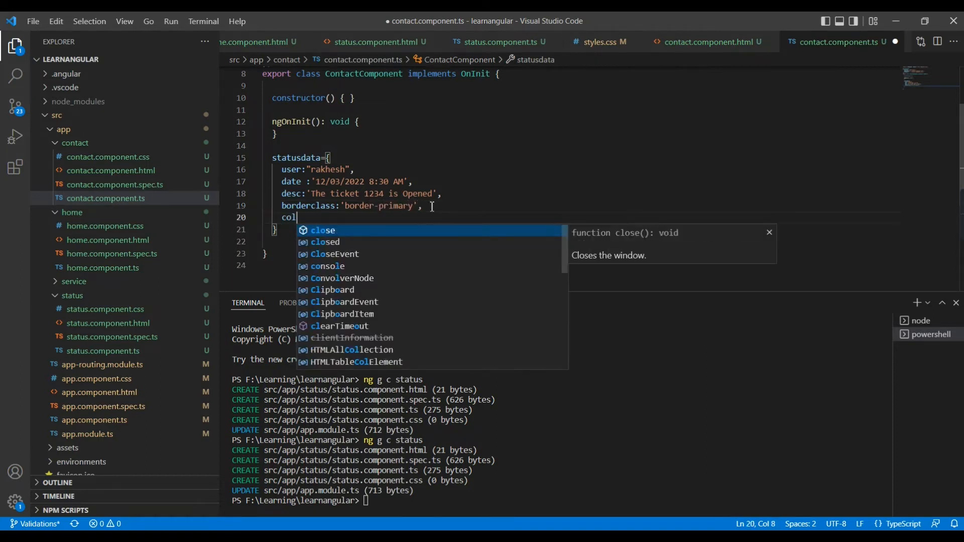
Step: Add color:'blue' to statusdata and return to the contact template
text(or:)
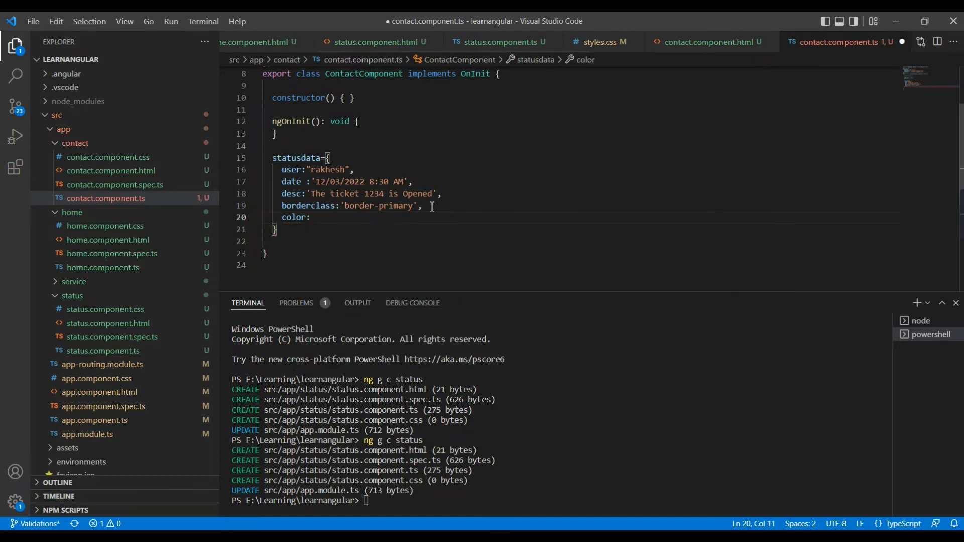
text('blue')
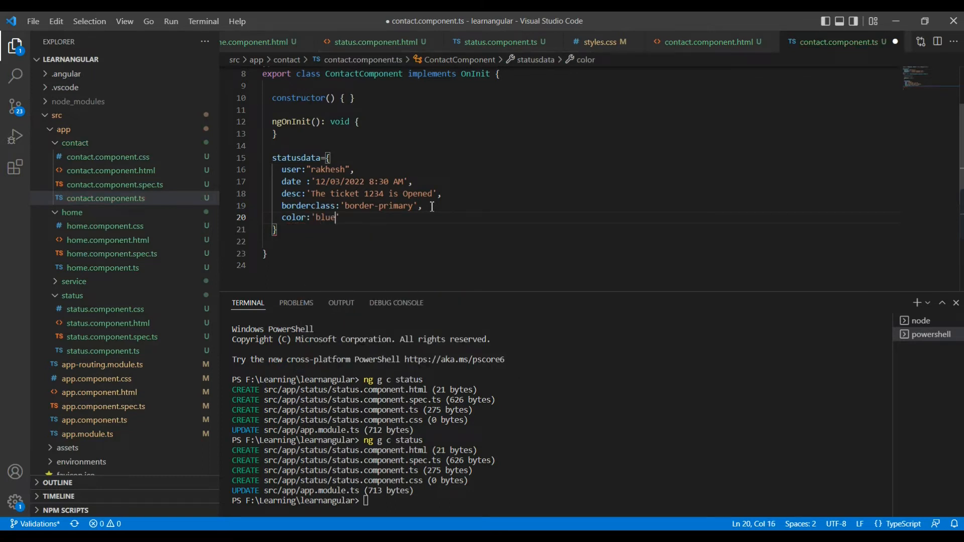
mouse_move(370, 221)
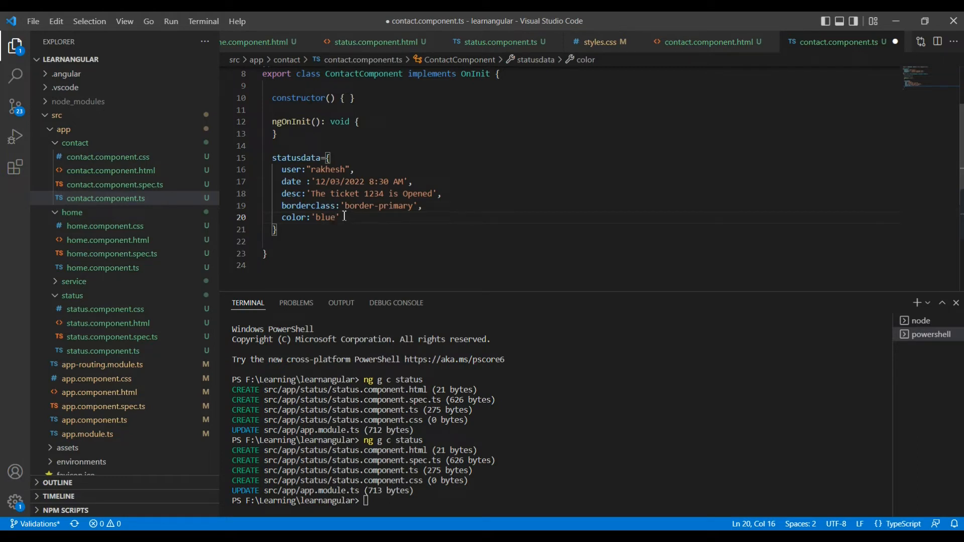
double_click(307, 206)
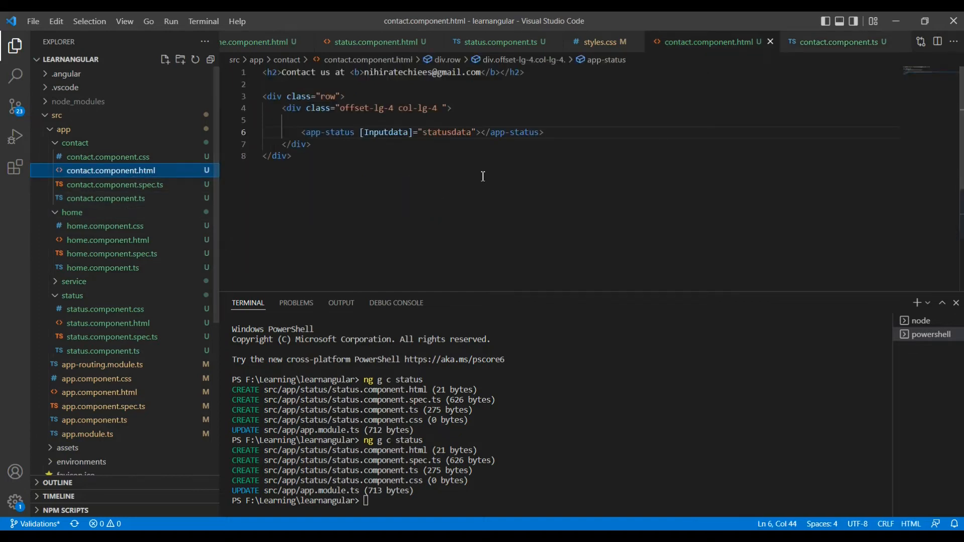
mouse_move(7, 372)
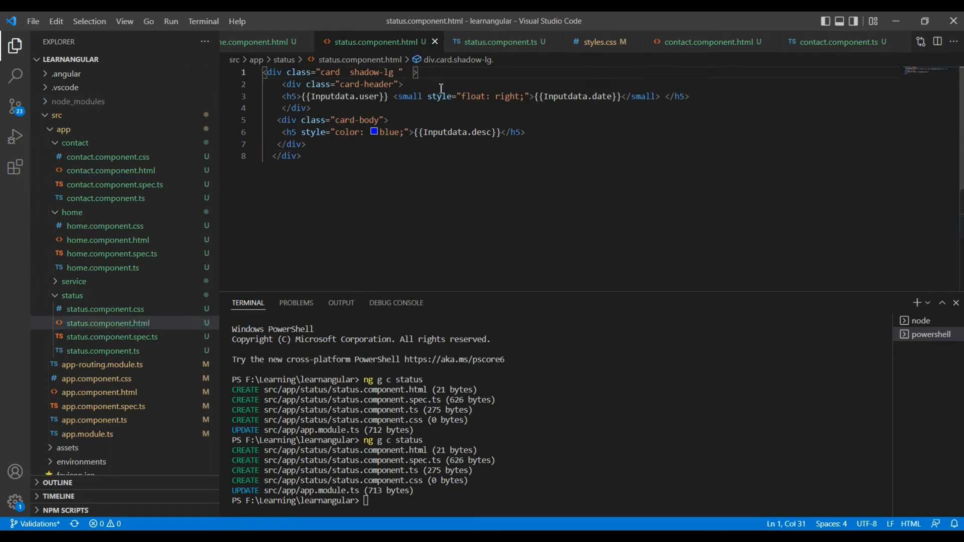
Step: Bind [ngClass]="Inputdata.borderclass" on the status card div so the contact card gets a blue border
text([])
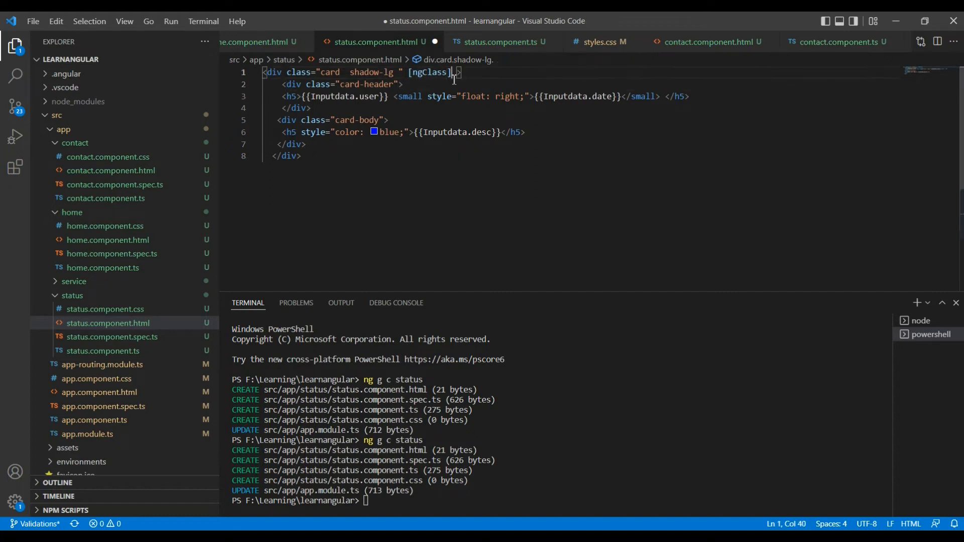
text(=")
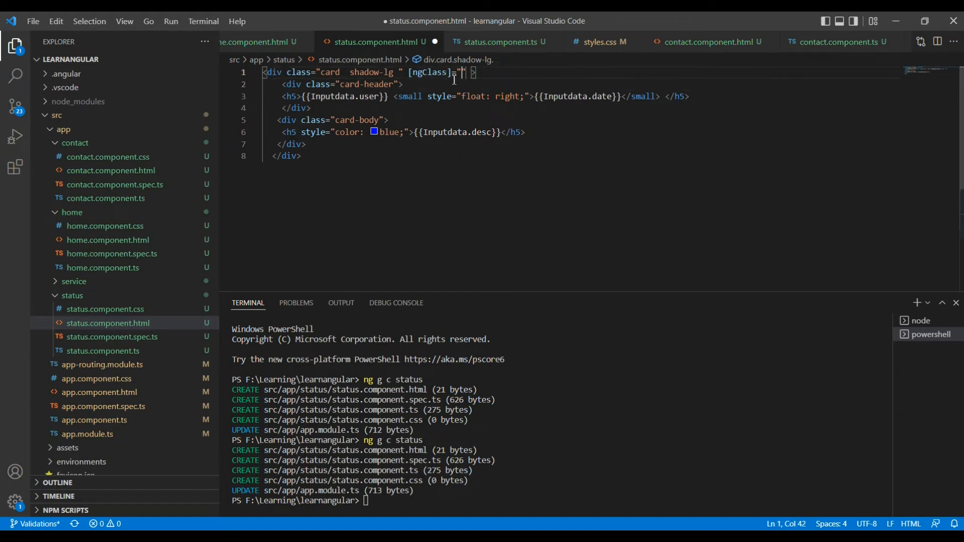
text(borderclass)
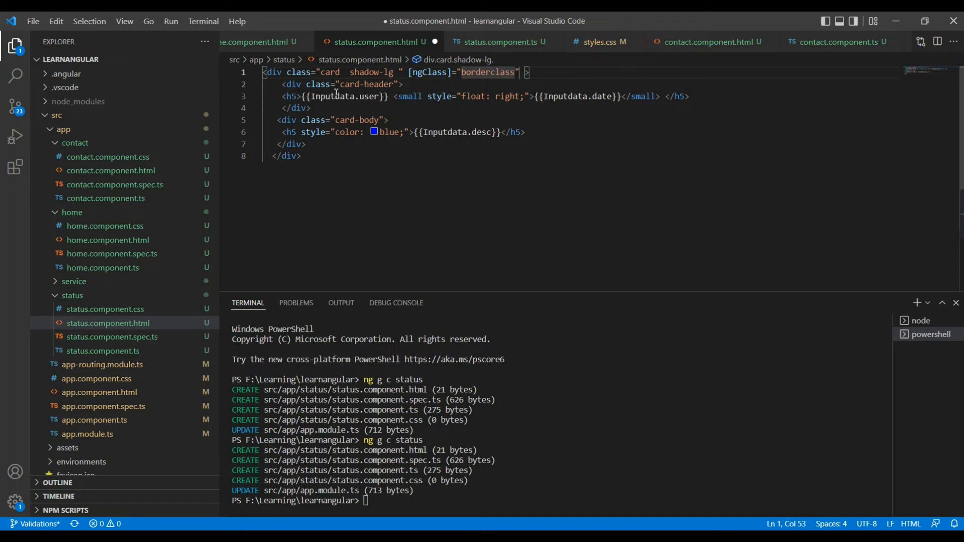
double_click(332, 97)
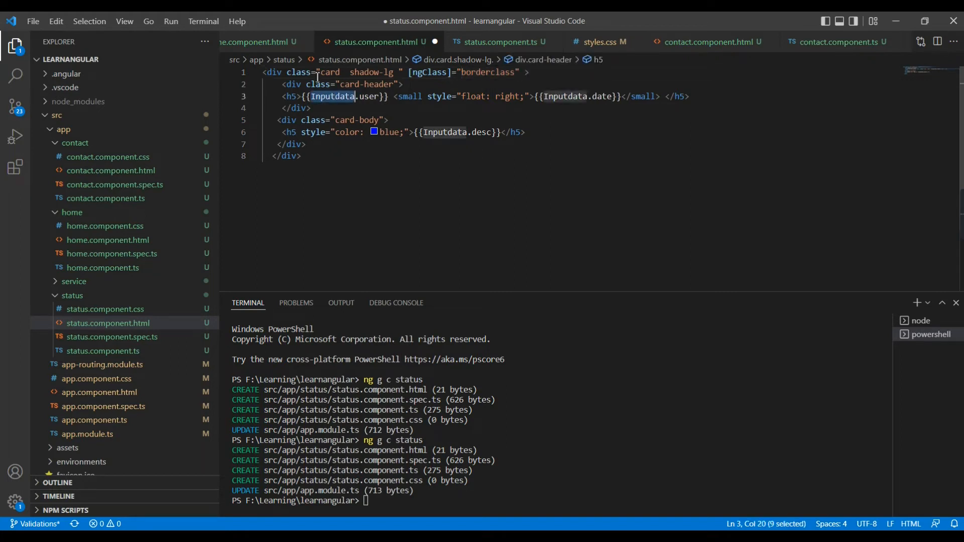
click(454, 72)
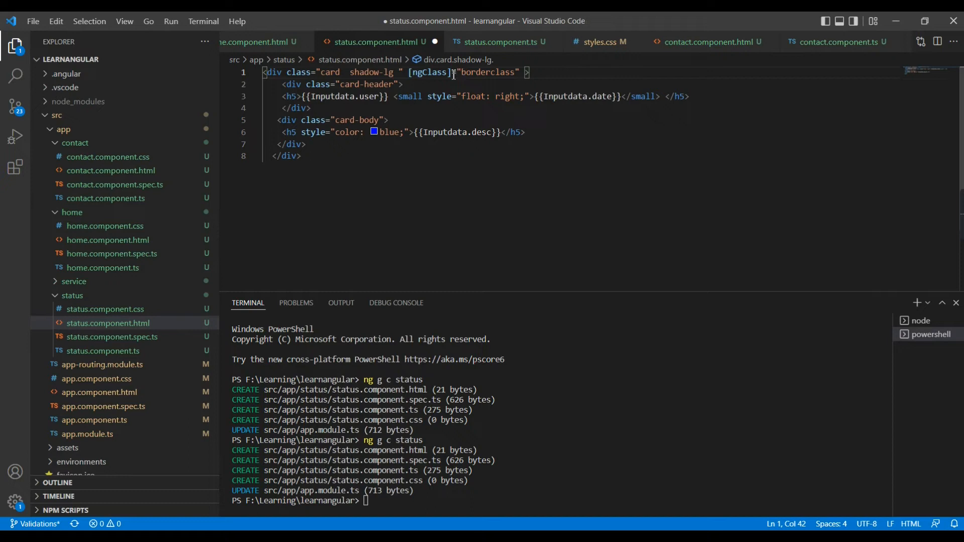
text(Inputdata.)
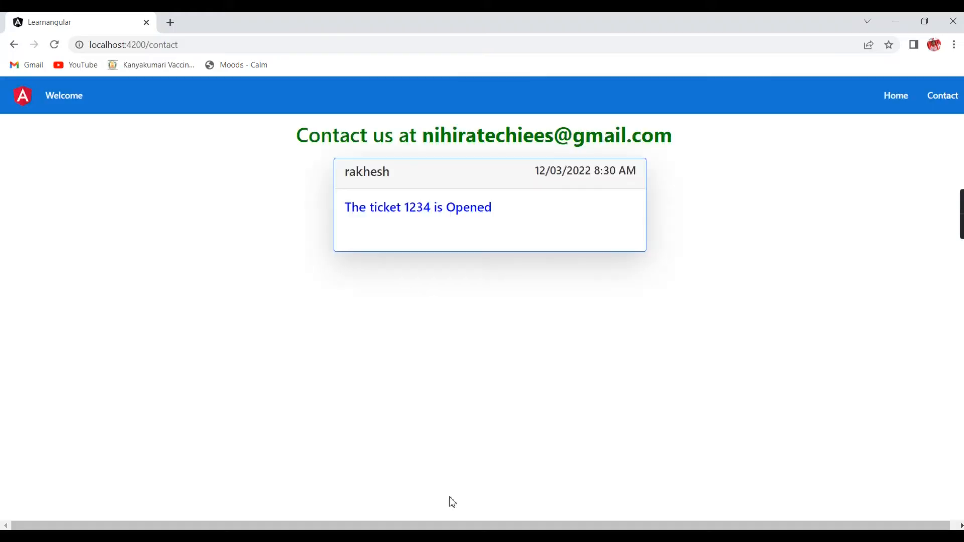
mouse_move(321, 170)
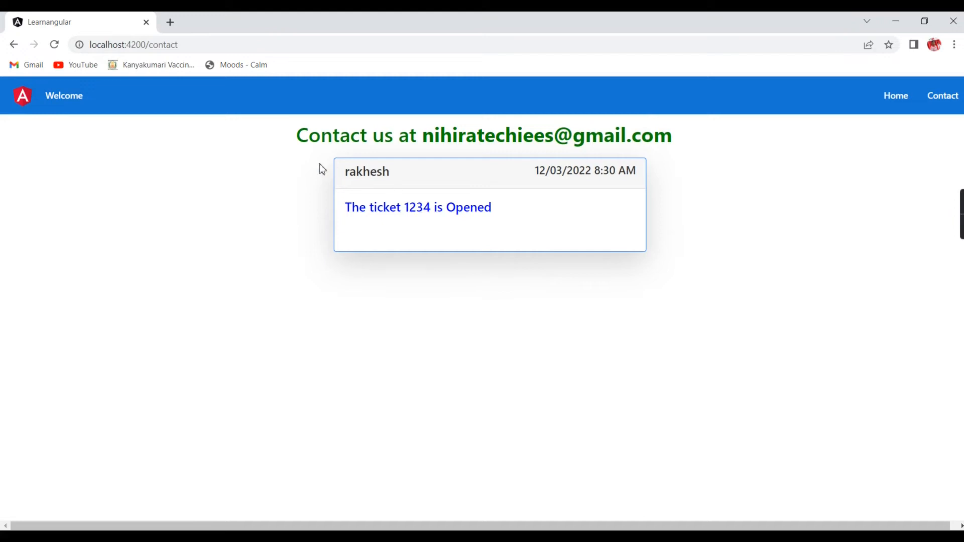
mouse_move(510, 225)
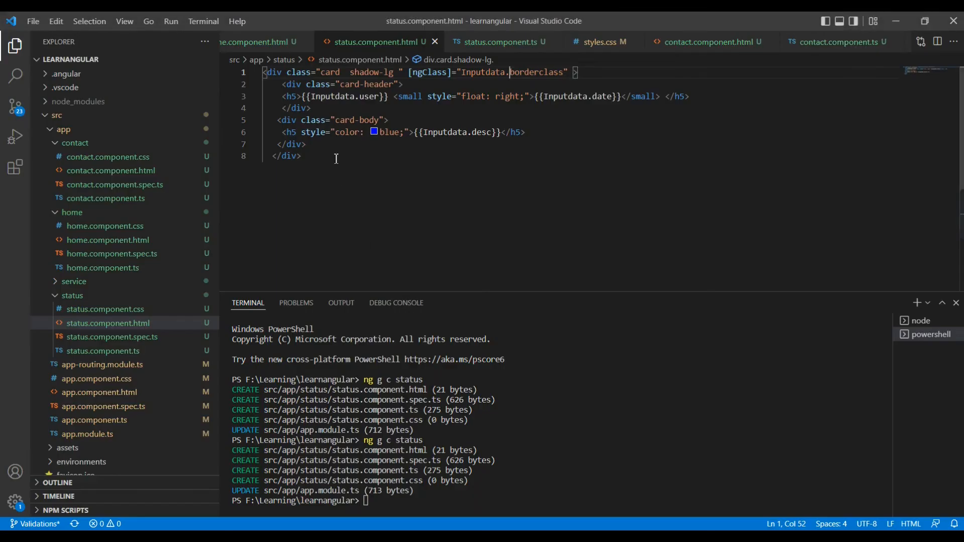
Step: Replace the card-body h5's inline blue style with an empty [style.color] binding
click(302, 132)
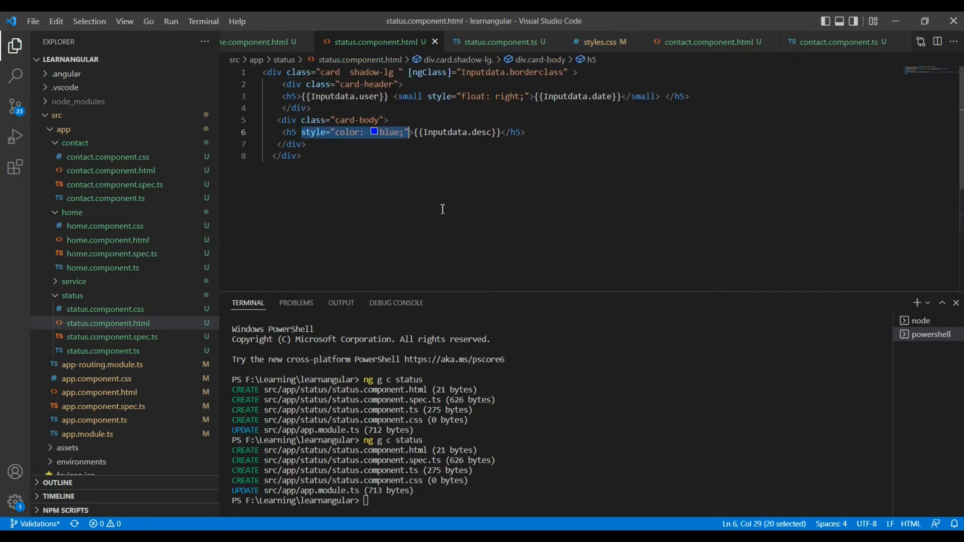
key(Delete)
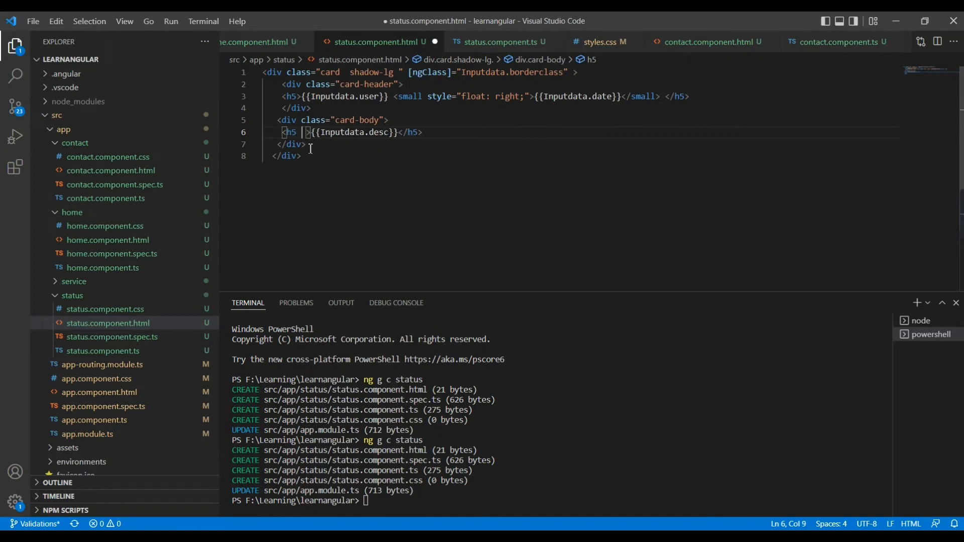
text([styl])
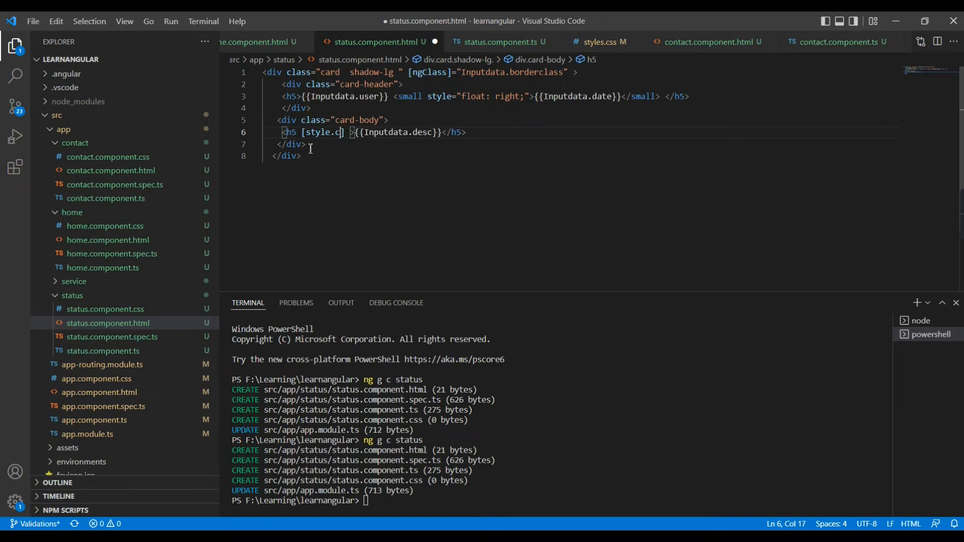
text(olor)
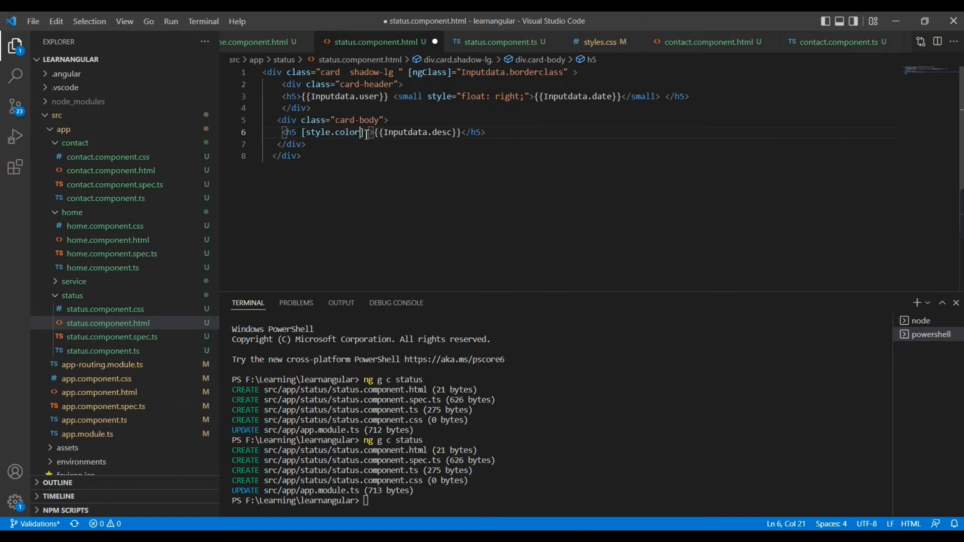
text(=")
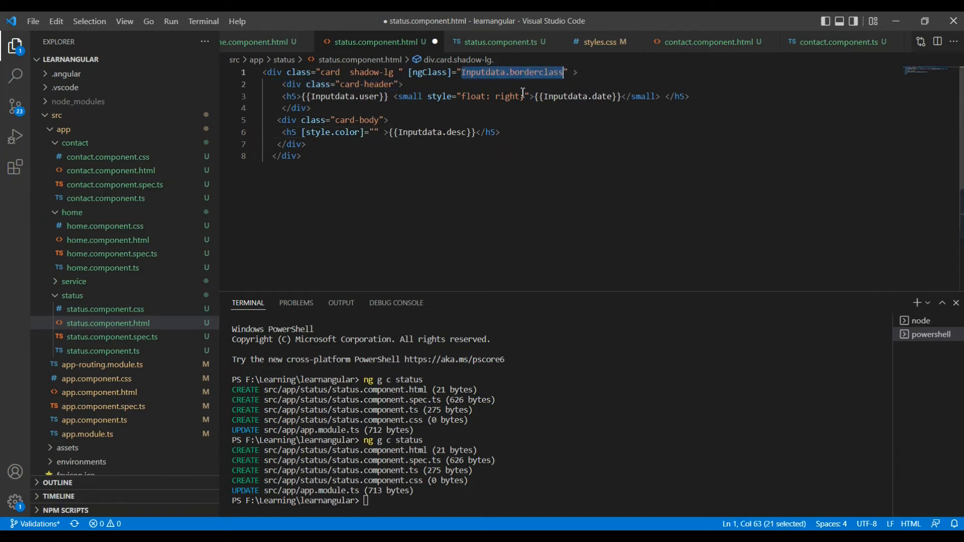
Step: Set the [style.color] binding value to Inputdata.color
click(374, 132)
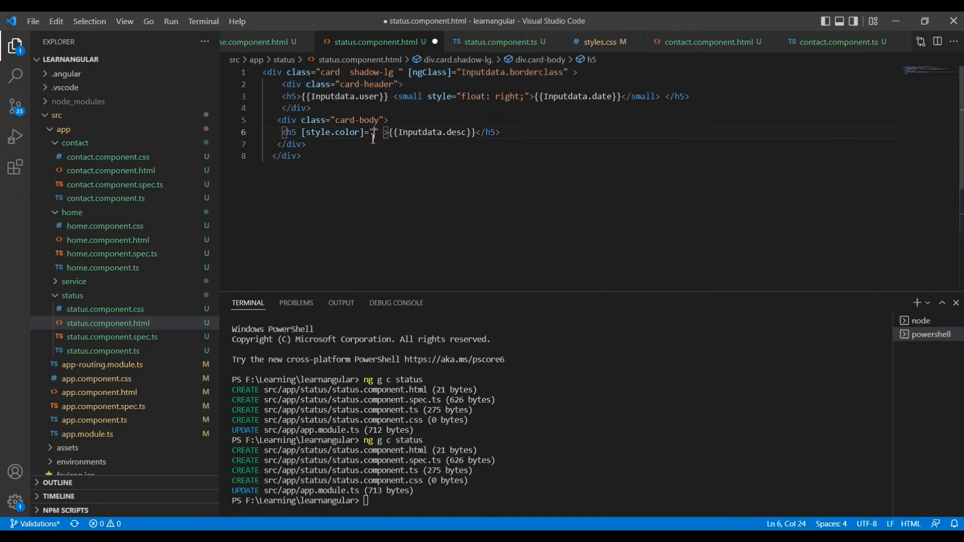
text(Inputdata.borderclass)
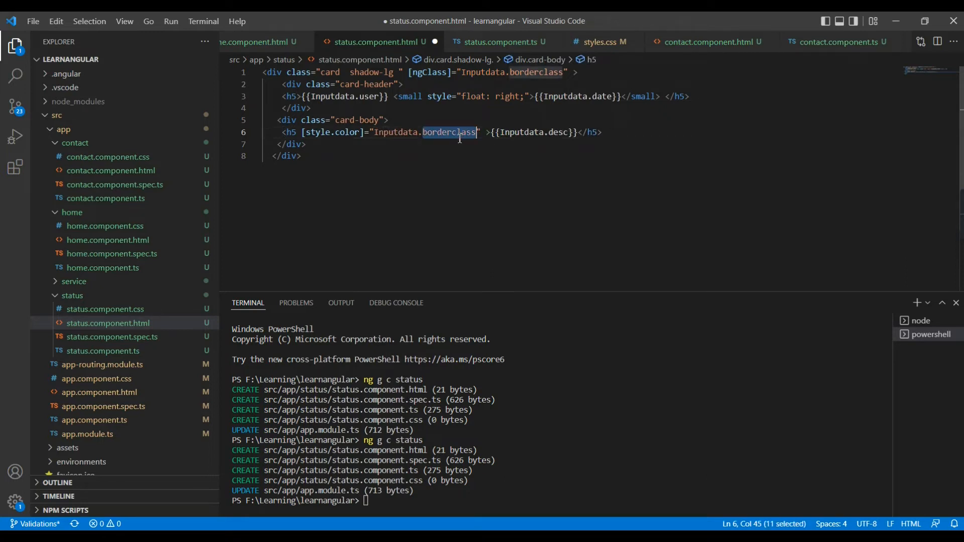
text(color)
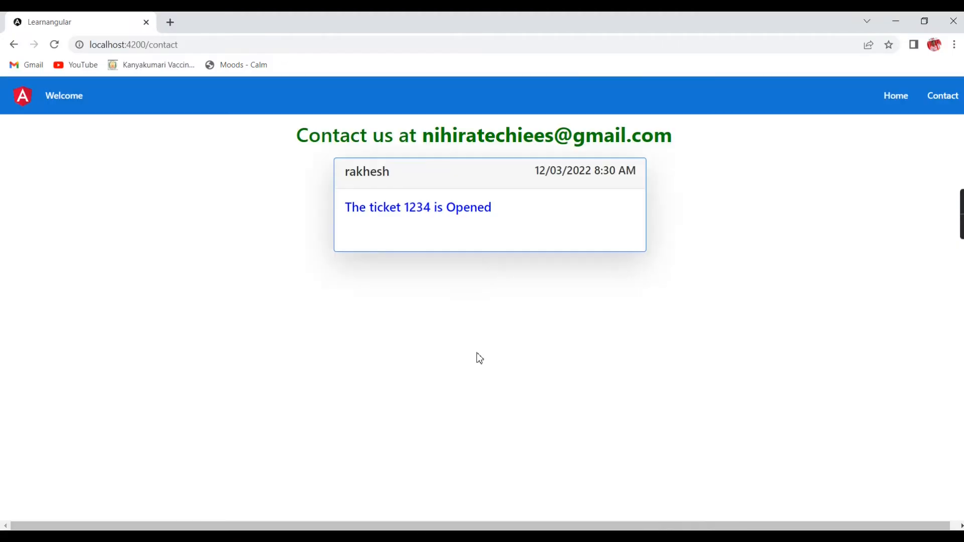
mouse_move(606, 457)
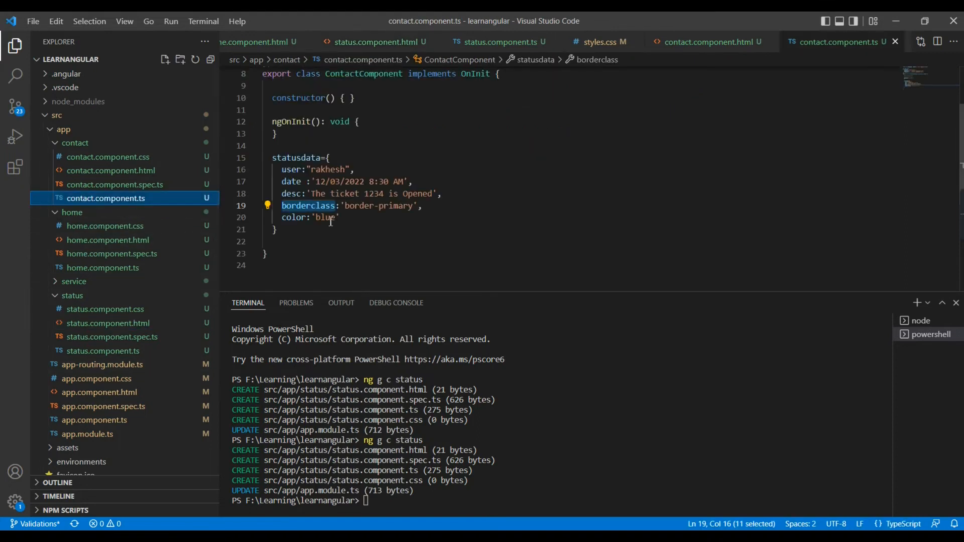
Step: Change statusdata color to 'red', verify red ticket text, then view the Home page cards
text(red)
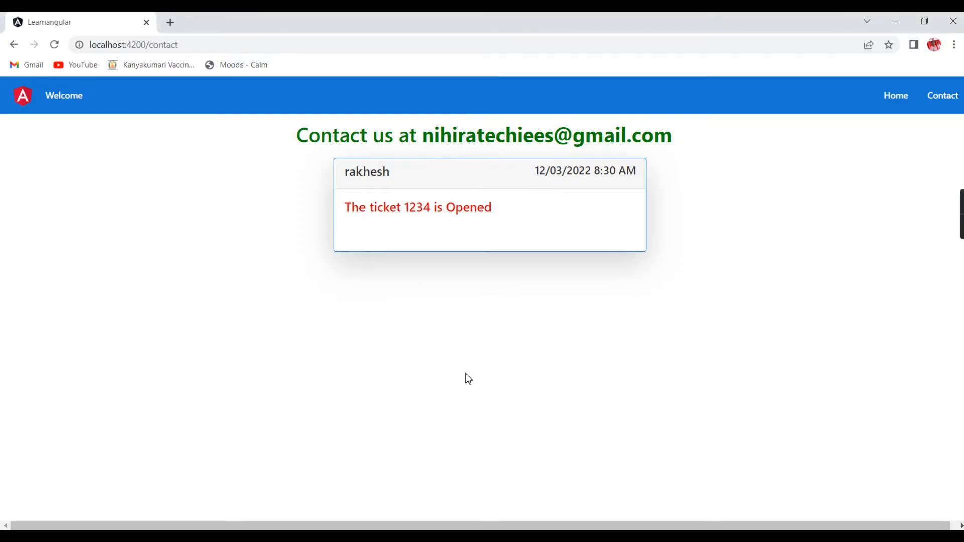
mouse_move(440, 222)
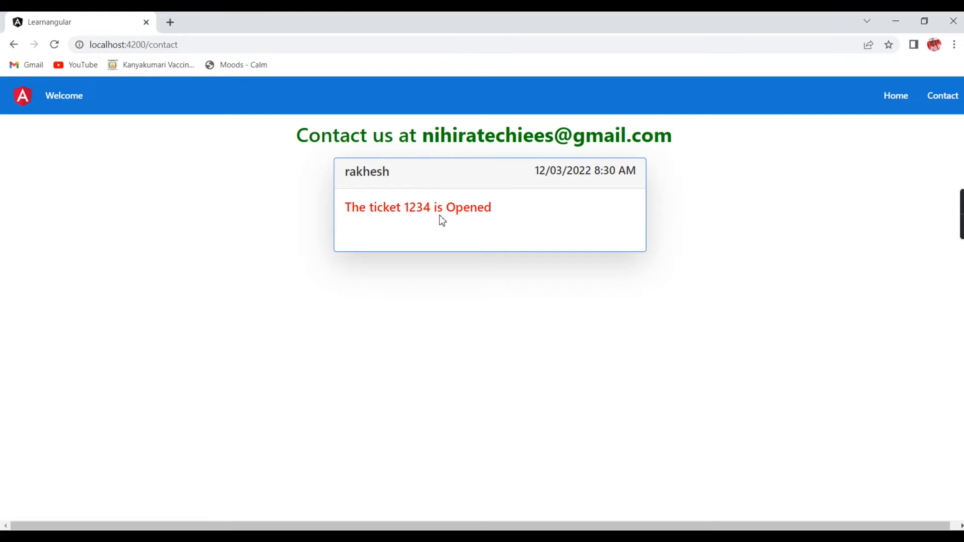
mouse_move(859, 158)
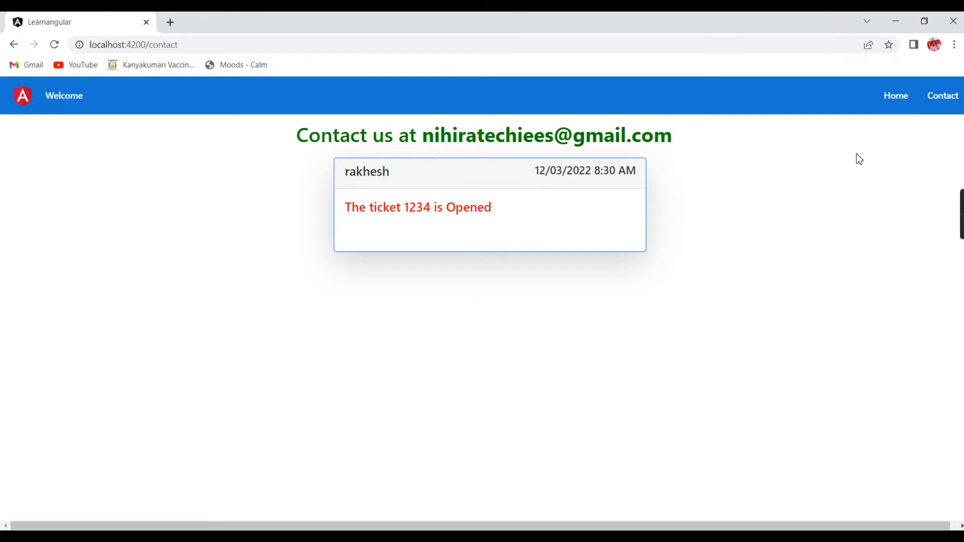
click(896, 96)
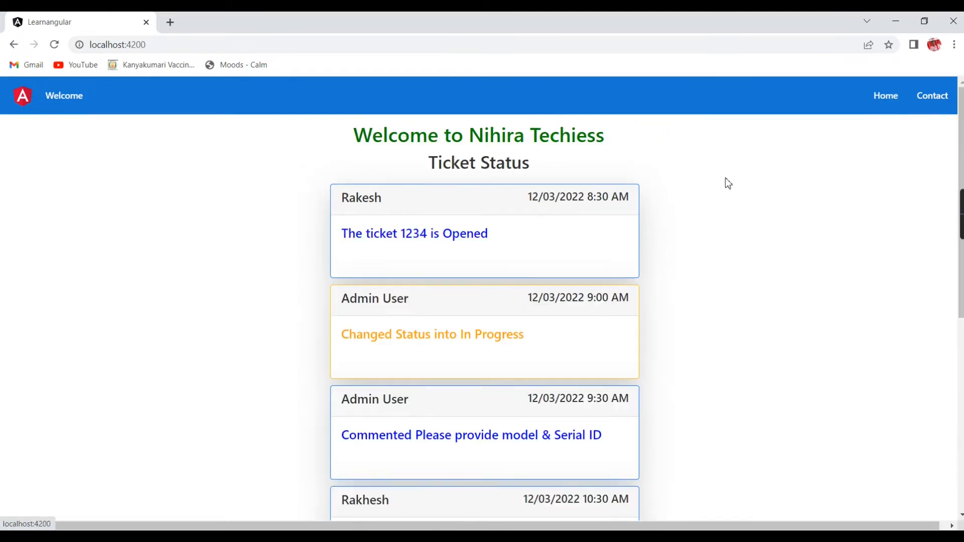
mouse_move(405, 326)
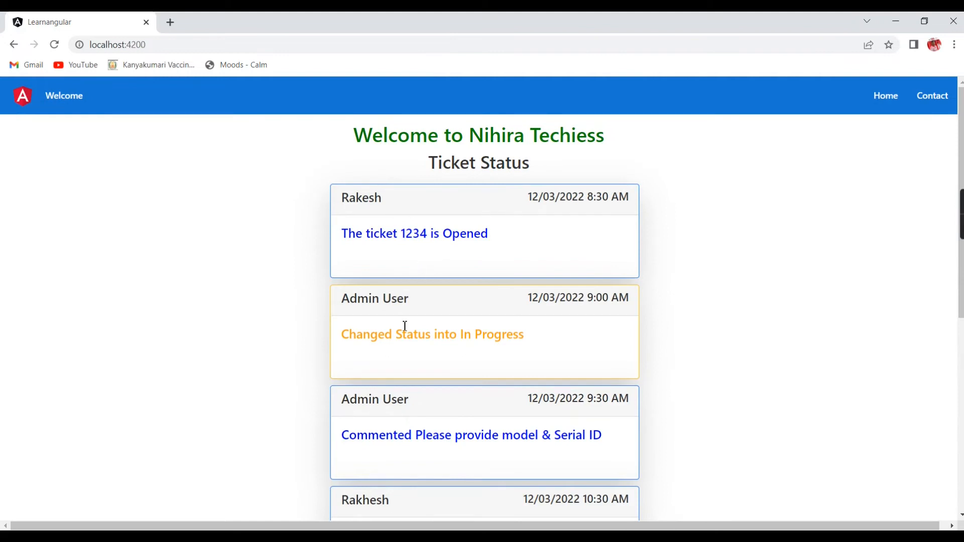
scroll(down, 3)
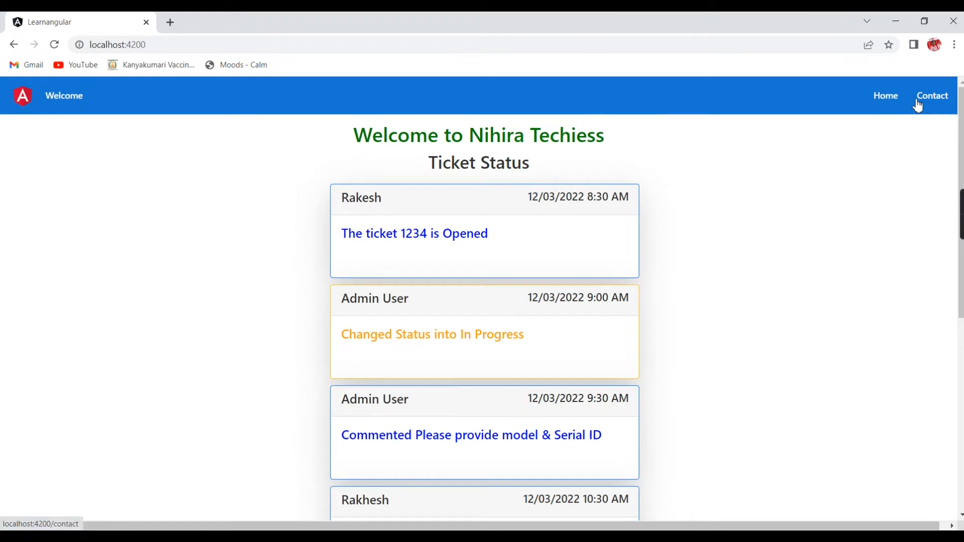
click(932, 95)
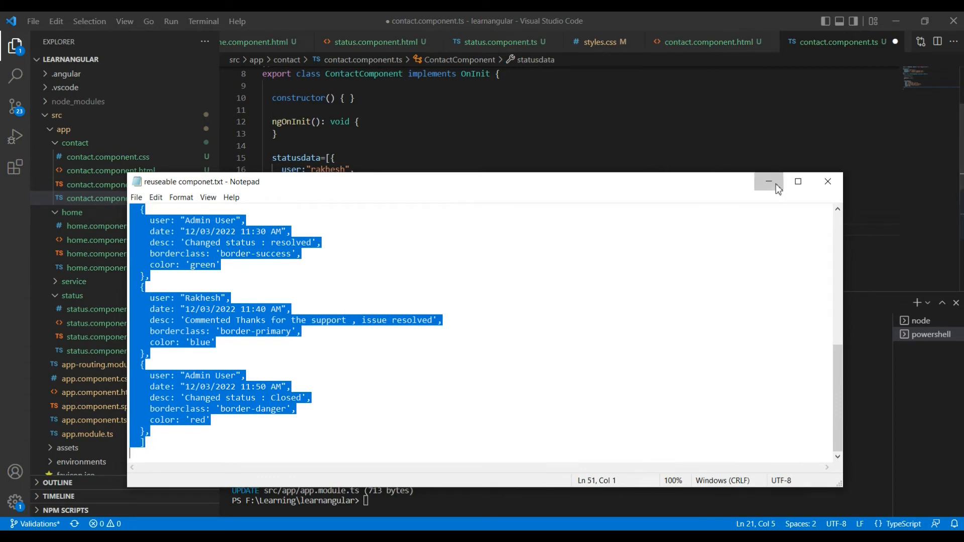
Step: Paste a multi-ticket status array into statusdata in contact.component.ts and save
click(768, 182)
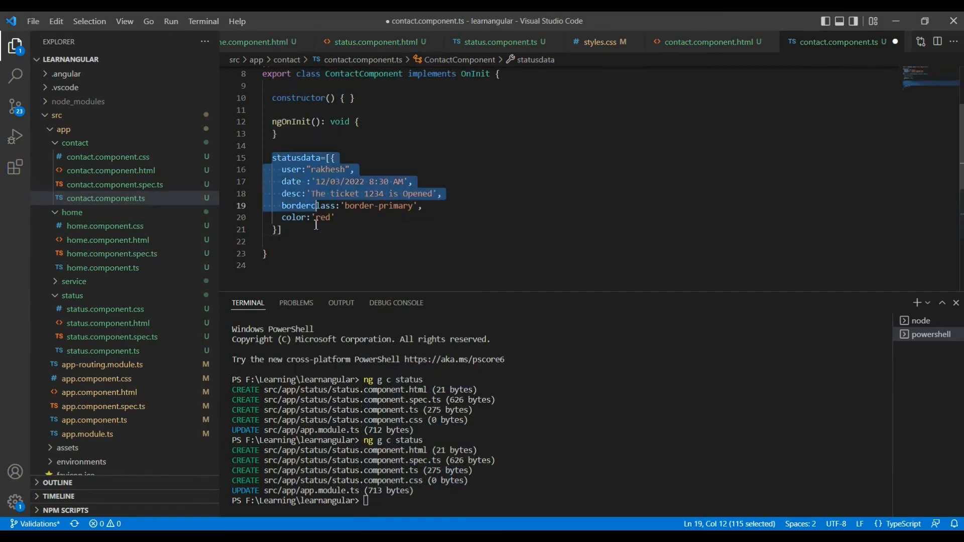
scroll(down, 3)
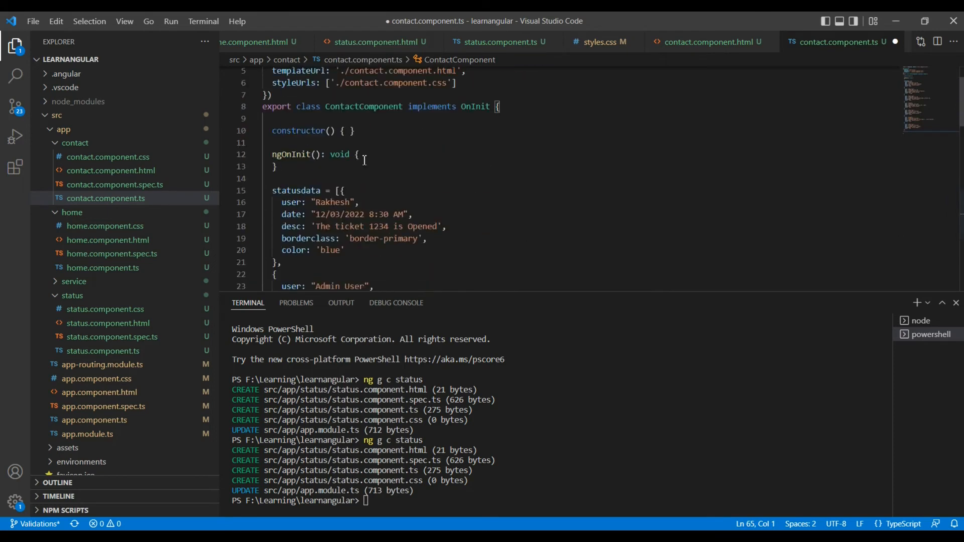
scroll(down, 3)
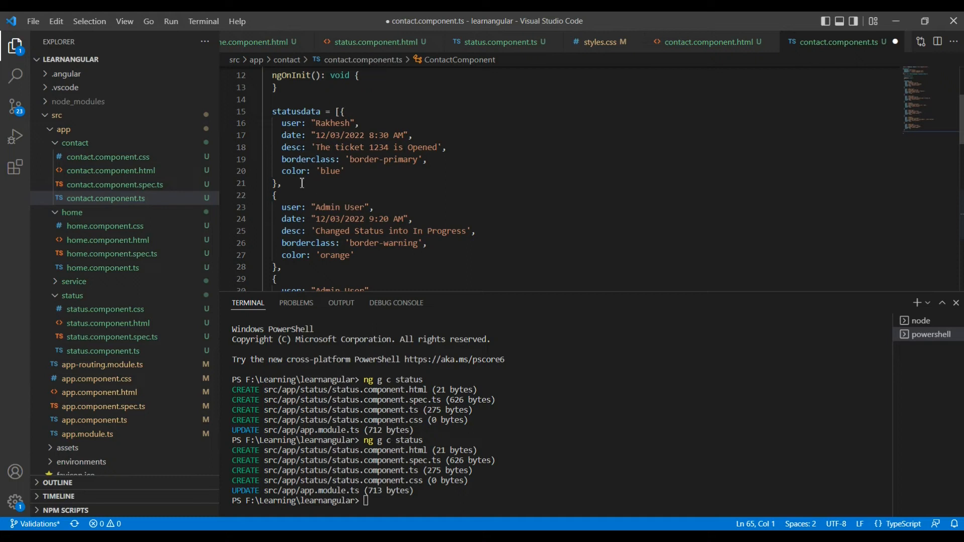
scroll(down, 3)
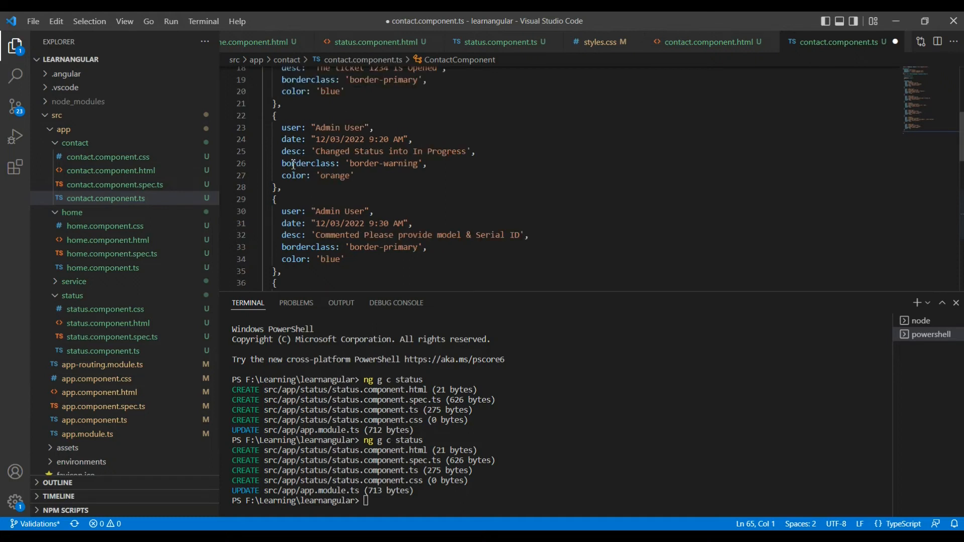
scroll(down, 3)
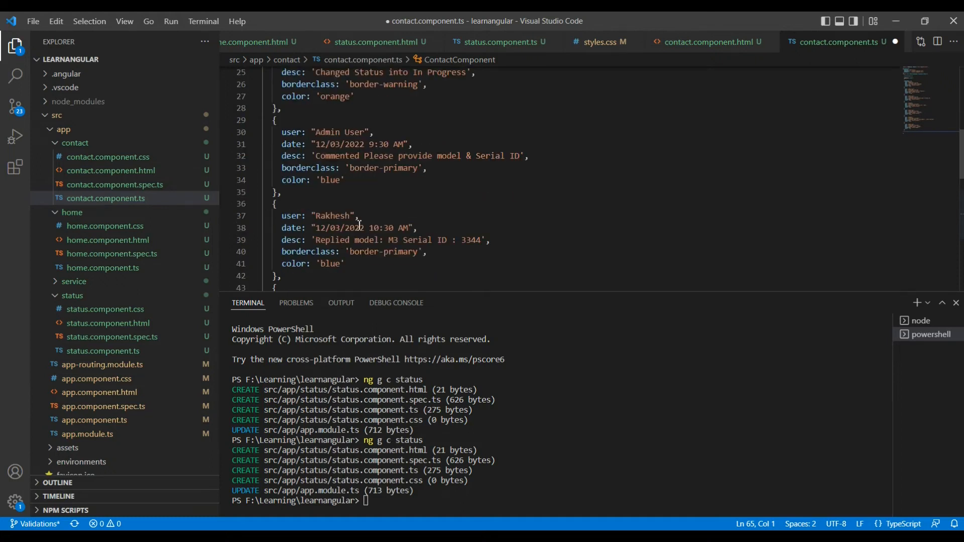
scroll(down, 3)
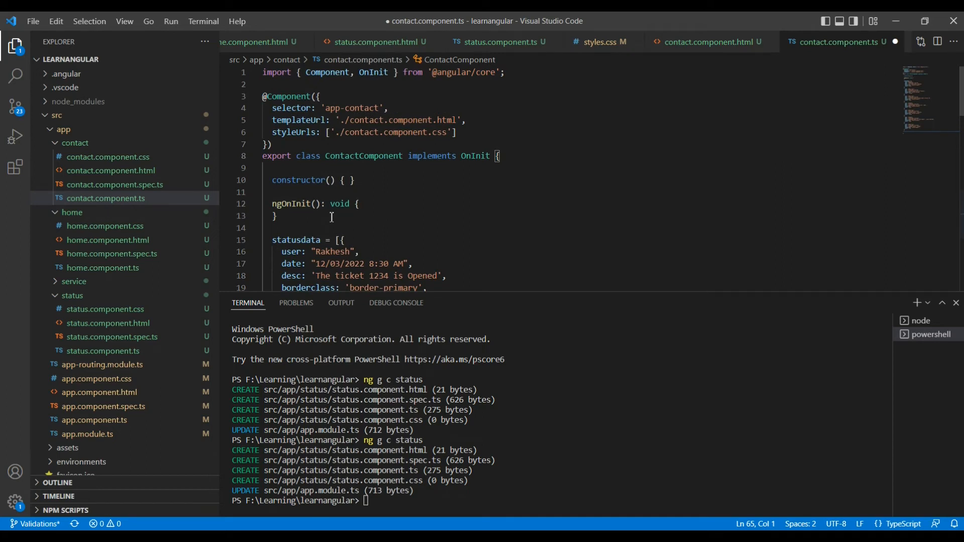
mouse_move(124, 213)
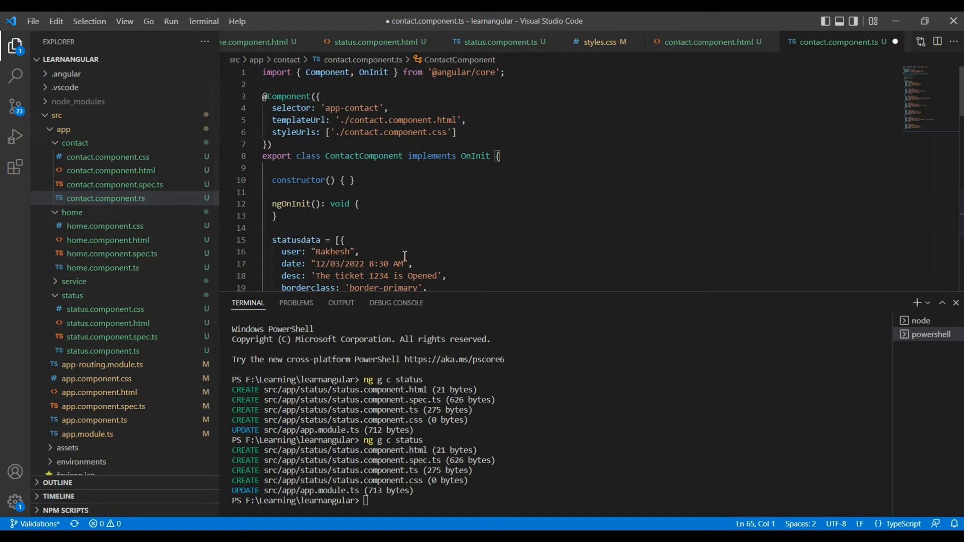
mouse_move(366, 239)
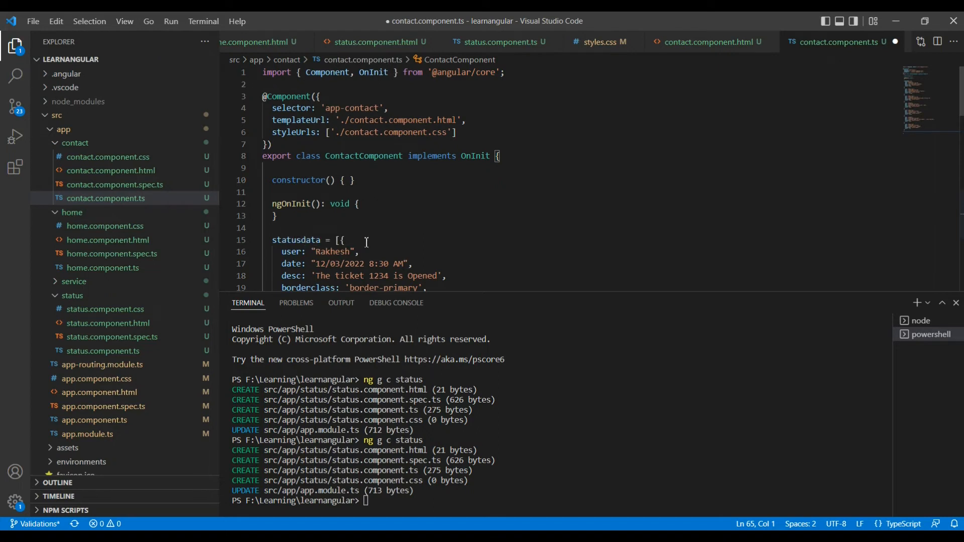
scroll(down, 3)
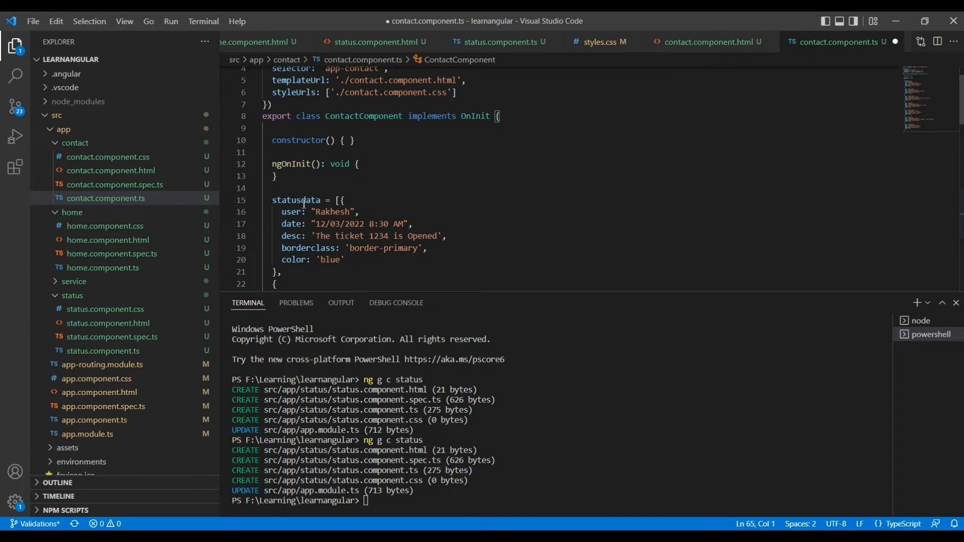
double_click(296, 200)
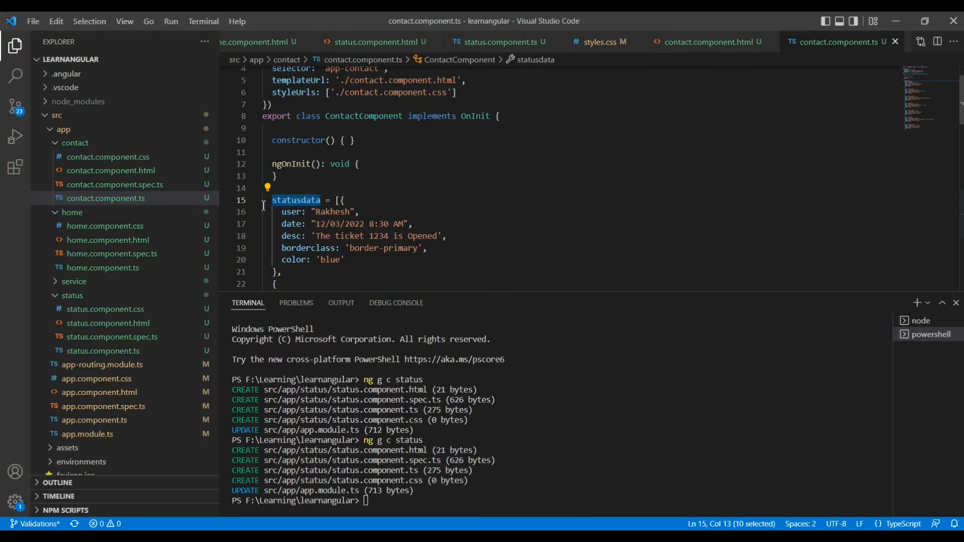
Step: Add *ngFor="let item of statusdata" to the app-status element in contact.component.html
click(110, 170)
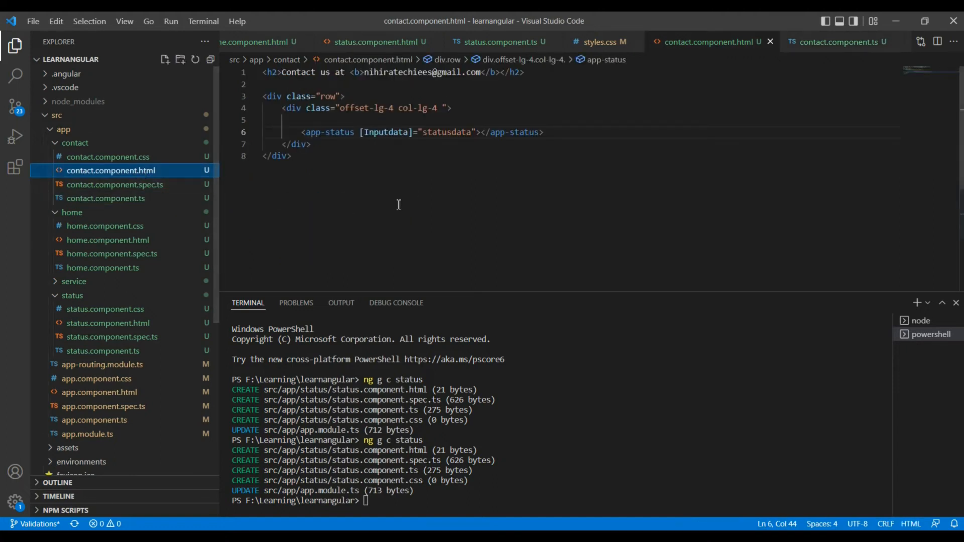
mouse_move(440, 141)
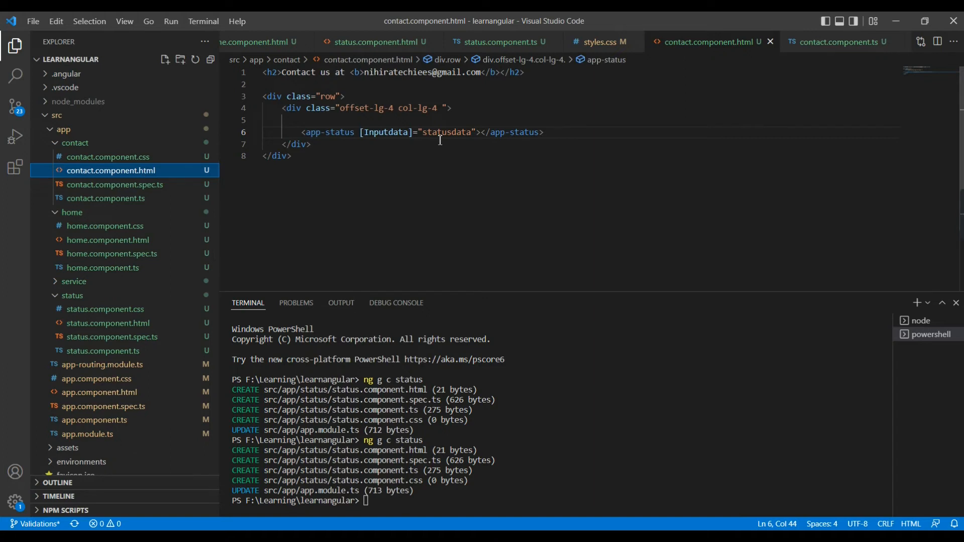
double_click(328, 132)
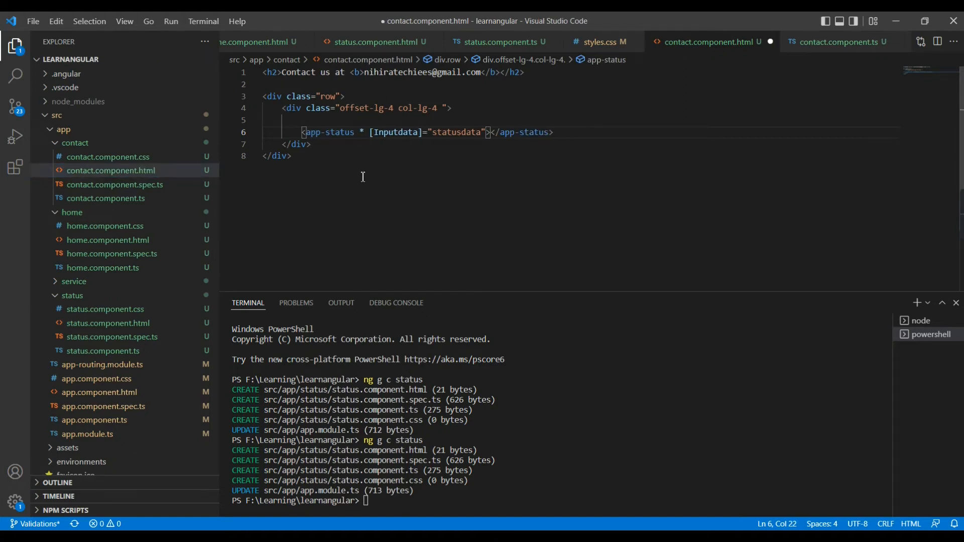
text(ngFor=")
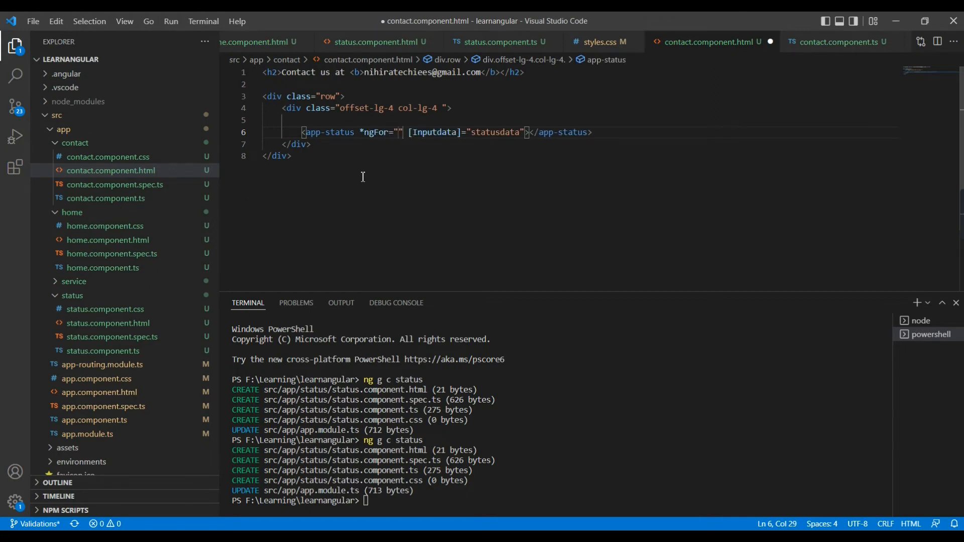
text(let item of statusdata)
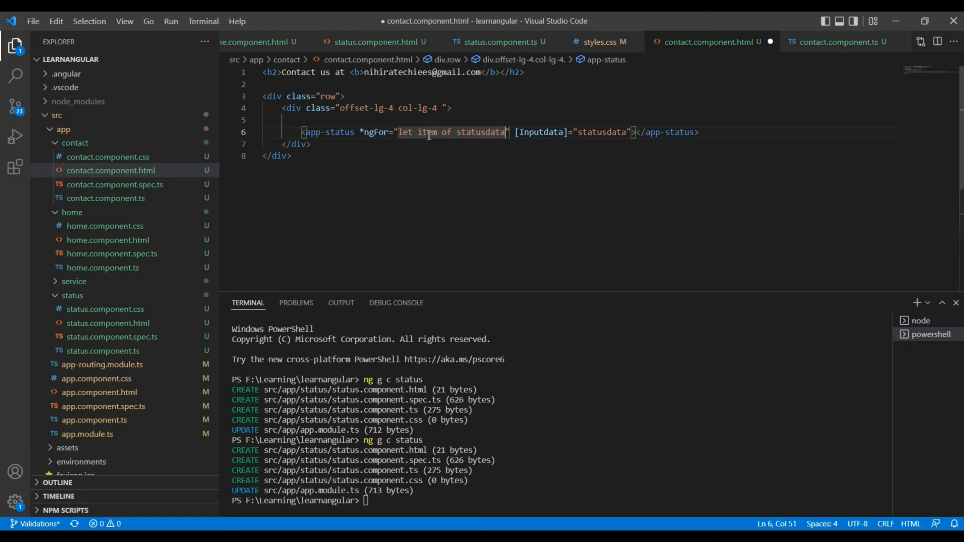
double_click(427, 132)
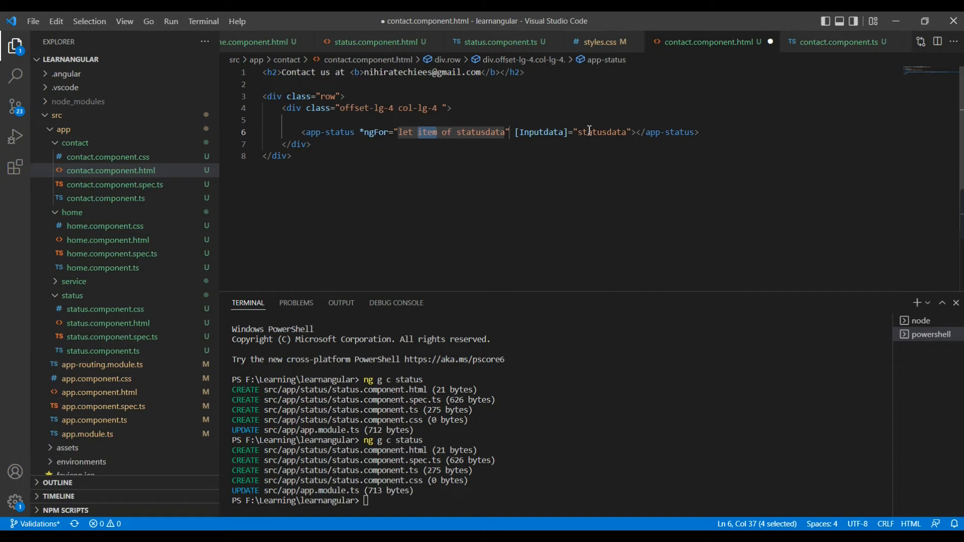
text(item)
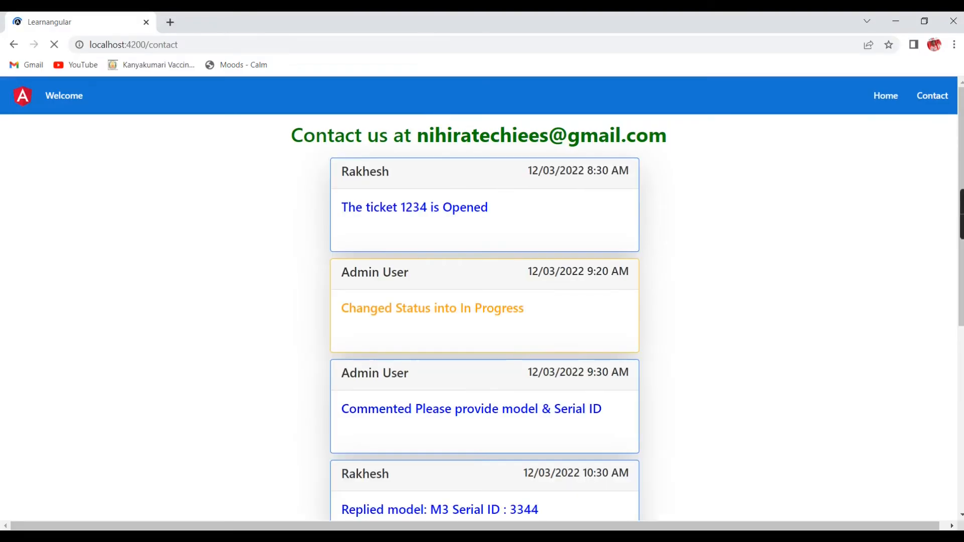
scroll(down, 3)
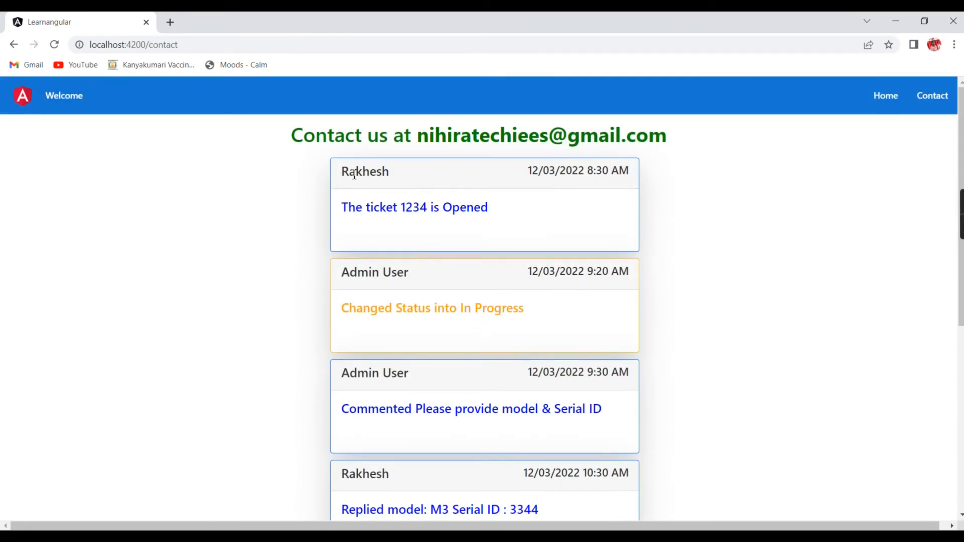
mouse_move(582, 177)
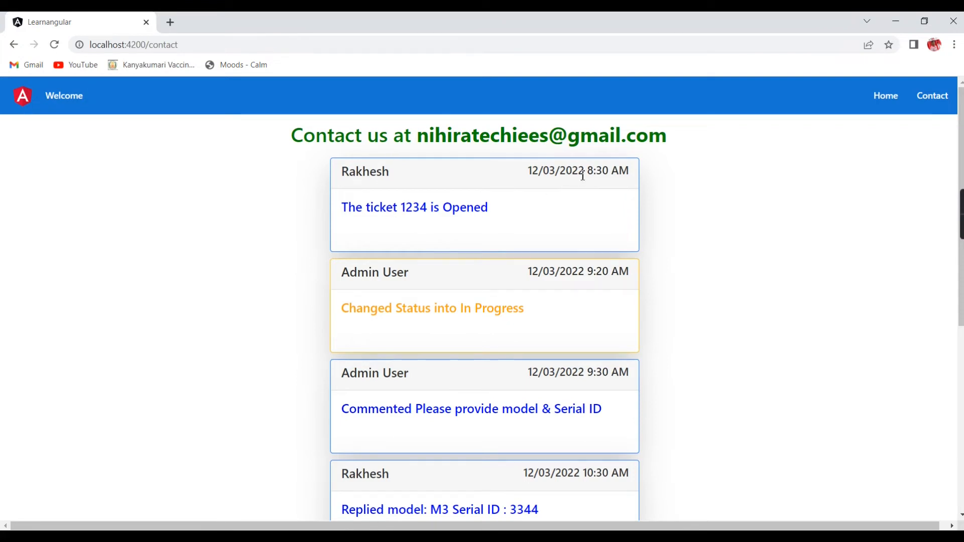
mouse_move(366, 295)
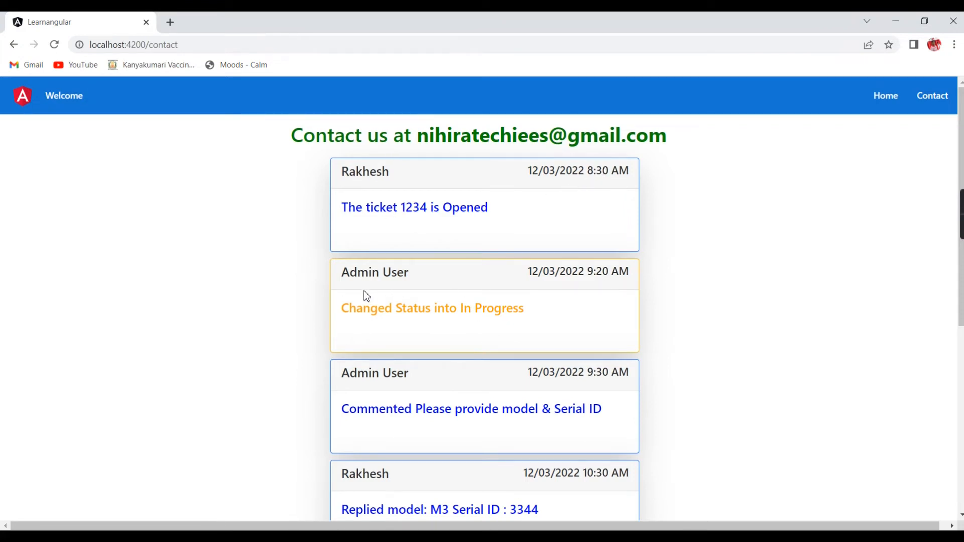
mouse_move(421, 318)
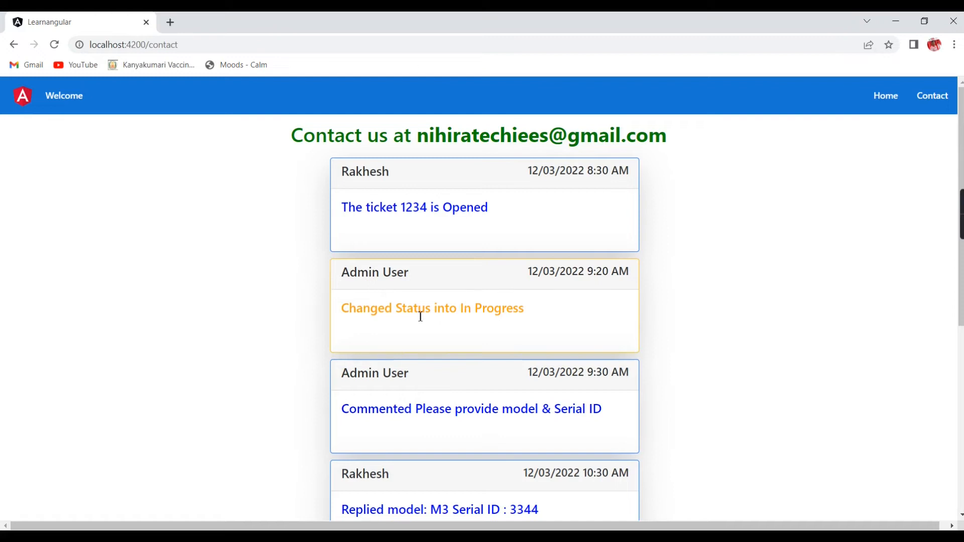
mouse_move(599, 272)
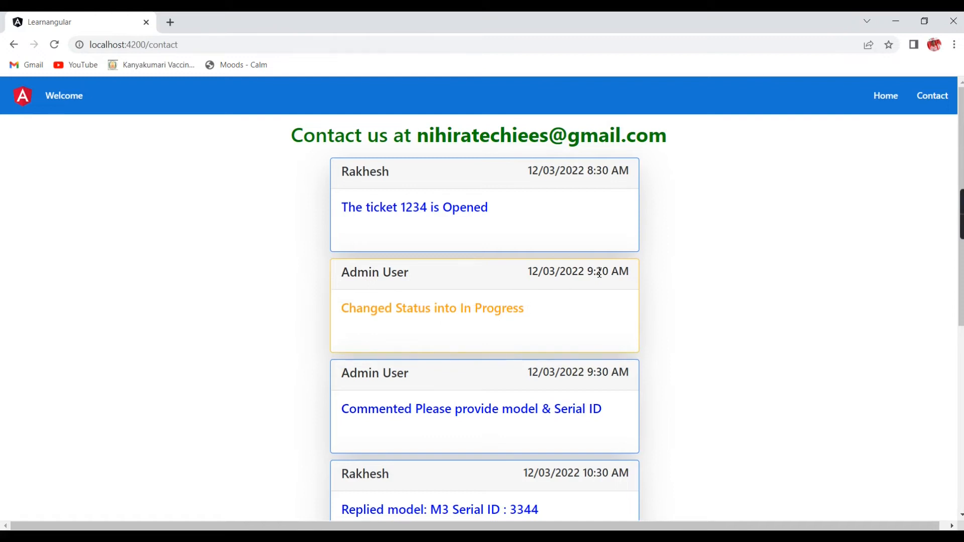
scroll(down, 3)
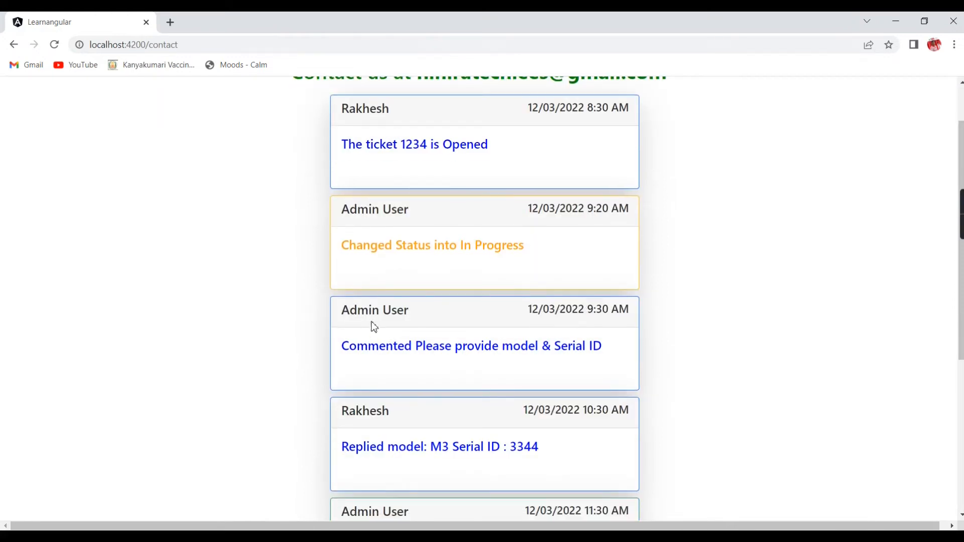
mouse_move(453, 363)
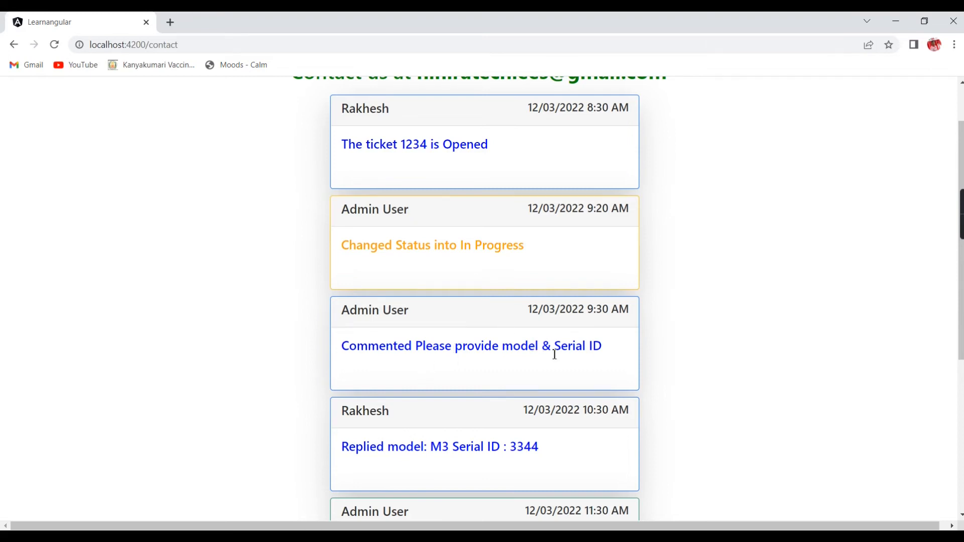
mouse_move(585, 329)
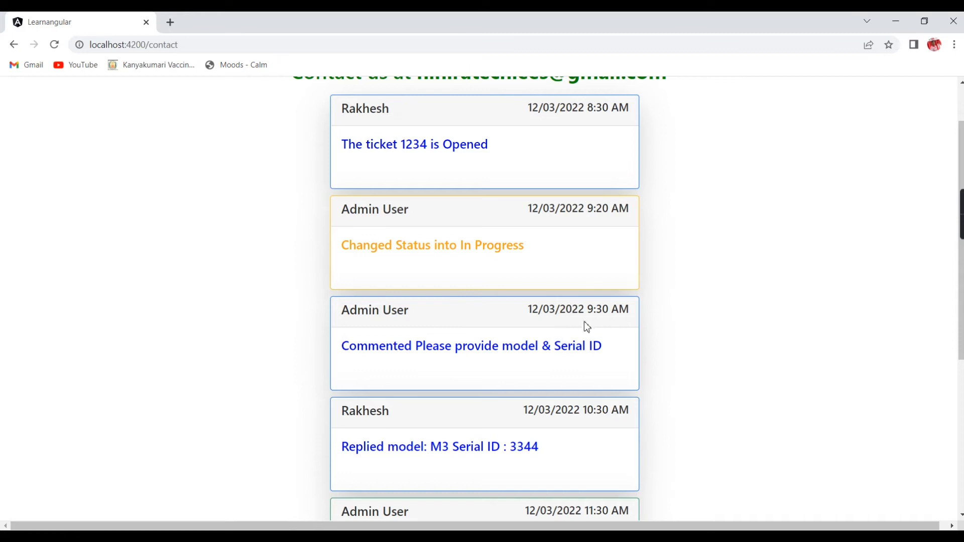
scroll(down, 3)
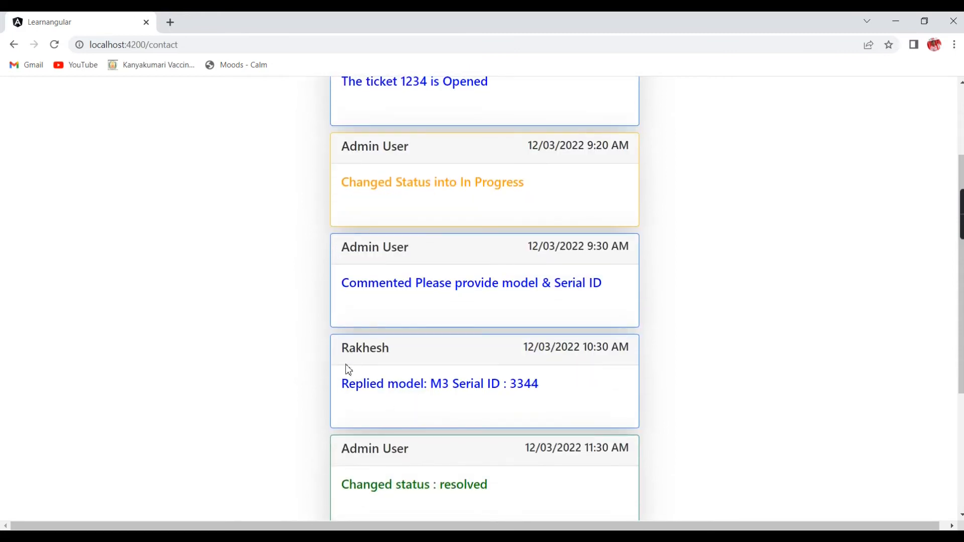
scroll(down, 3)
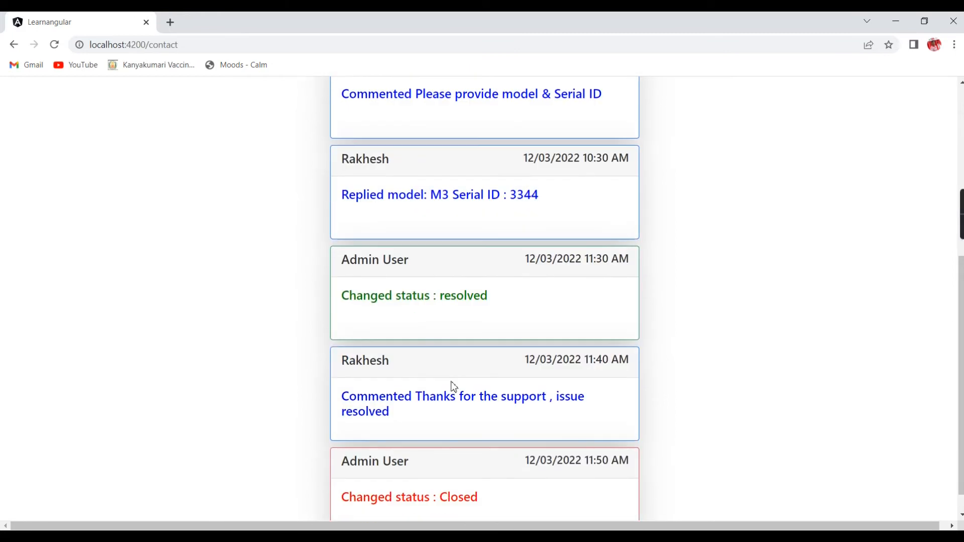
mouse_move(358, 296)
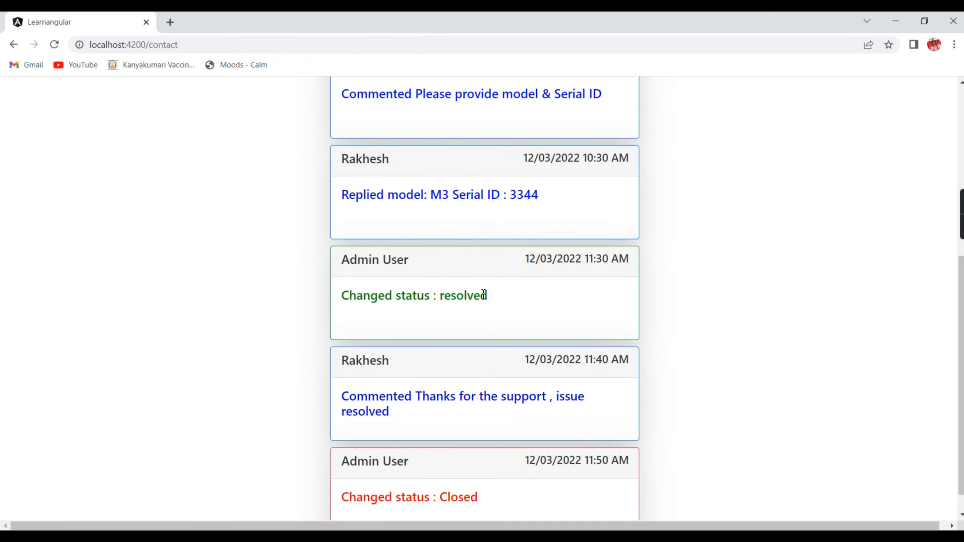
scroll(down, 3)
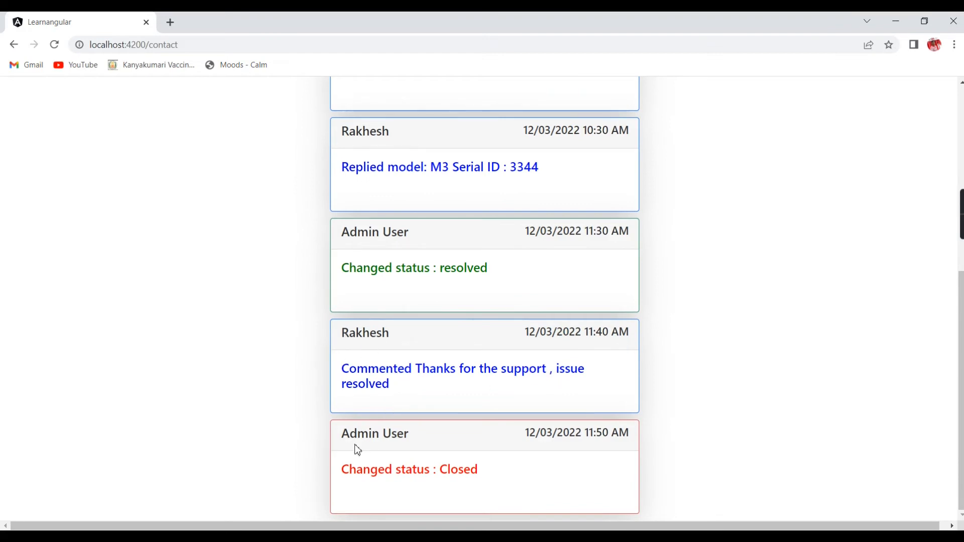
mouse_move(600, 451)
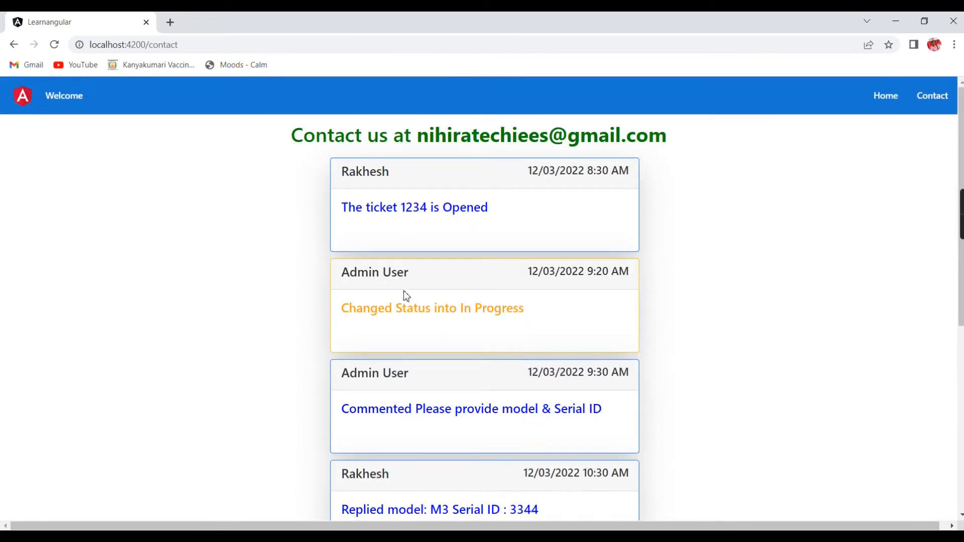
scroll(down, 3)
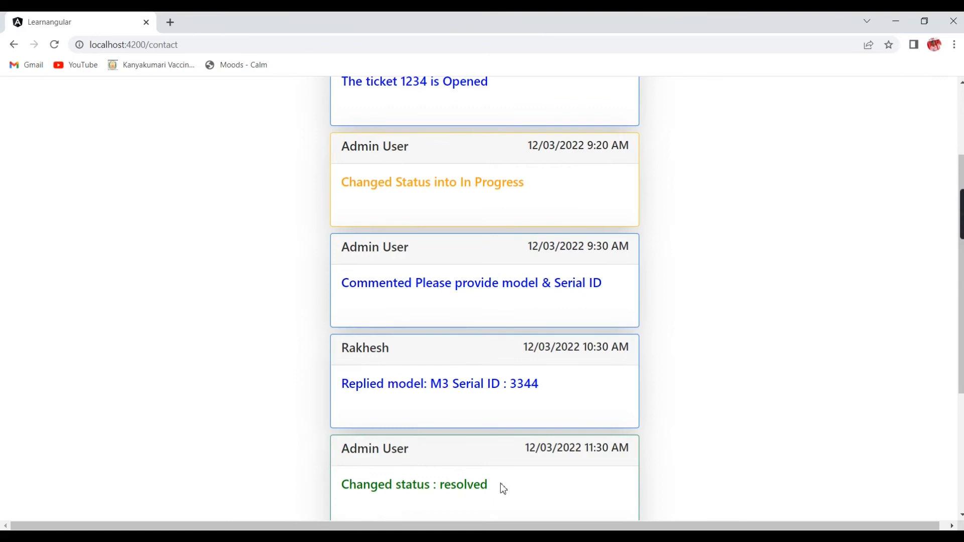
scroll(down, 3)
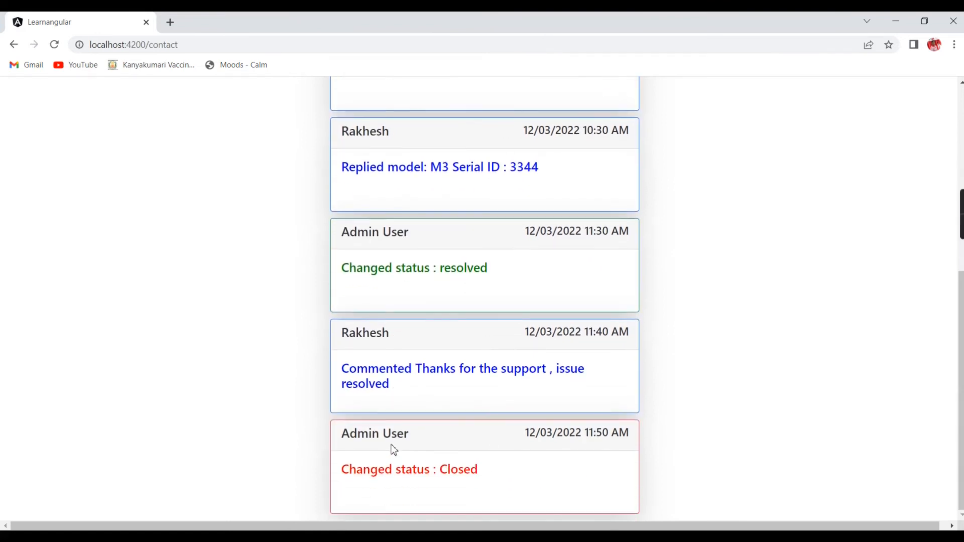
scroll(up, 3)
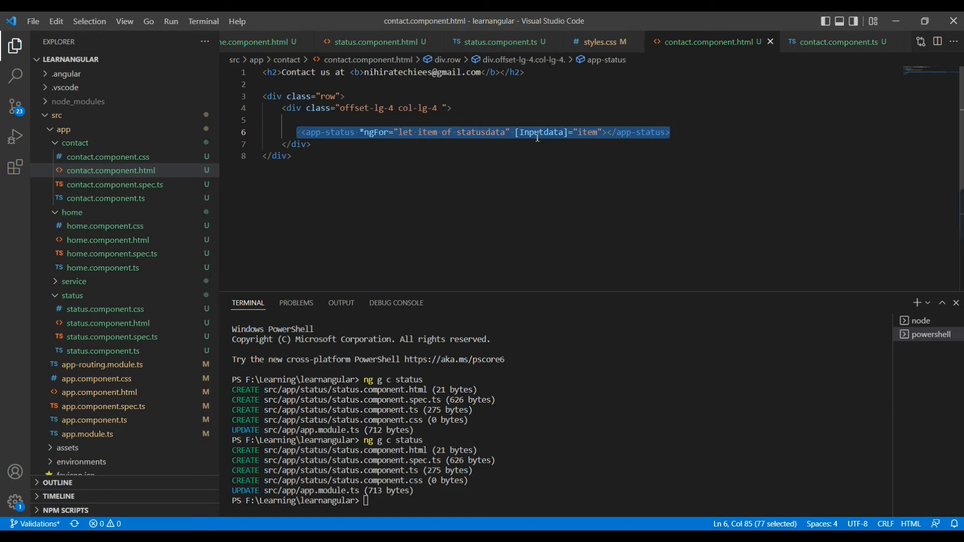
mouse_move(263, 213)
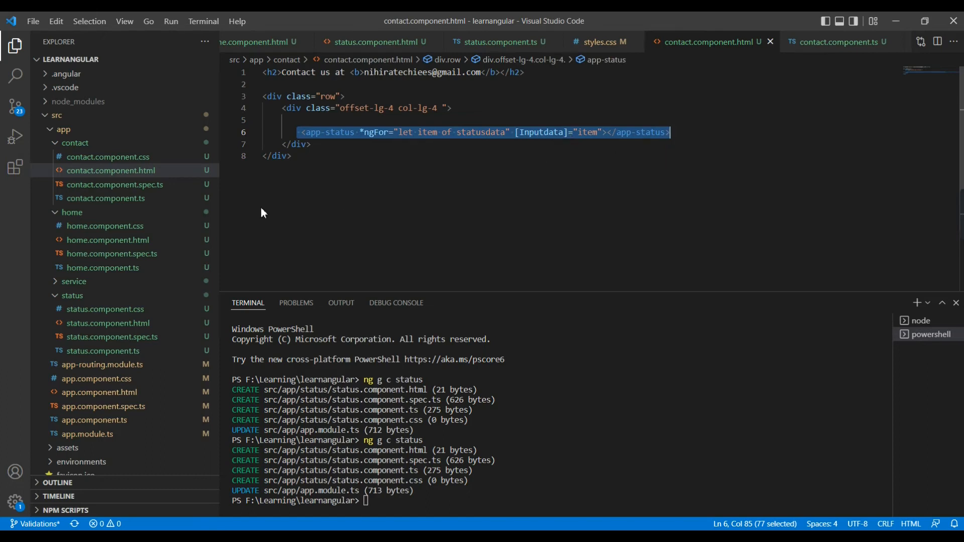
Step: Review home.component.html's card markup, then view status.component.html's Inputdata bindings
click(108, 240)
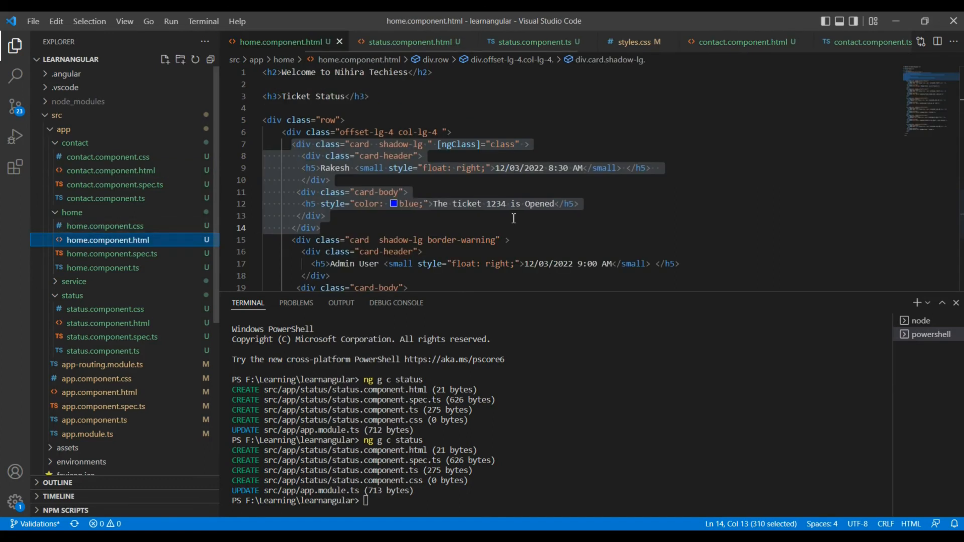
scroll(down, 3)
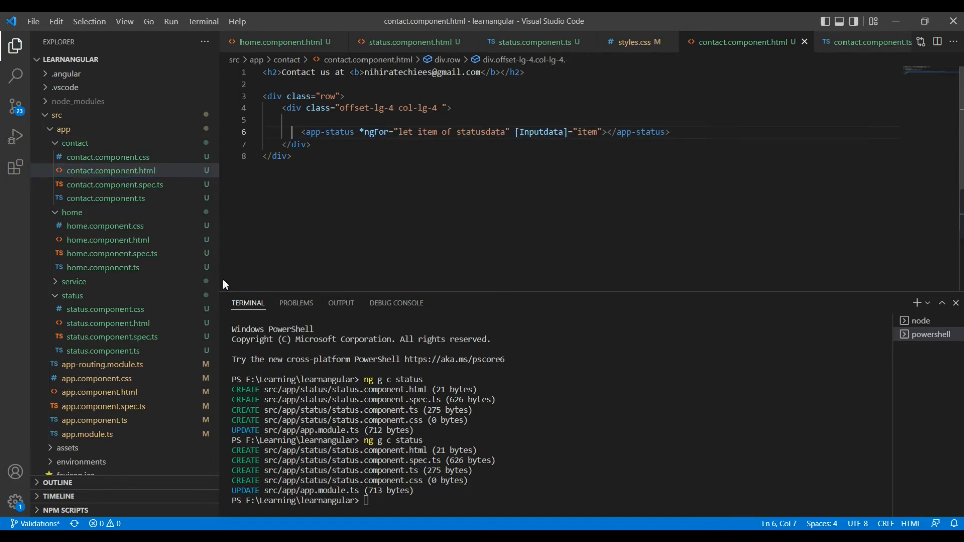
click(107, 323)
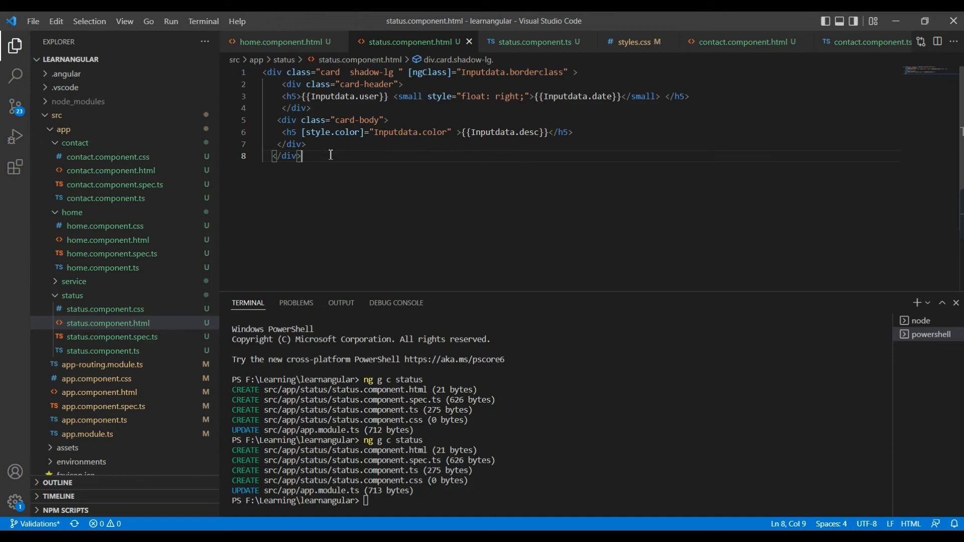
mouse_move(95, 331)
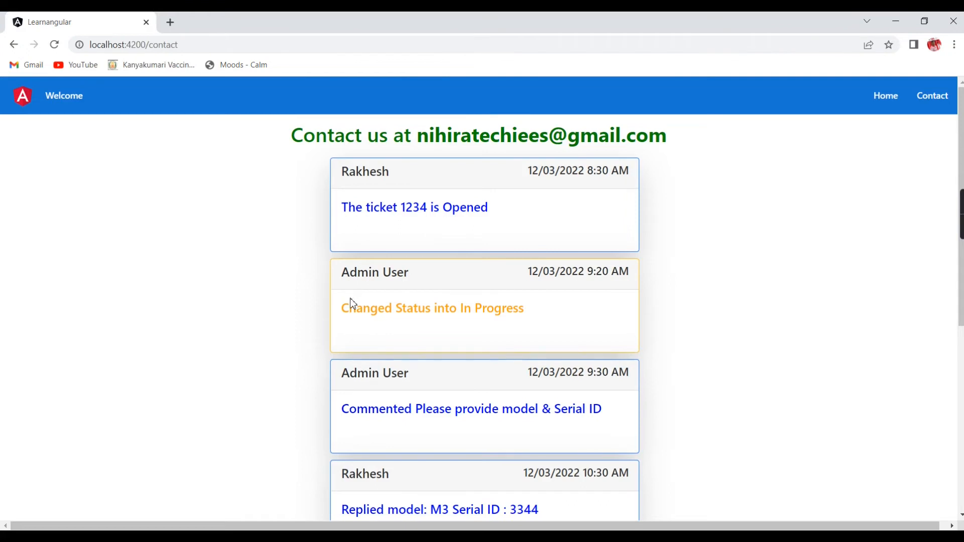
mouse_move(554, 347)
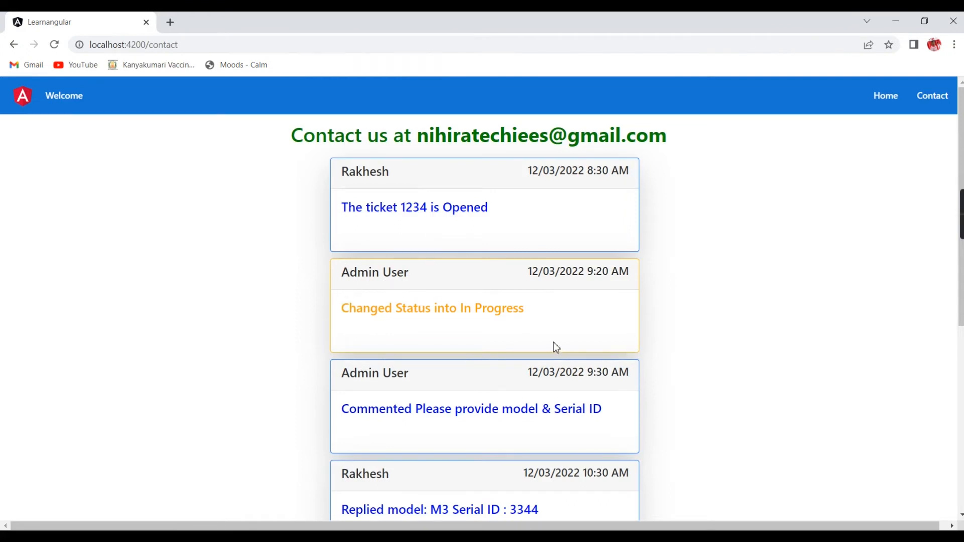
mouse_move(558, 310)
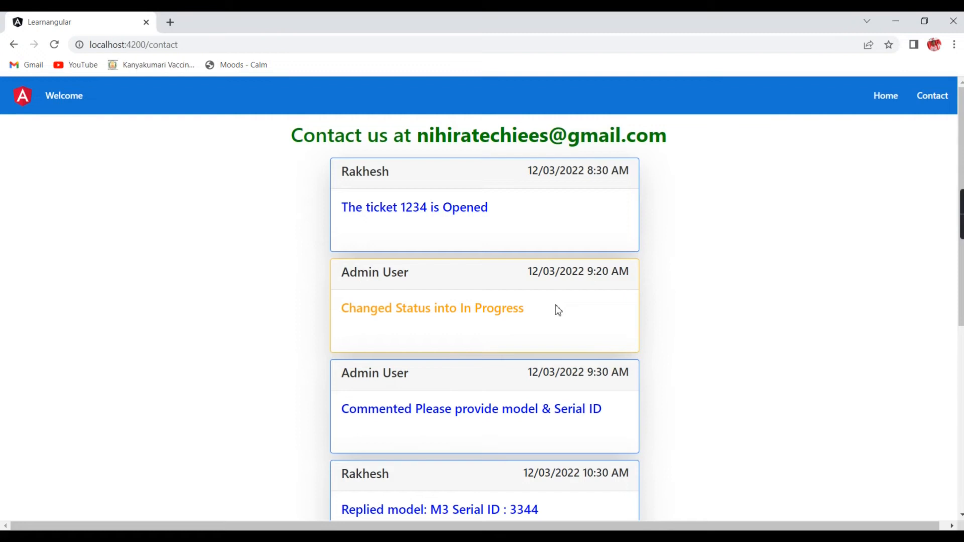
mouse_move(434, 188)
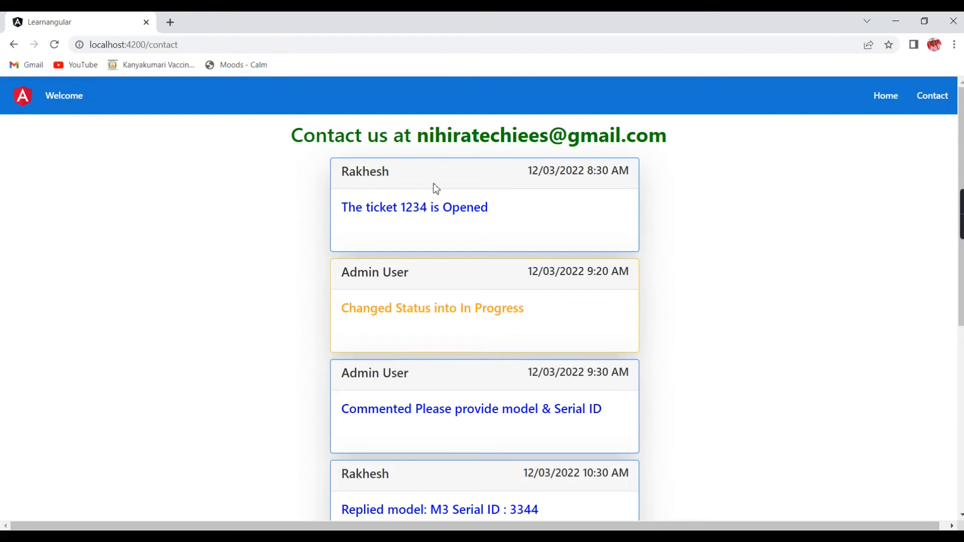
mouse_move(324, 299)
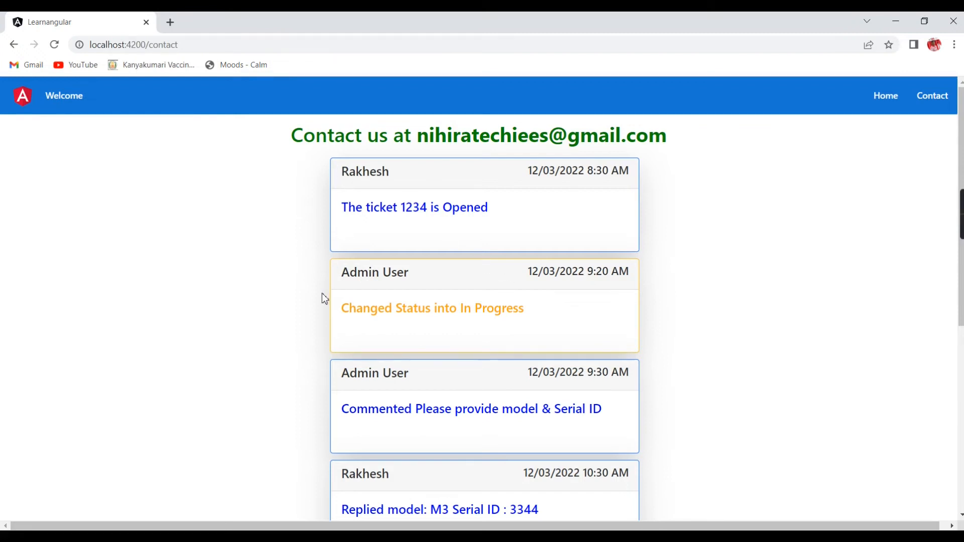
mouse_move(364, 197)
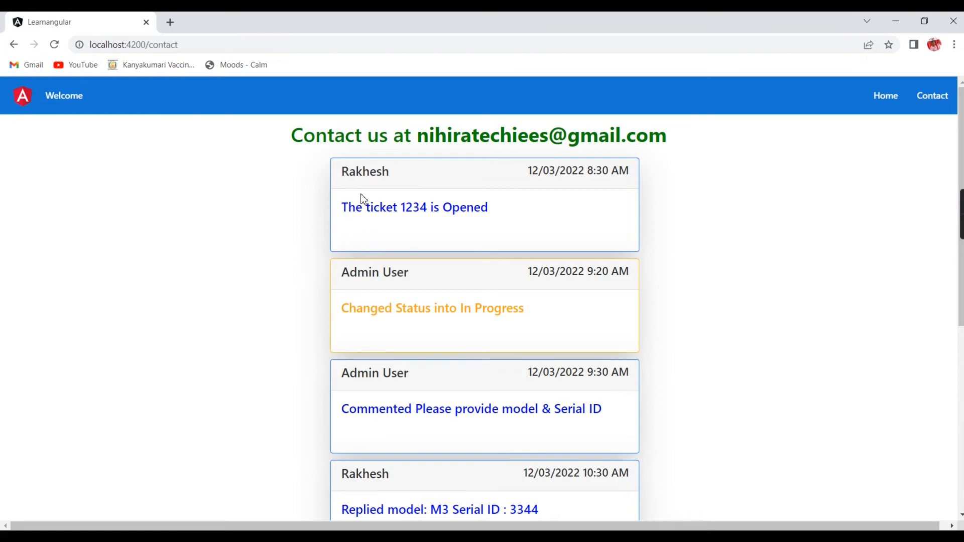
mouse_move(316, 178)
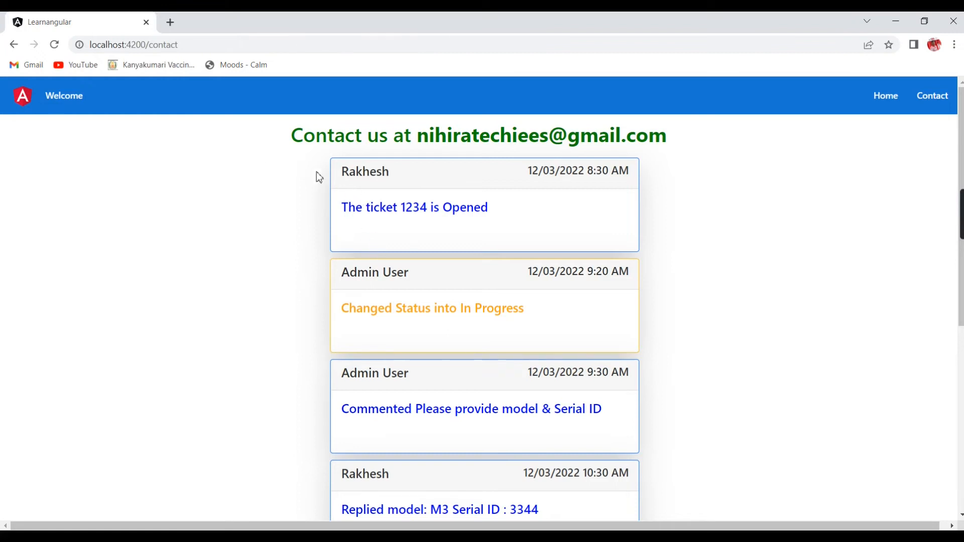
mouse_move(368, 379)
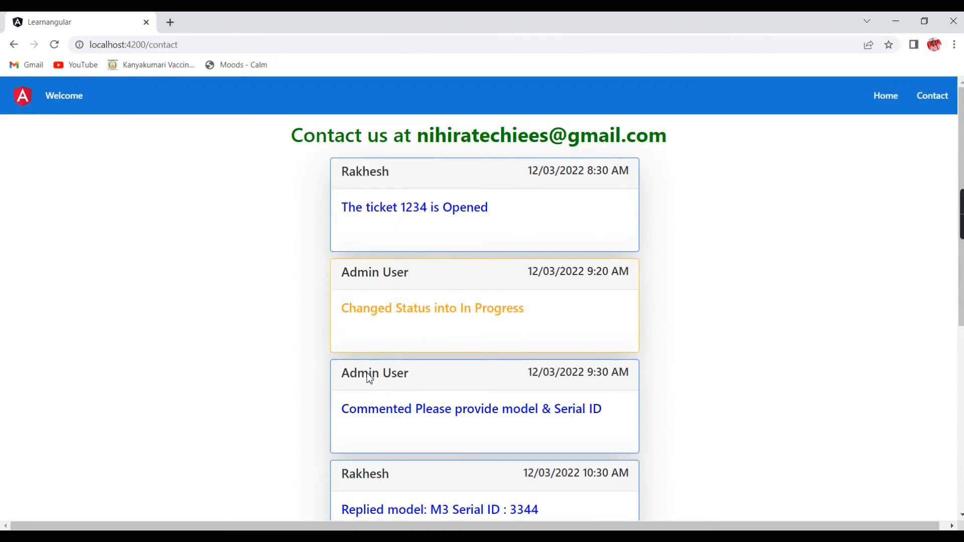
mouse_move(445, 263)
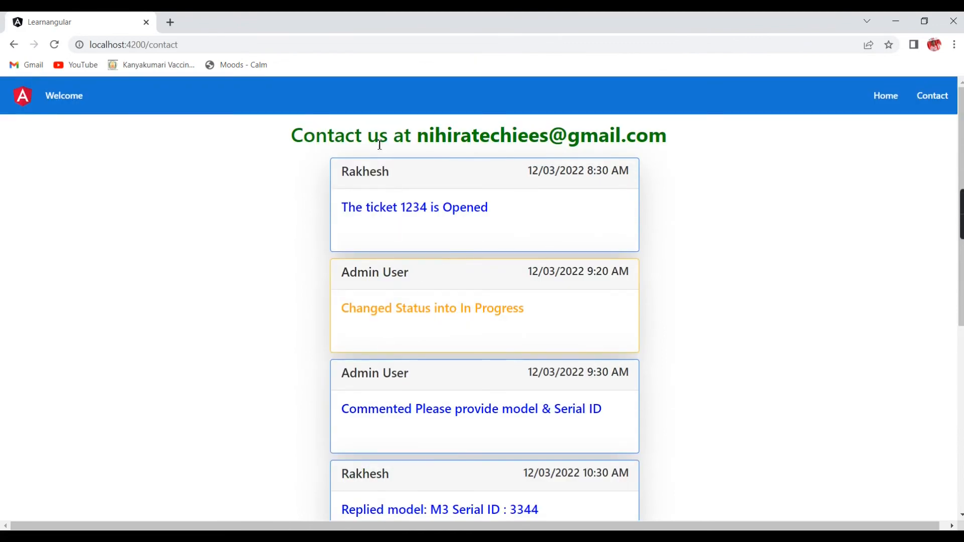
mouse_move(887, 106)
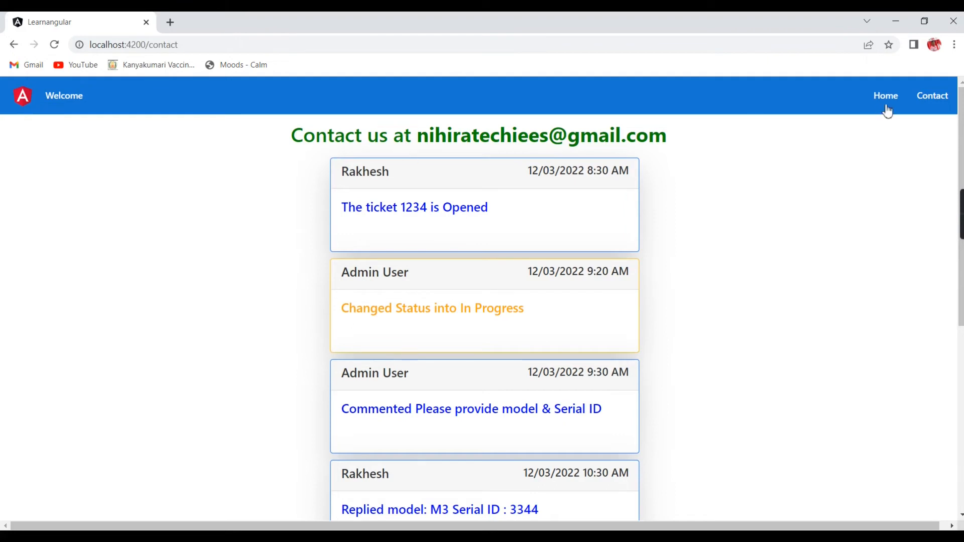
mouse_move(884, 103)
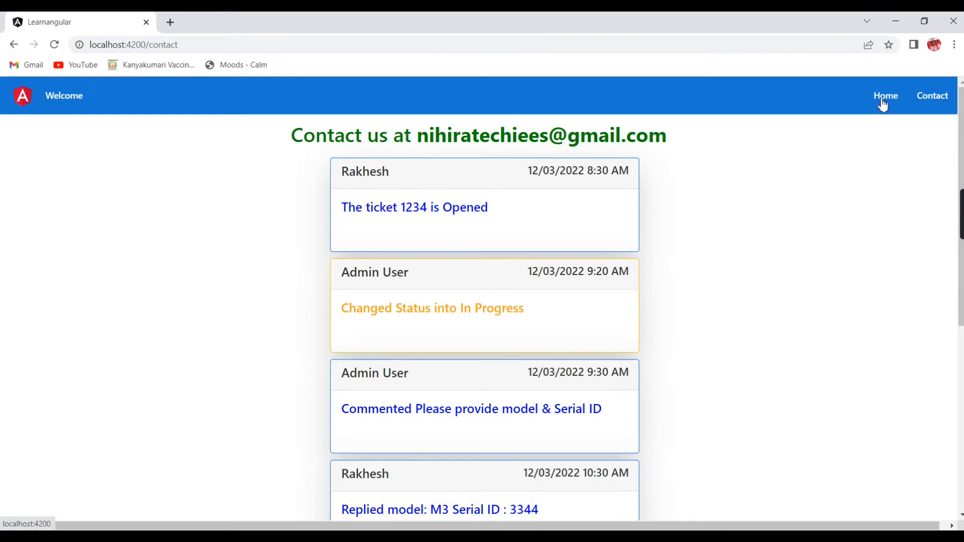
Step: View the Home page's Ticket Status list, then return to the Contact page
click(886, 96)
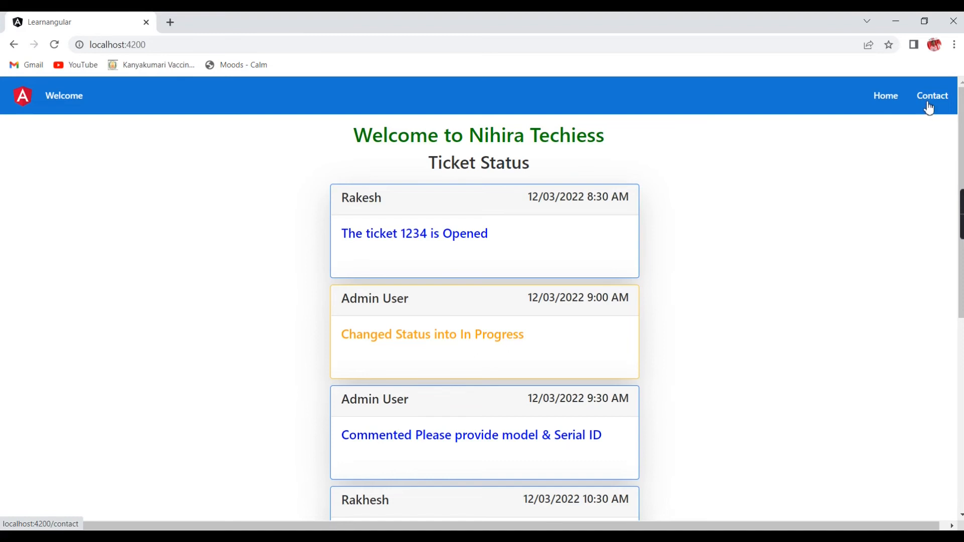
click(932, 96)
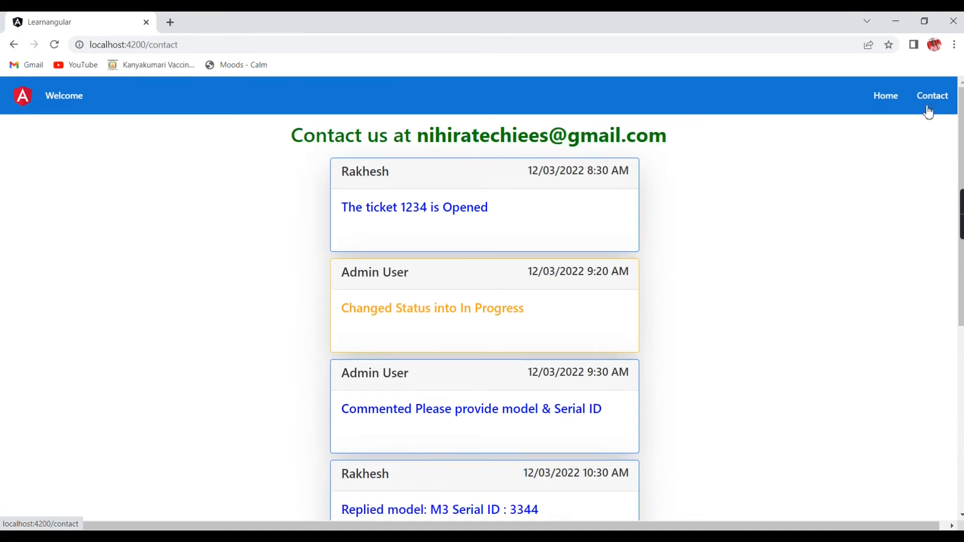
mouse_move(929, 113)
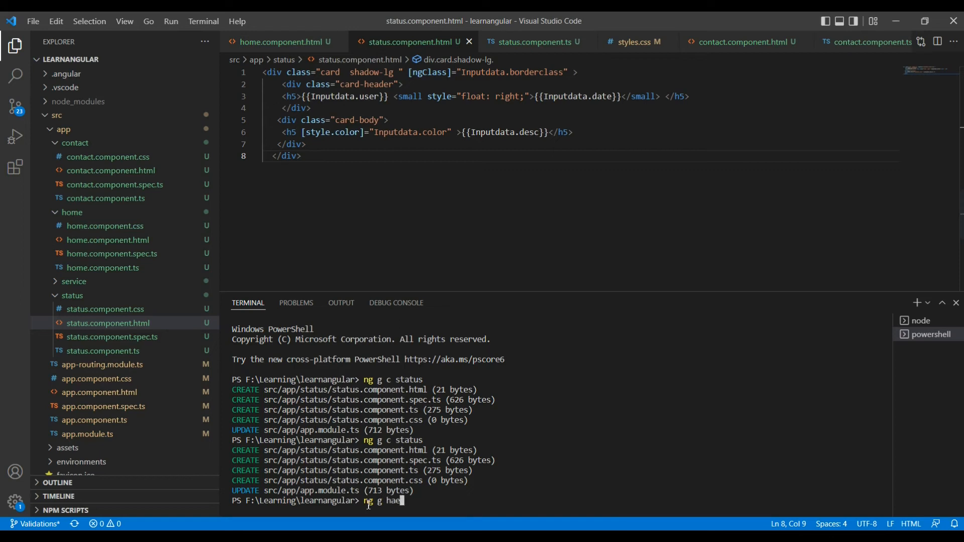
Step: Run the mistyped 'ng g header' command in the terminal and hit an error
text(de)
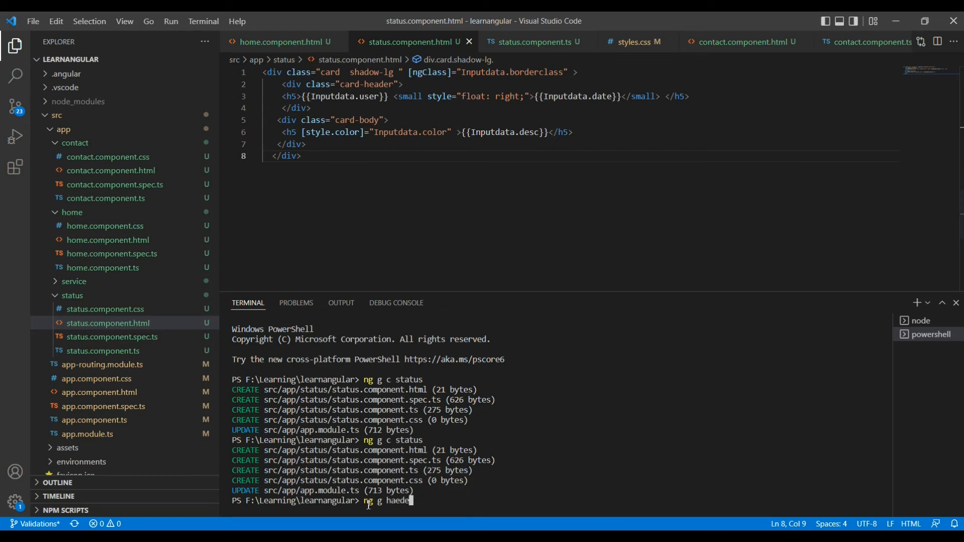
text(header)
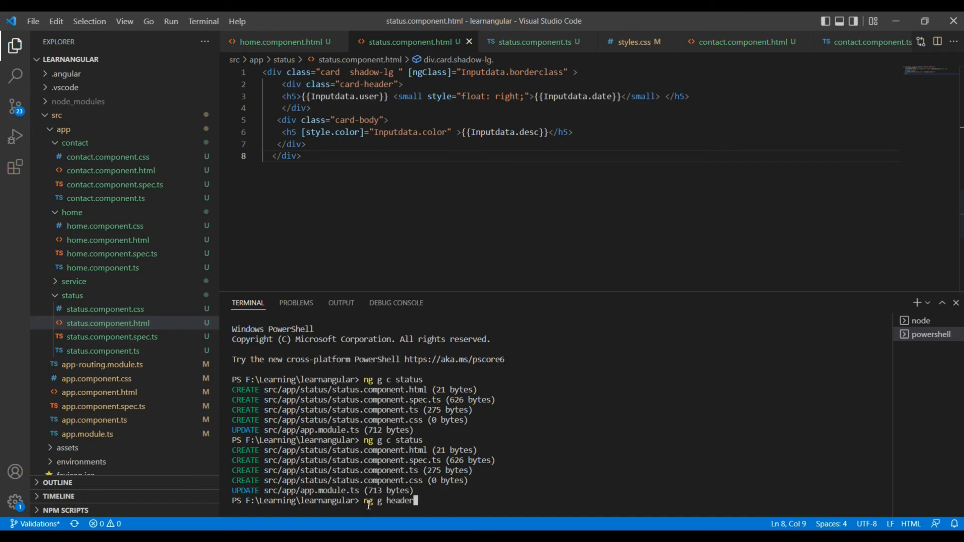
key(Enter)
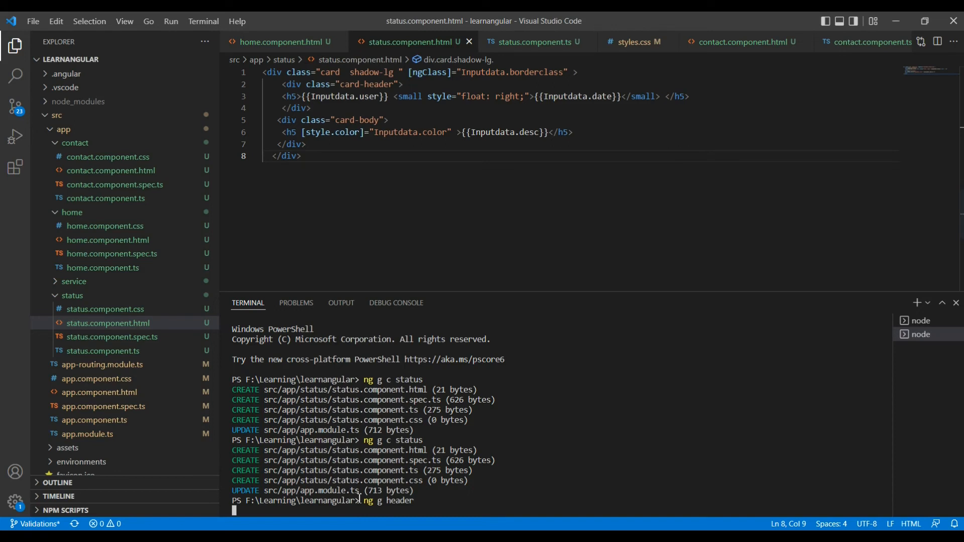
Step: Run 'ng g c header' to generate the header component files
key(Enter)
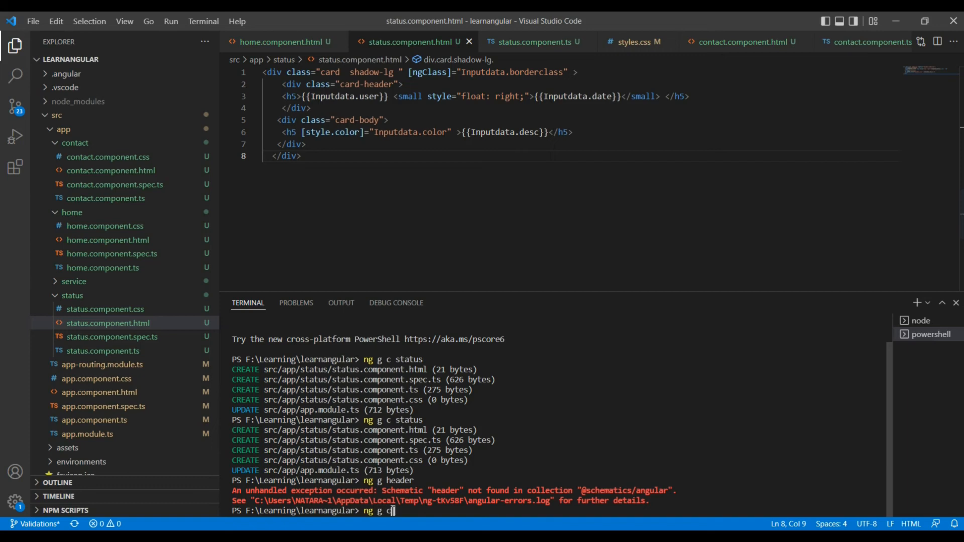
text(header)
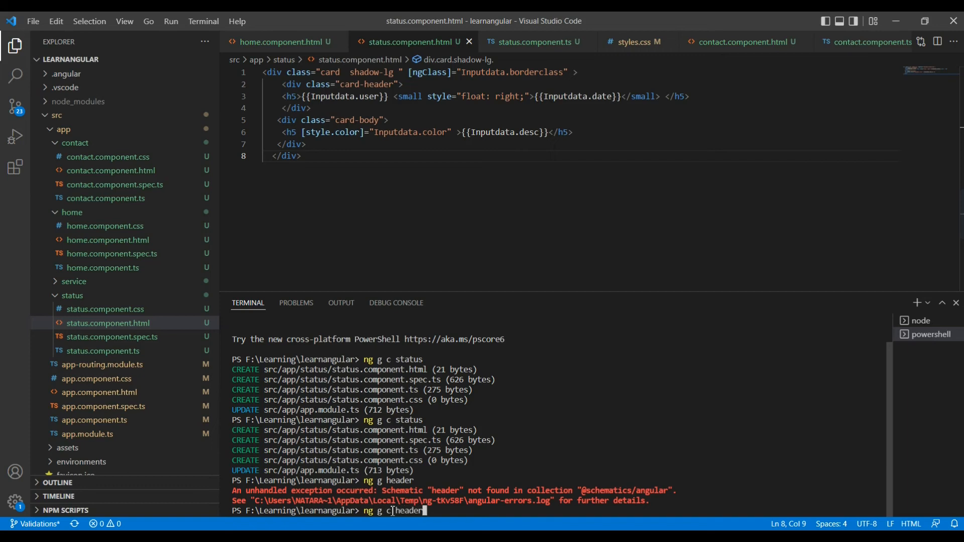
key(Enter)
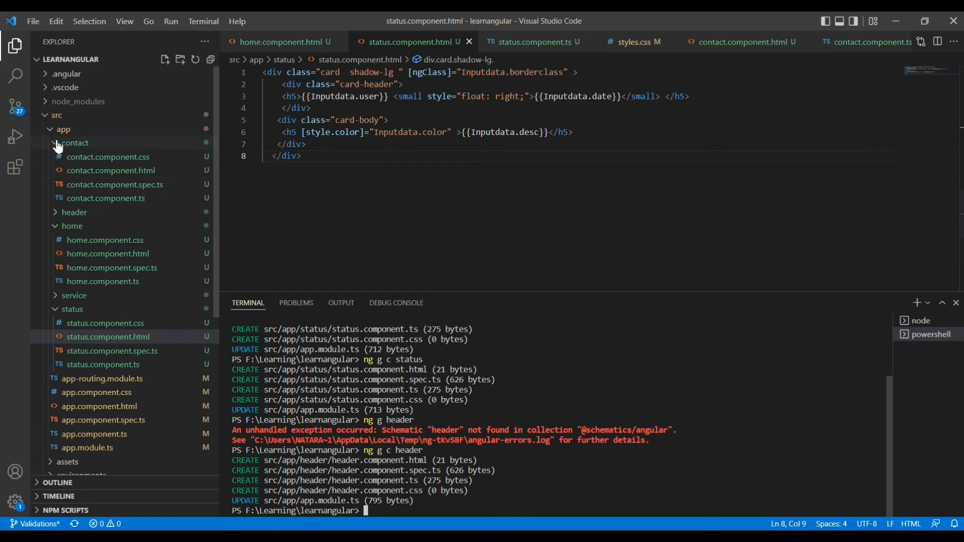
Step: Write '<h2>Welcome to the {{}} Page</h2>' in header.component.html with an empty interpolation
click(75, 142)
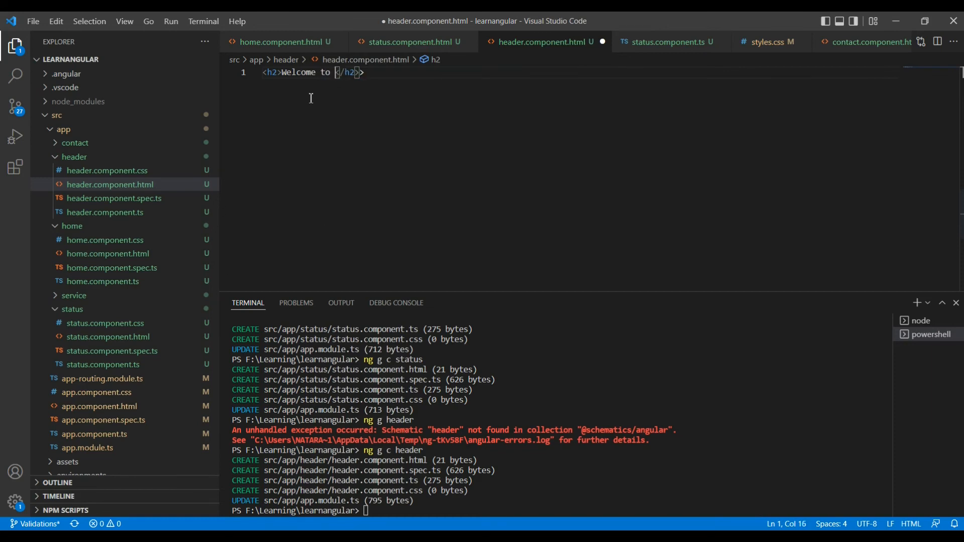
text(the)
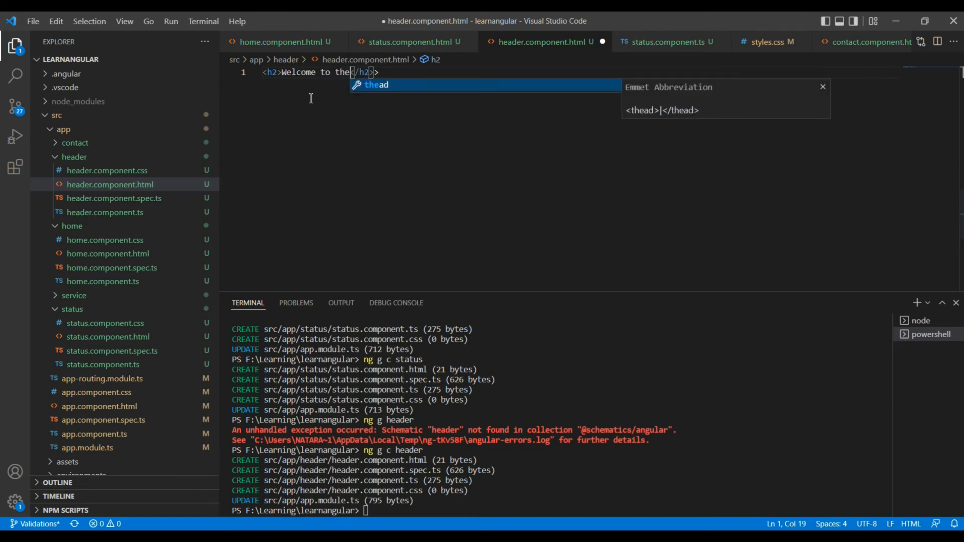
text({{)
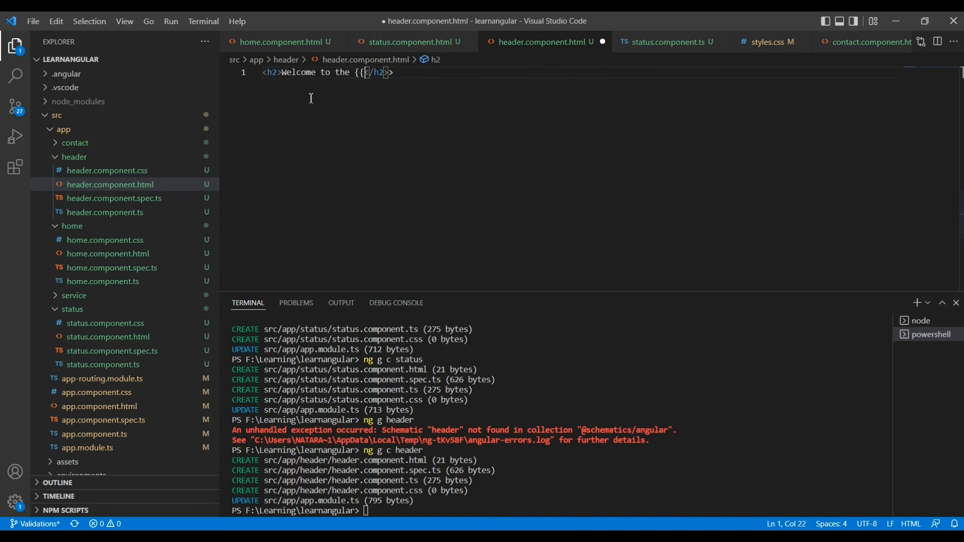
text(}} P)
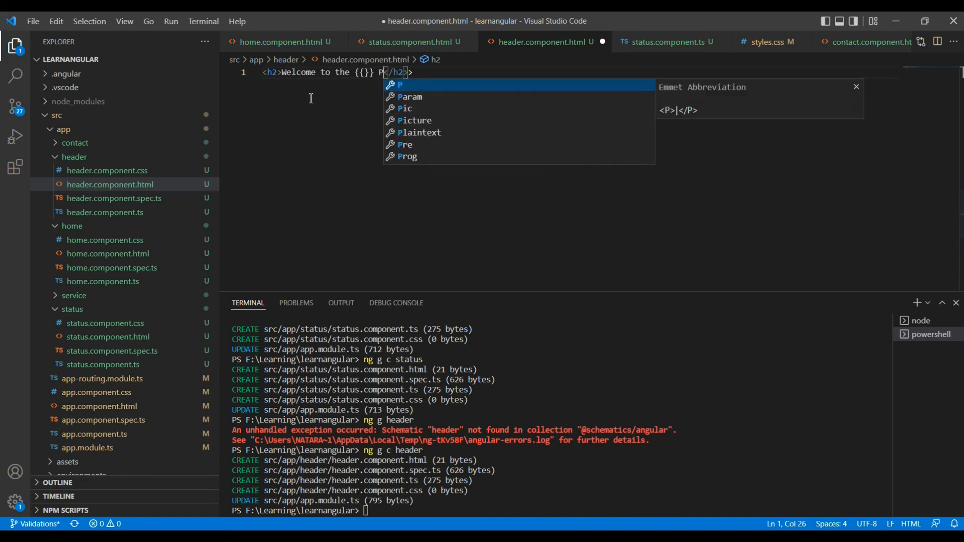
text(age)
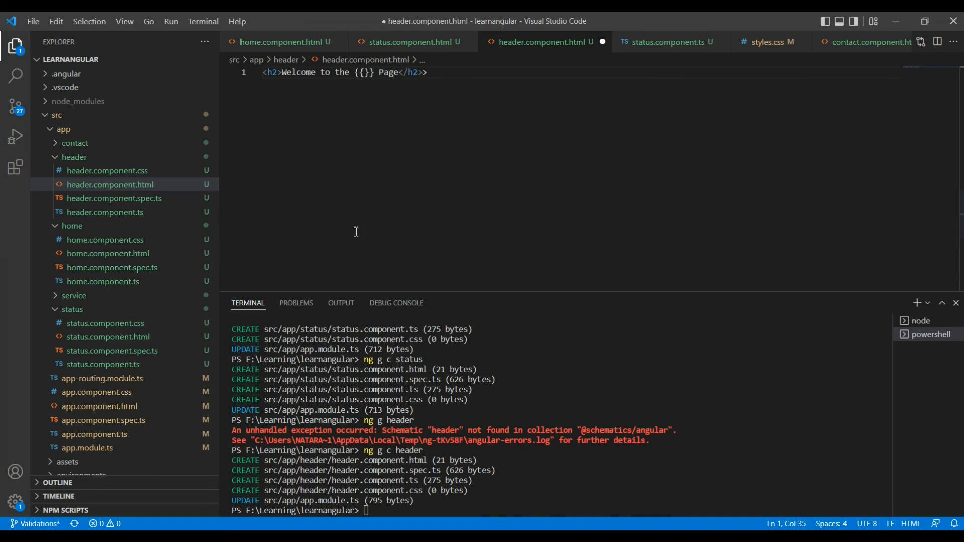
mouse_move(231, 178)
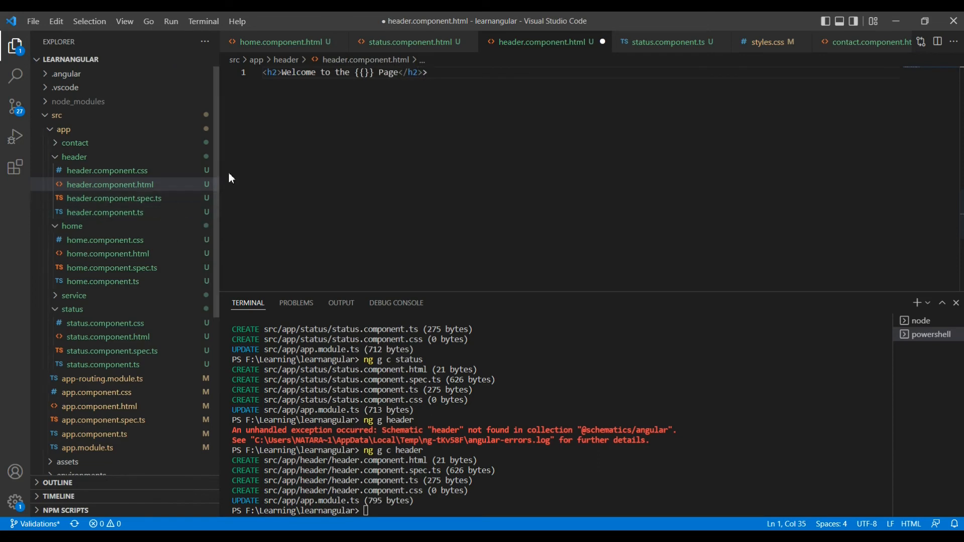
click(104, 213)
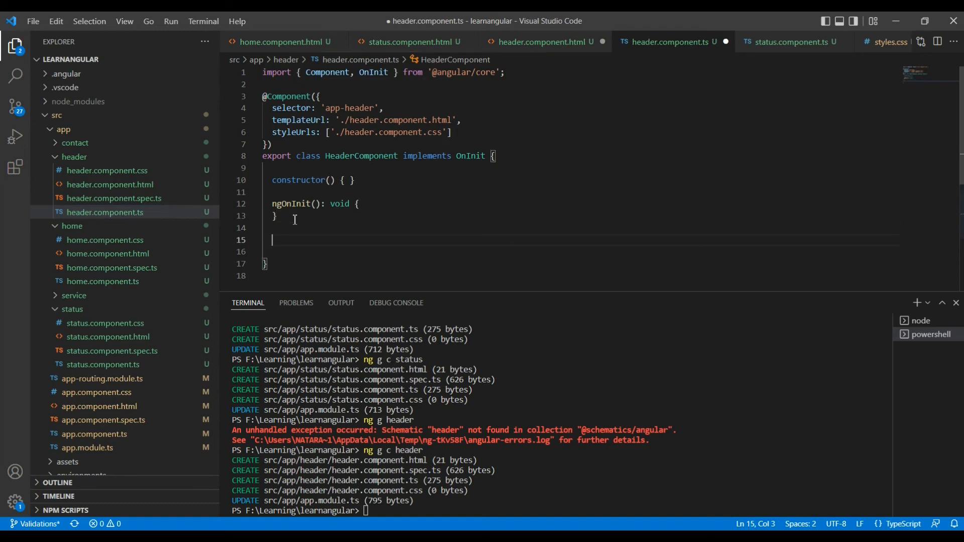
text(@input)
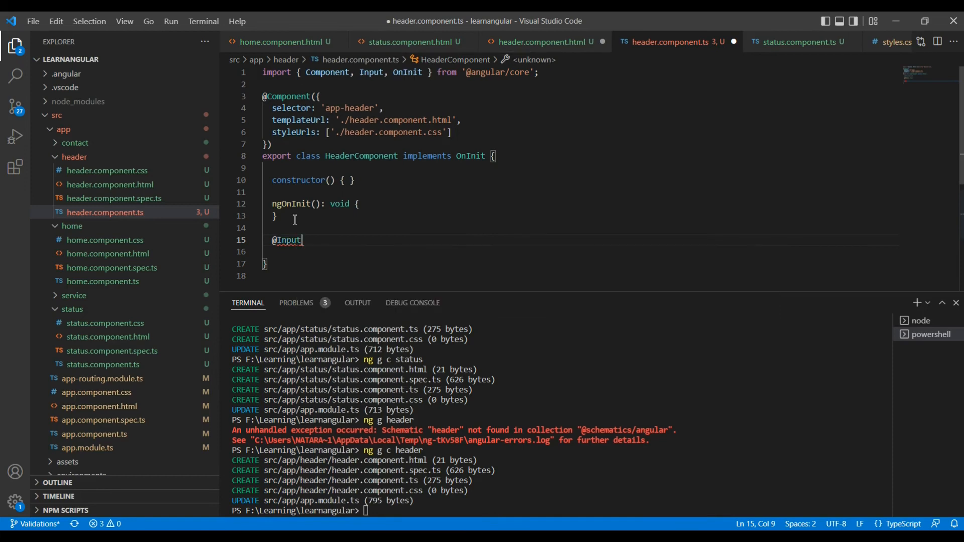
text(() i)
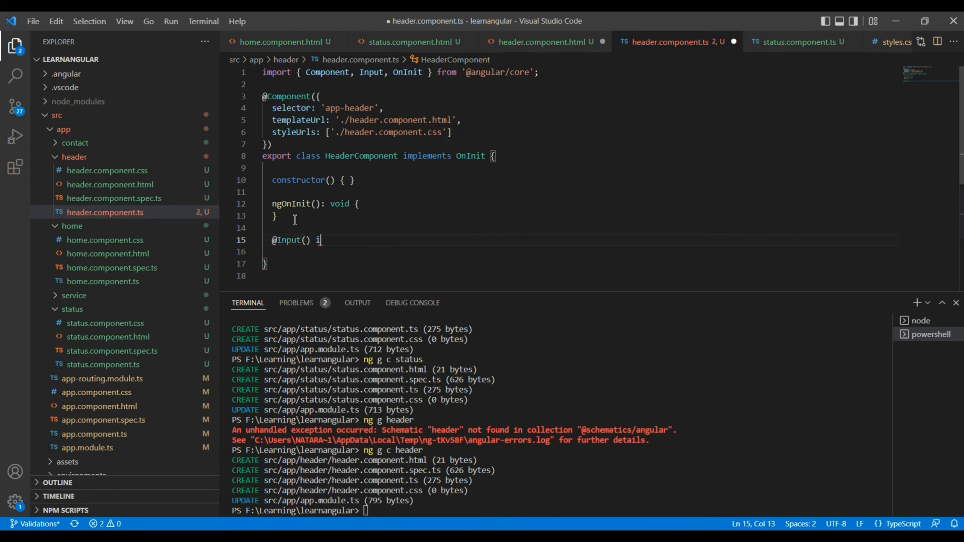
text(np)
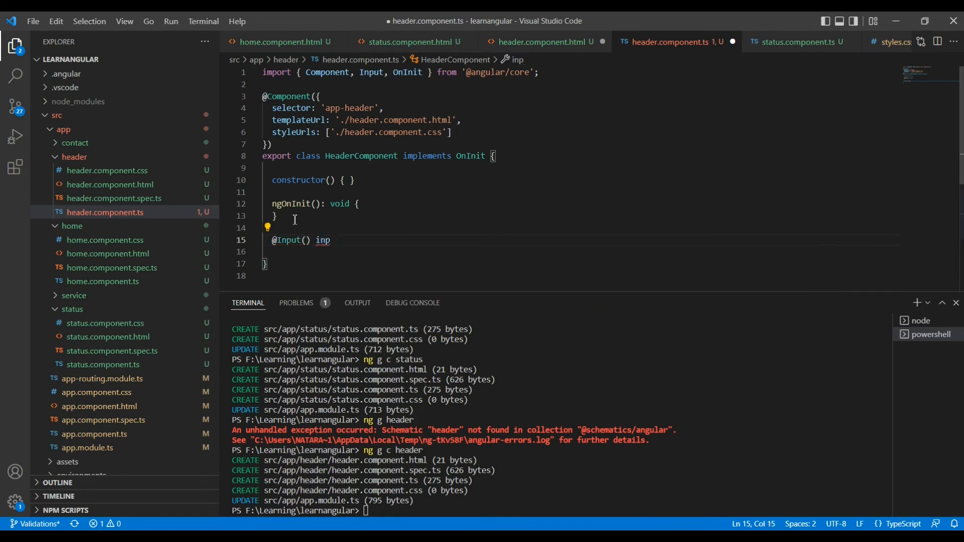
key(Backspace)
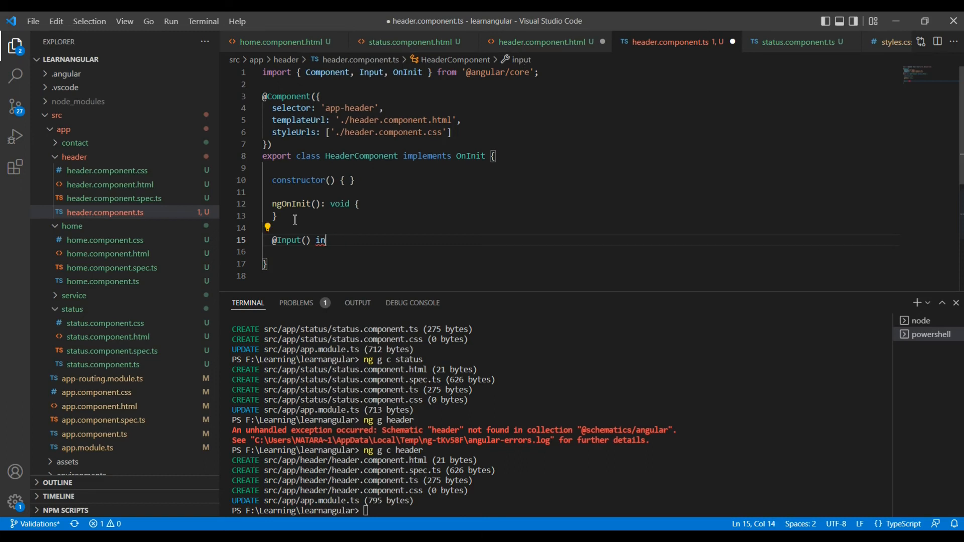
text(hea)
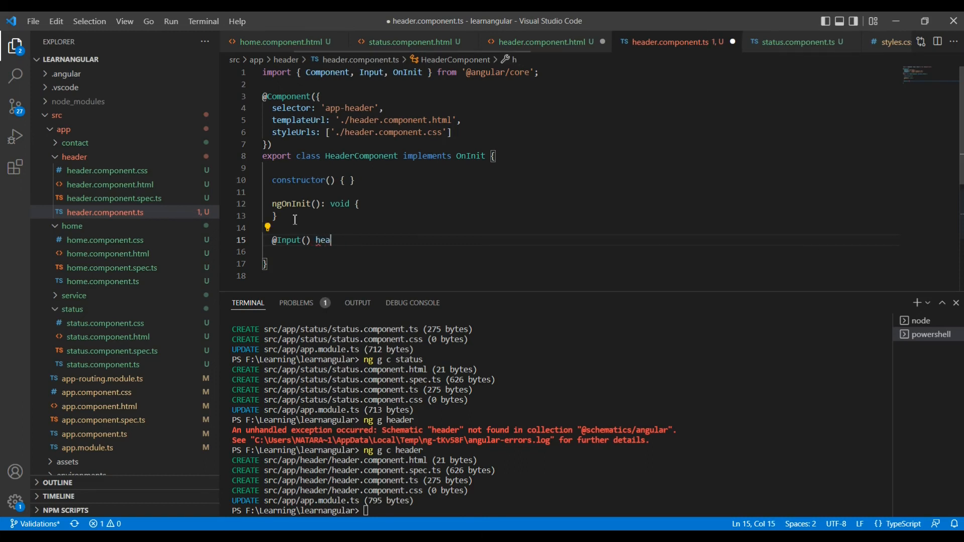
text(dern)
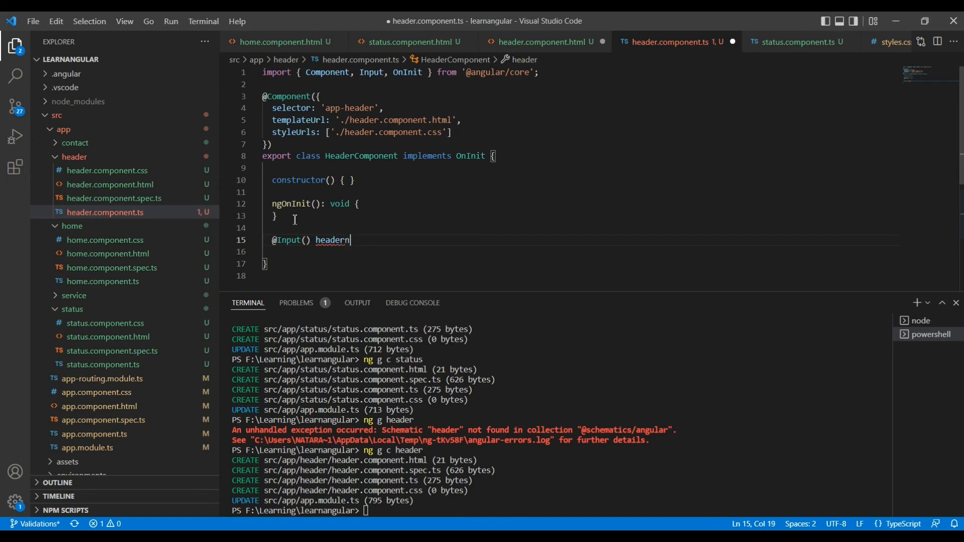
text(ame:a)
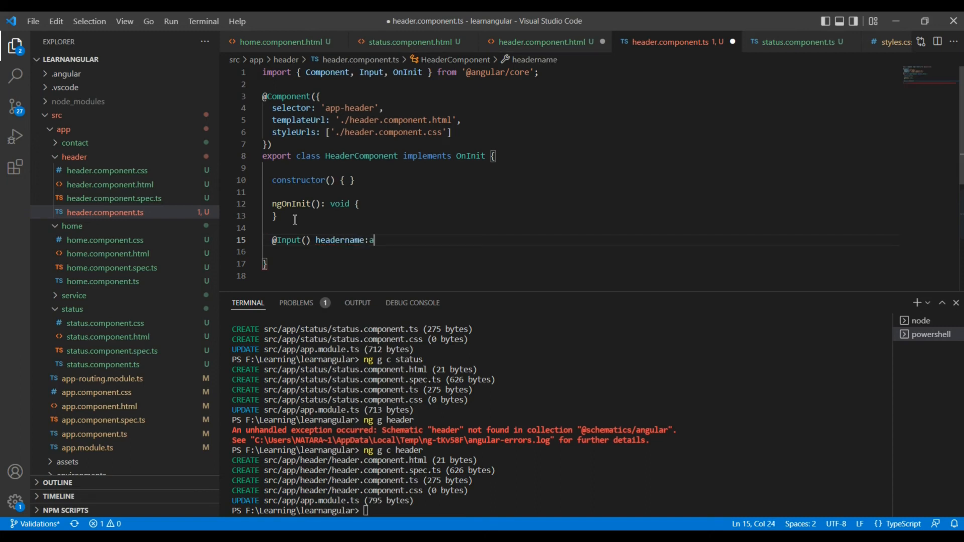
text(ny;)
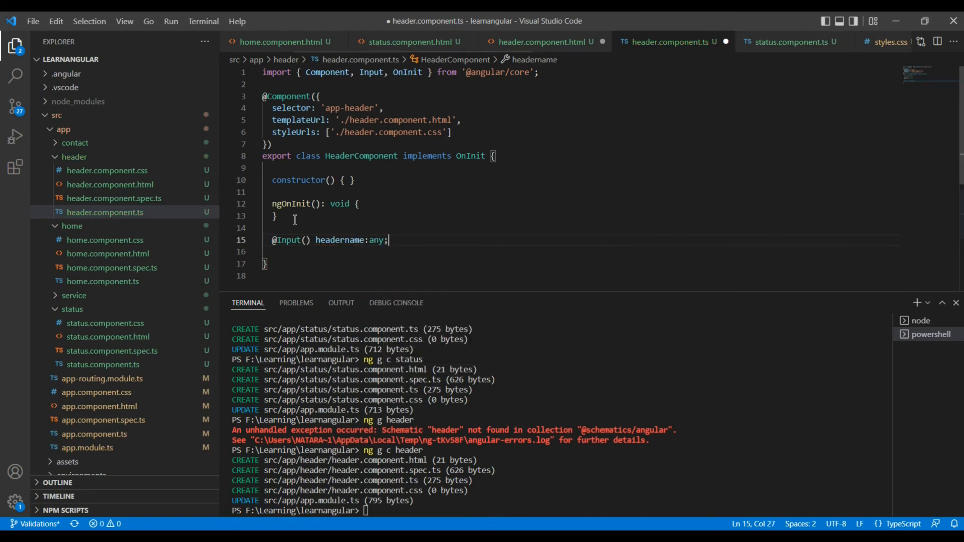
double_click(339, 240)
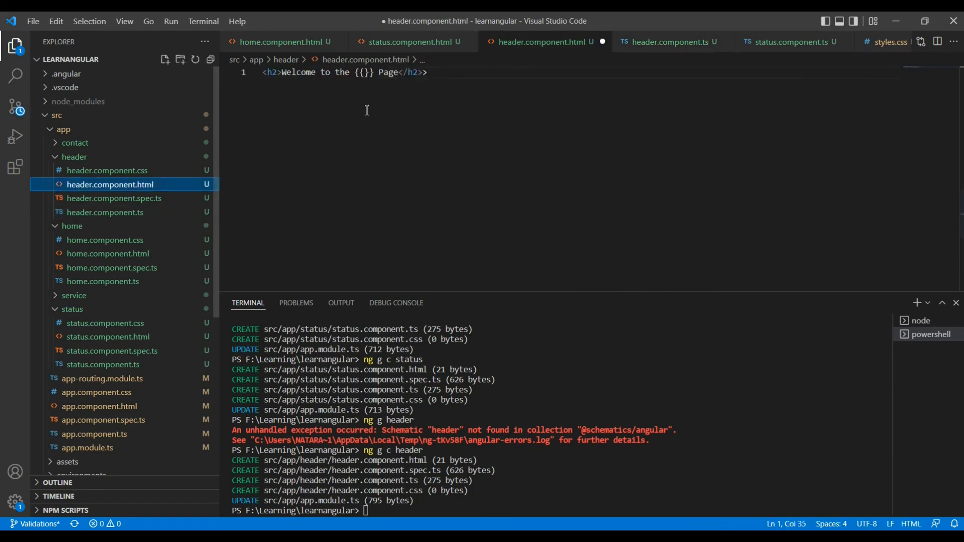
Step: Interpolate headername inside the heading's {{ }} and save the header template
text(headername)
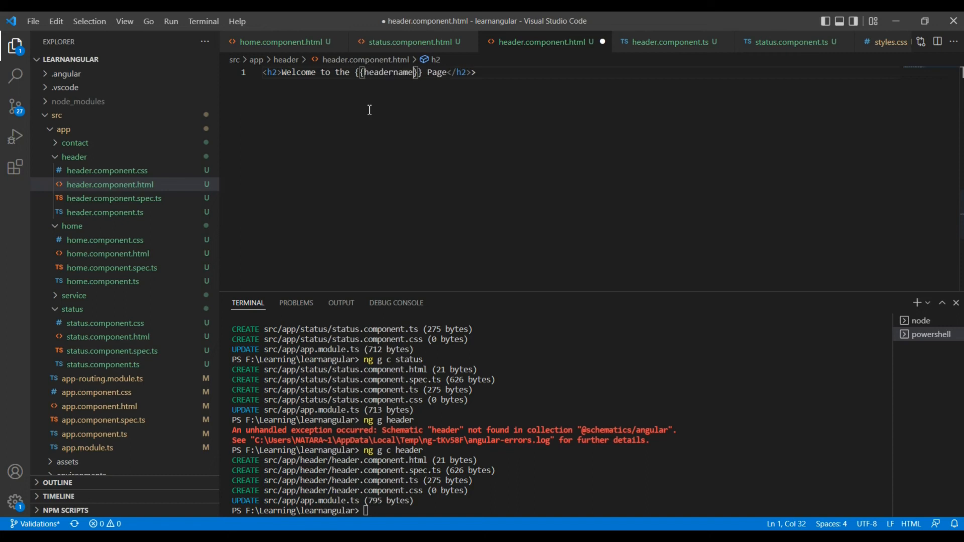
key(Ctrl+s)
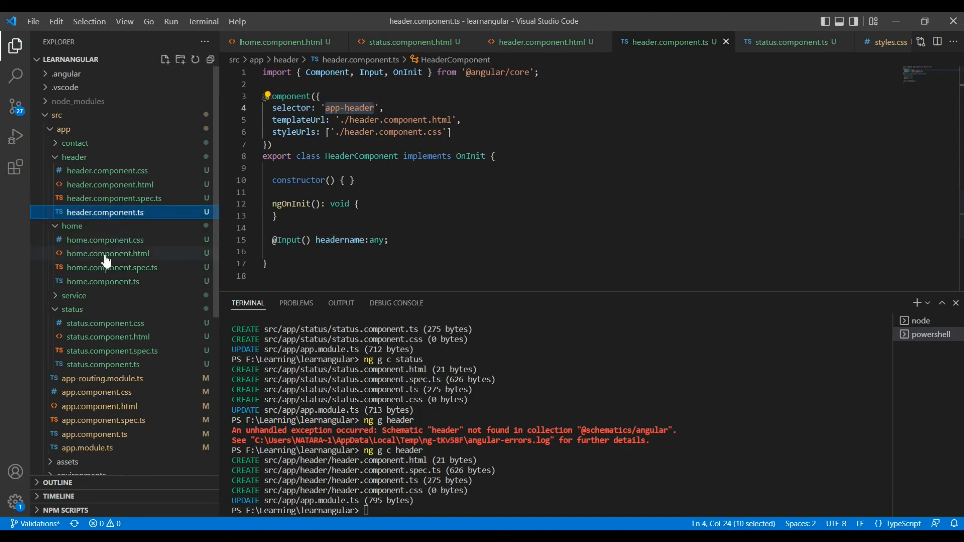
Step: Add an <app-header> tag with a [headername] binding to home.component.html
click(108, 254)
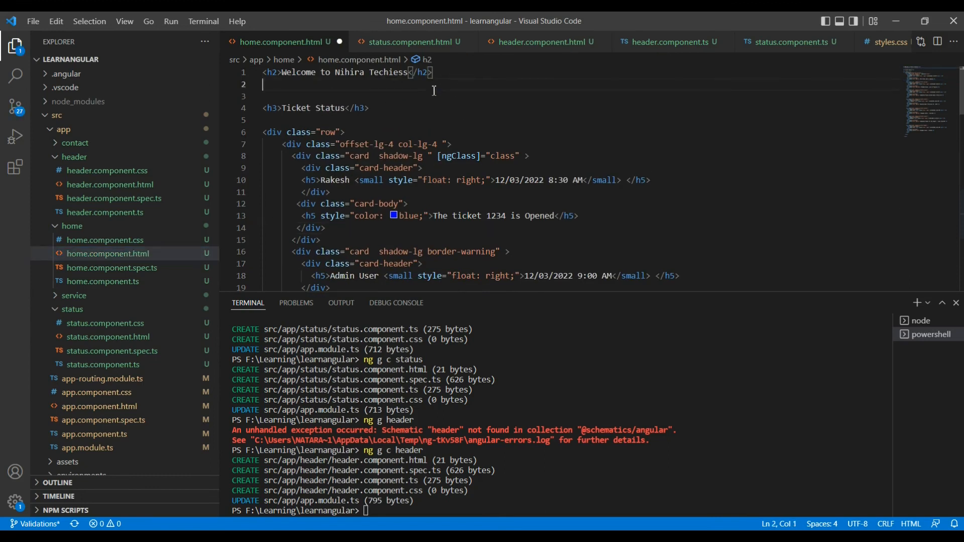
text(<app-header)
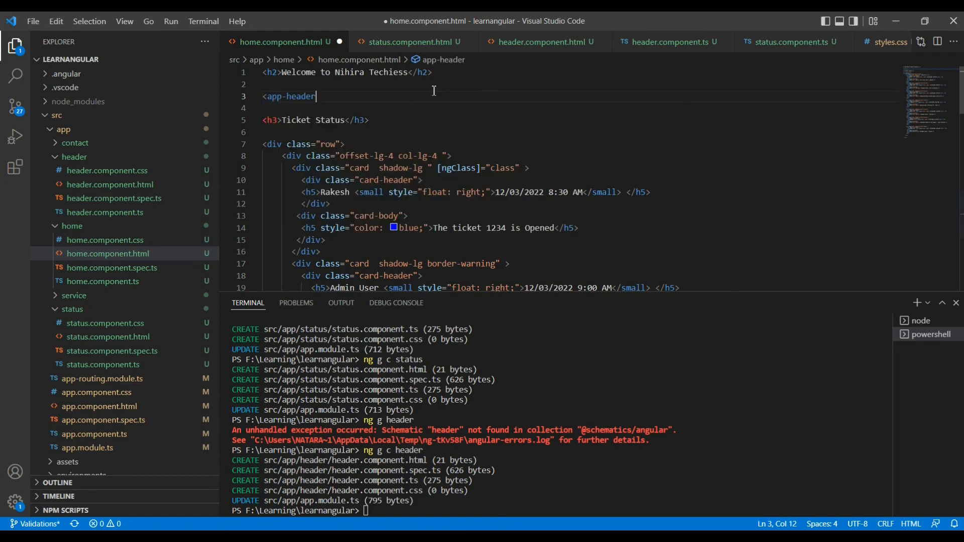
text(>)
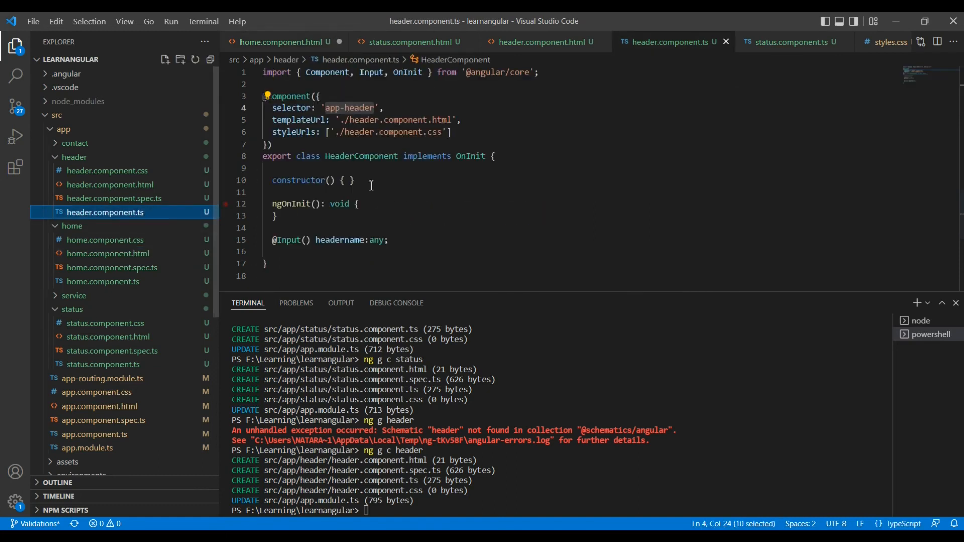
double_click(339, 240)
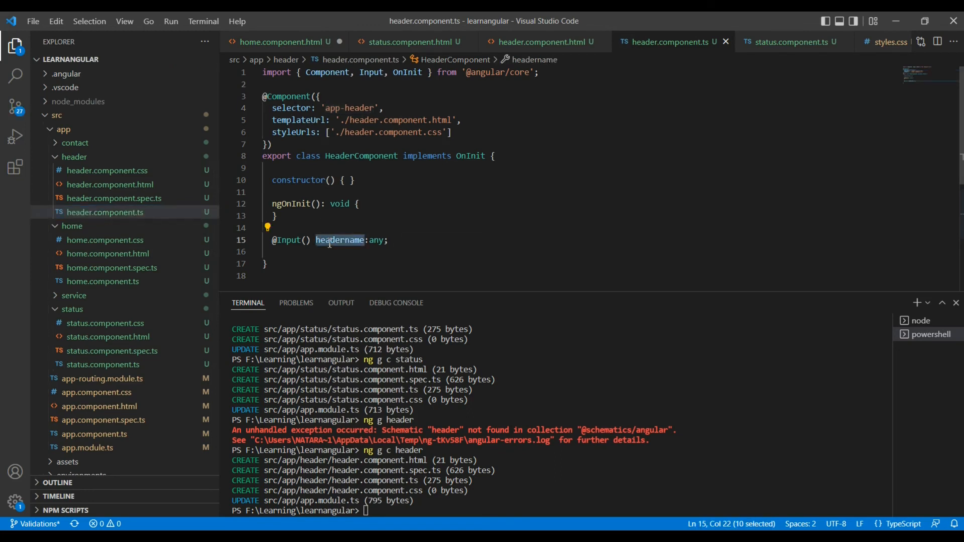
click(110, 184)
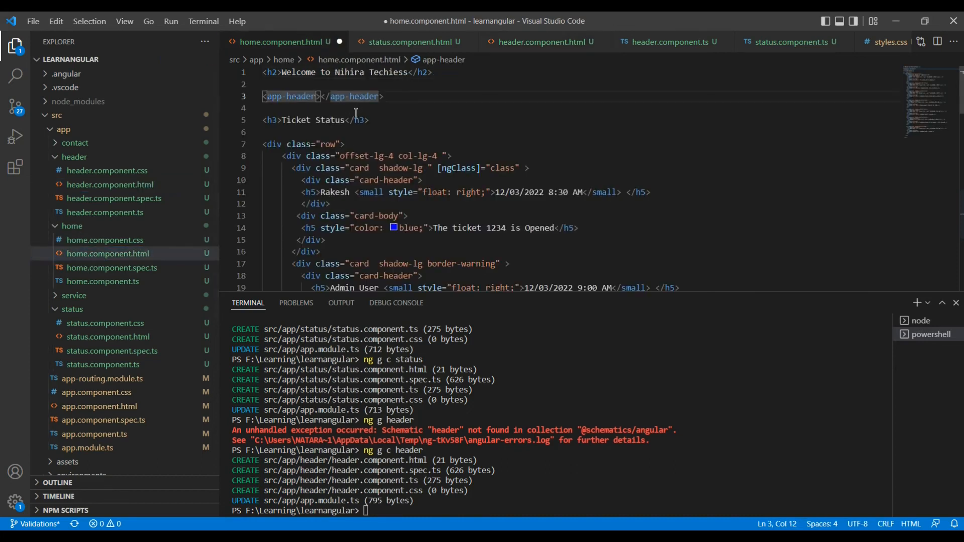
text([headername]=")
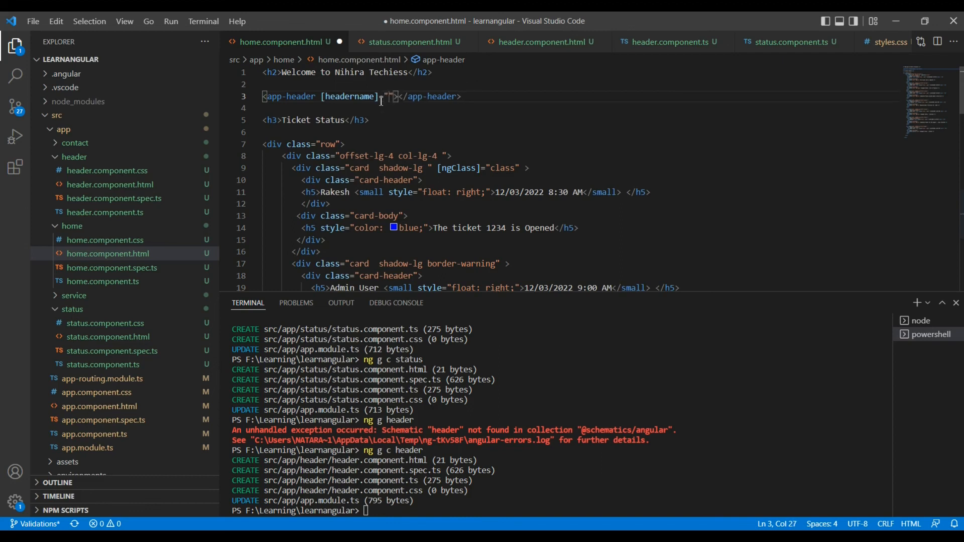
mouse_move(260, 204)
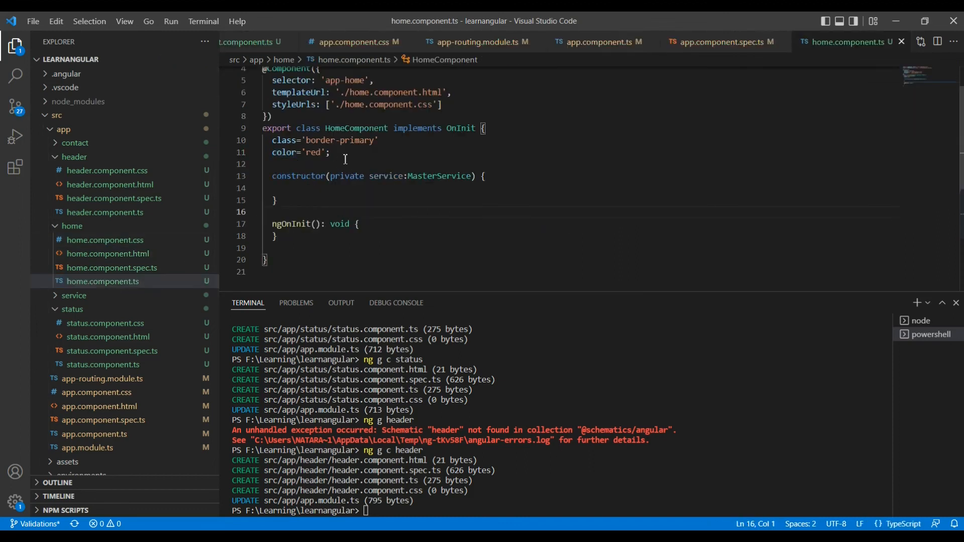
Step: Define headername="Home" in HomeComponent and bind [headername]="headername" on the home app-header
click(345, 152)
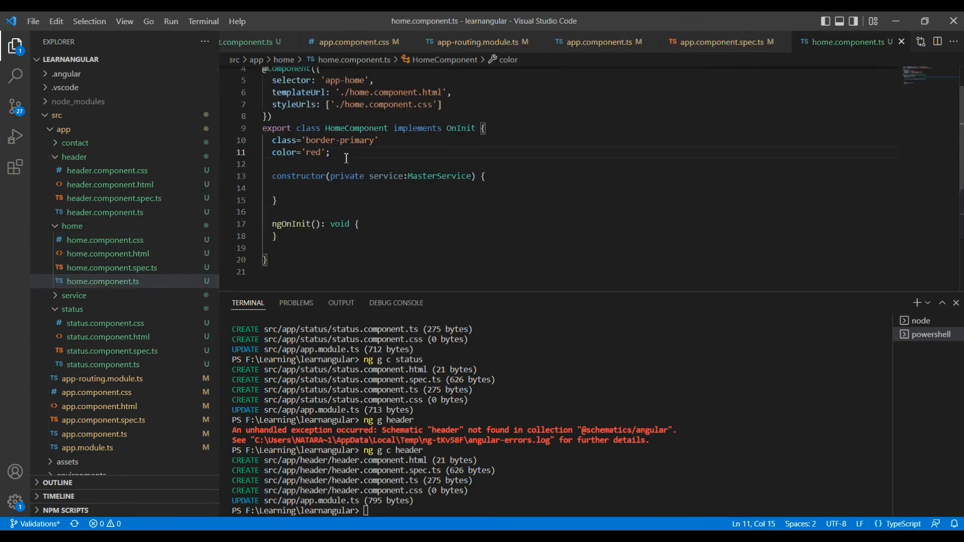
text(headername="Home)
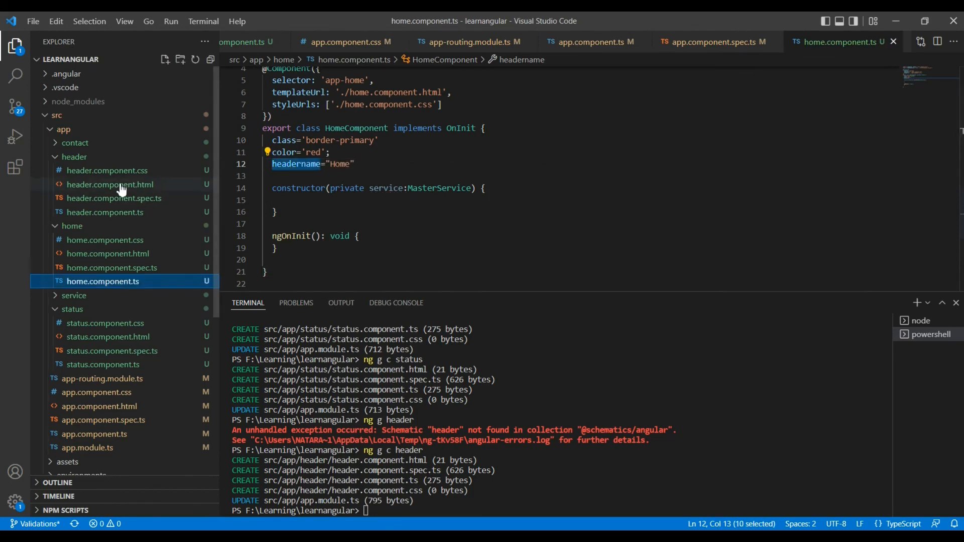
click(110, 184)
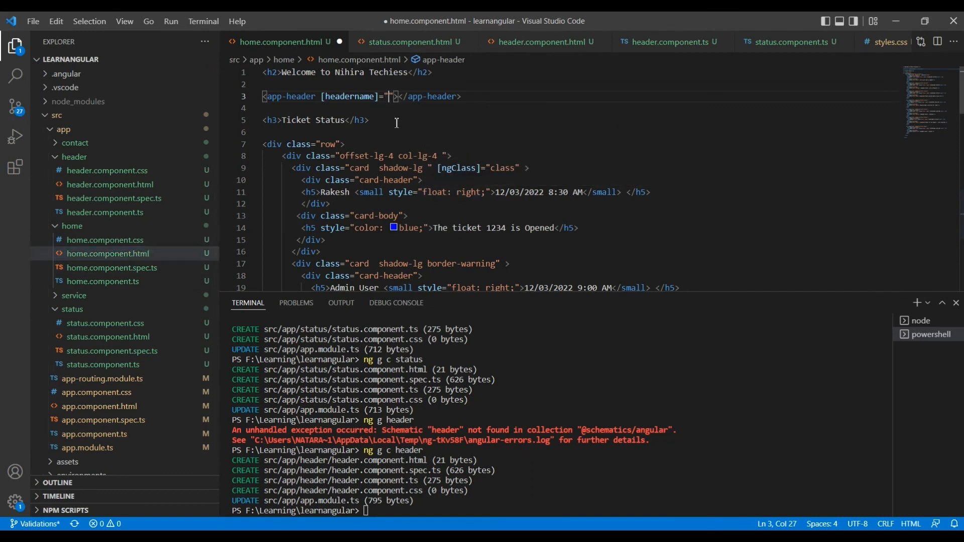
text(headername)
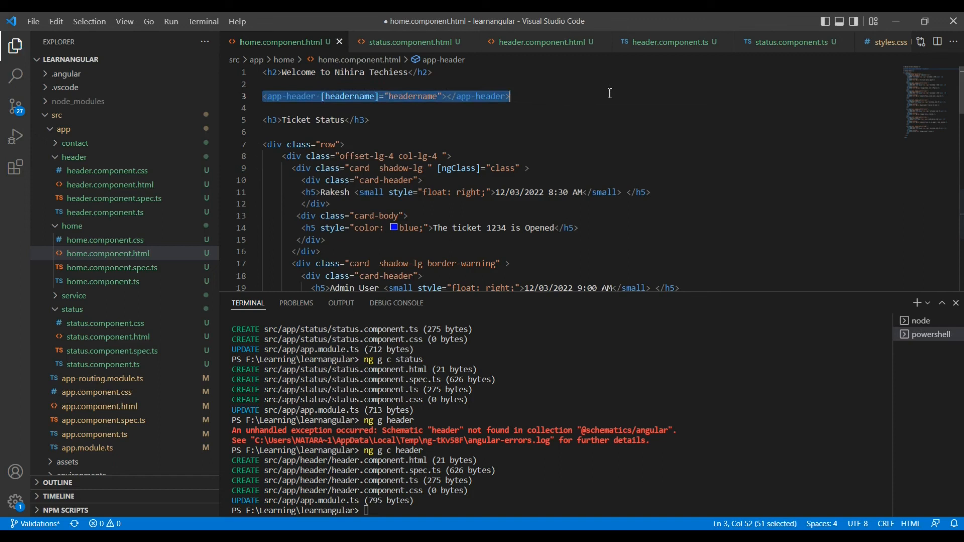
Step: Add <app-header [headername]="headername"></app-header> to contact.component.html
click(75, 143)
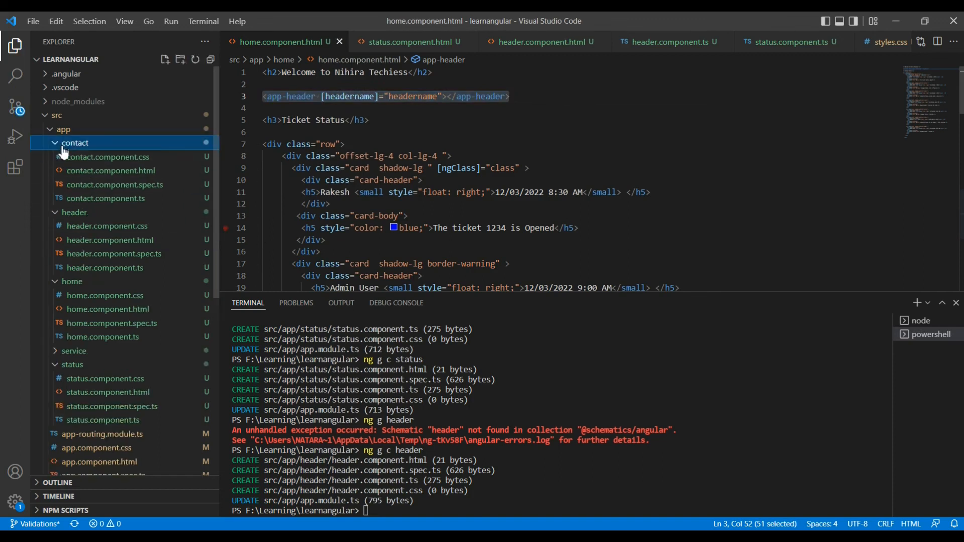
click(108, 170)
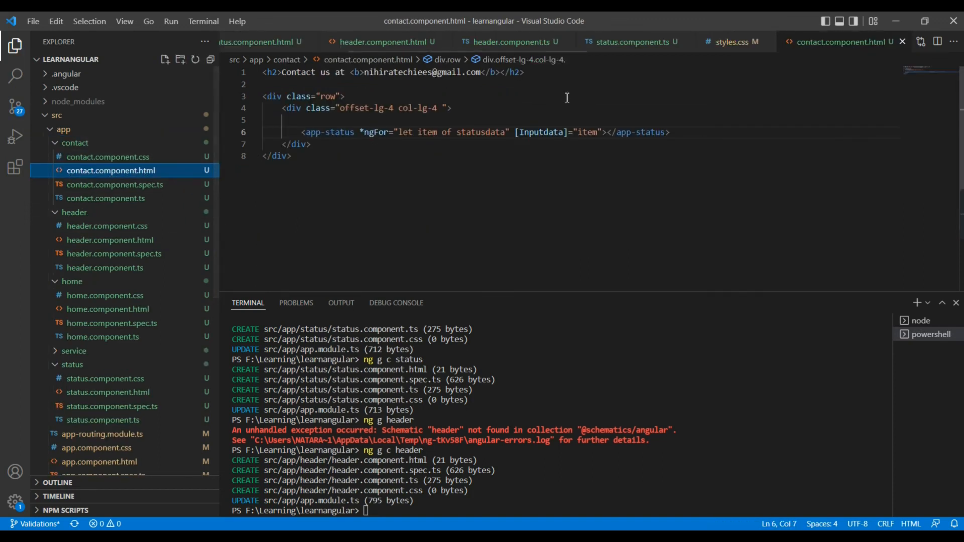
text(<app-header [headername]="headername"></app-header>)
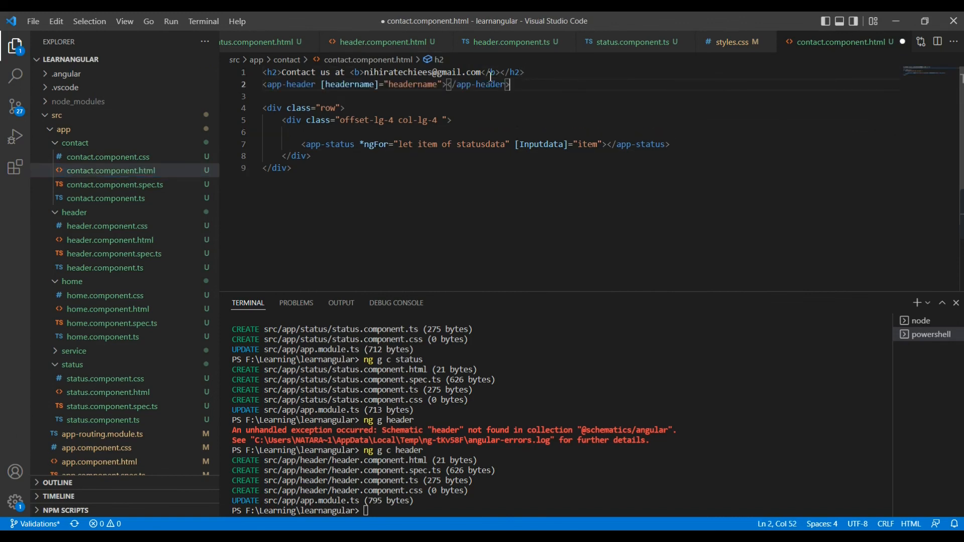
Step: Define headername="Home" in the contact component class and save
click(105, 268)
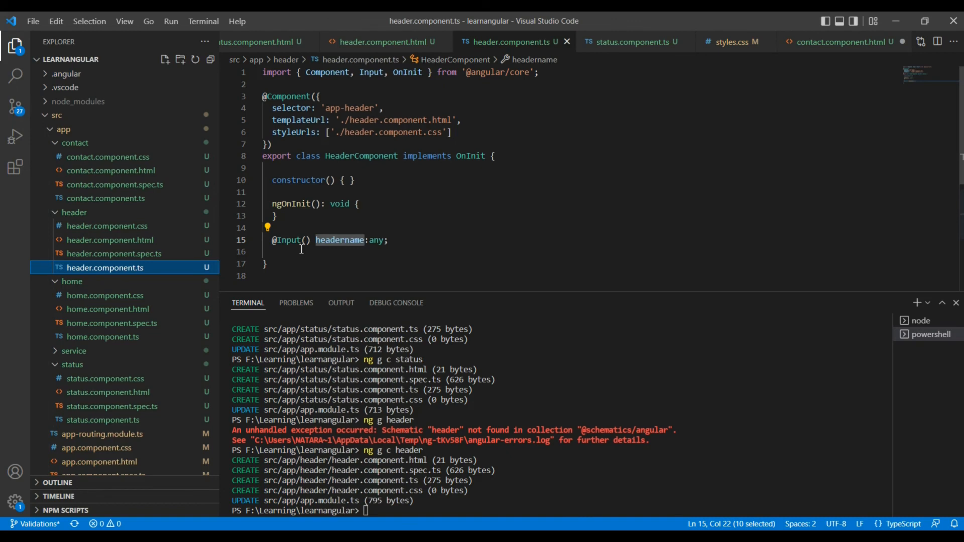
scroll(down, 3)
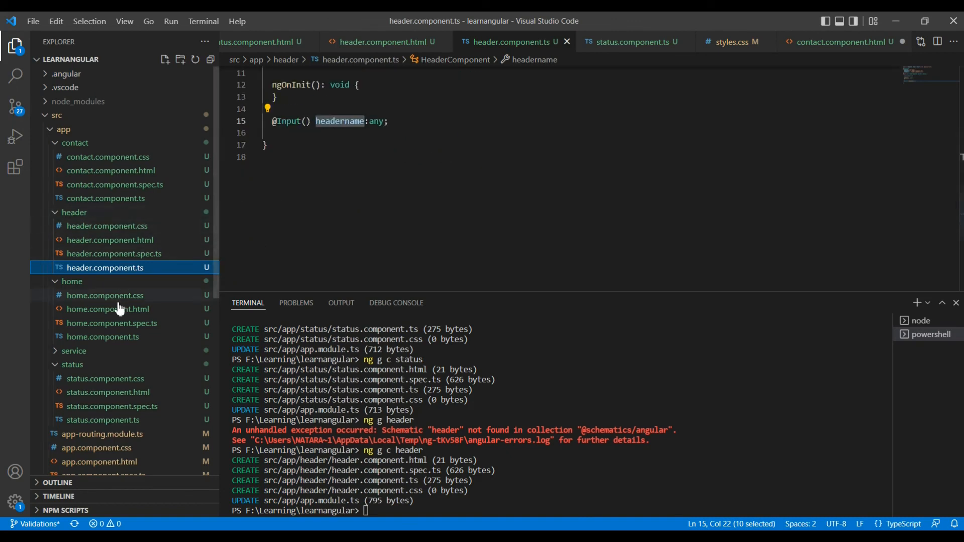
click(103, 337)
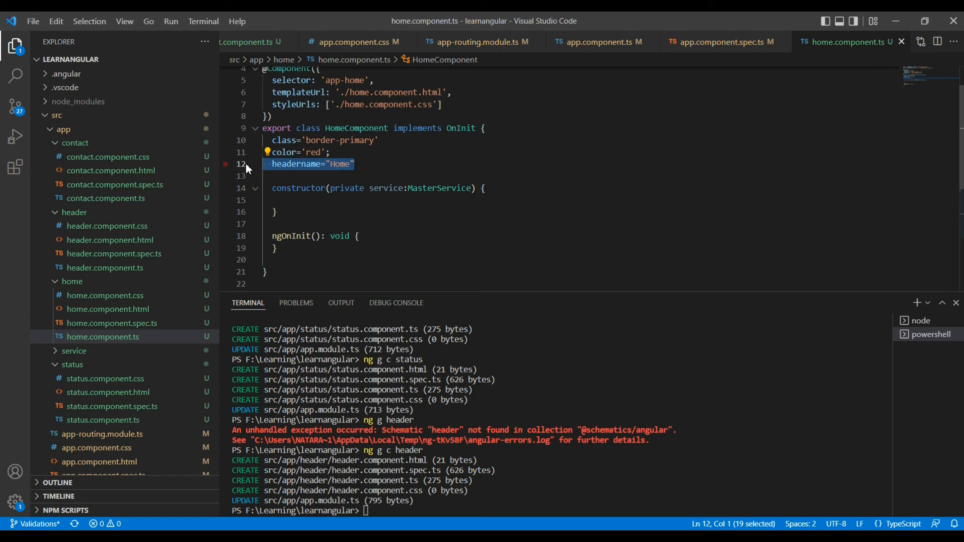
click(106, 199)
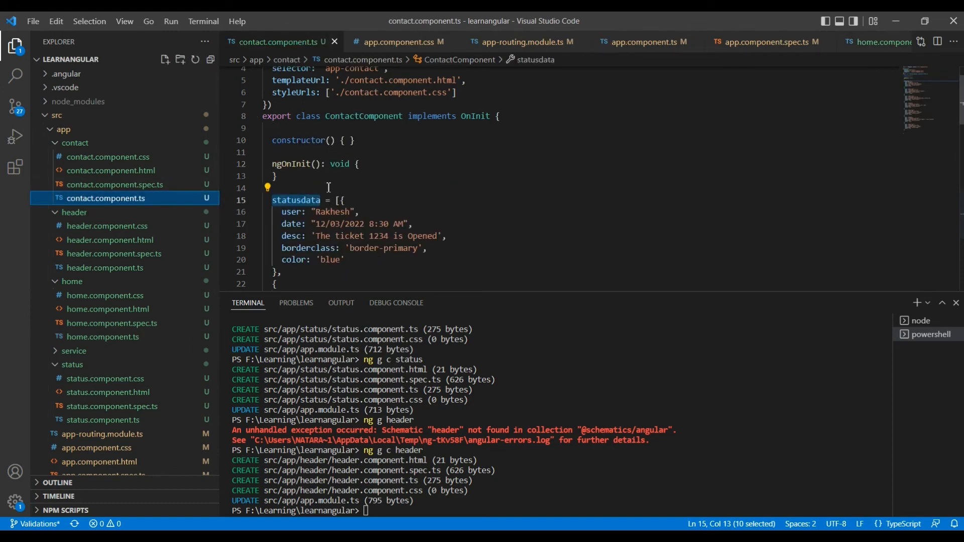
text(headername="Home")
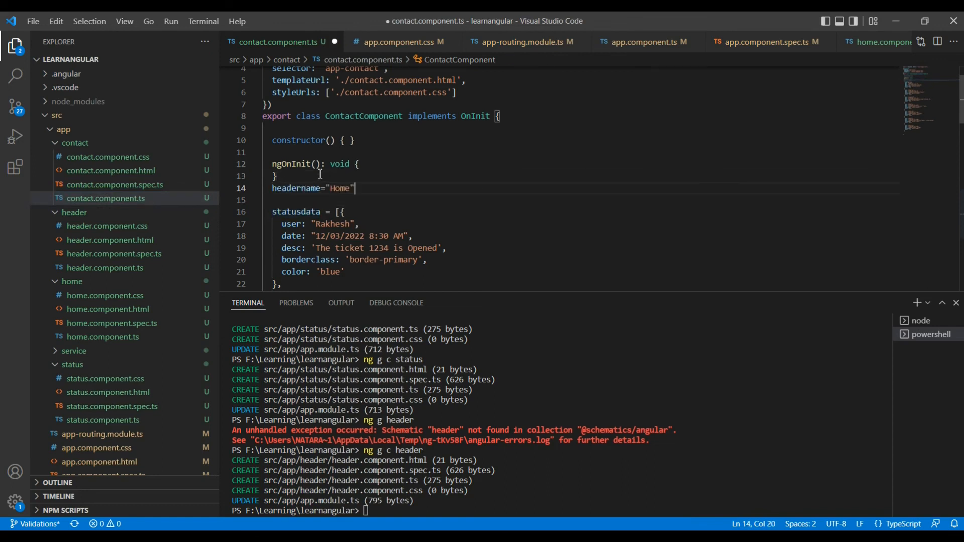
key(Ctrl+s)
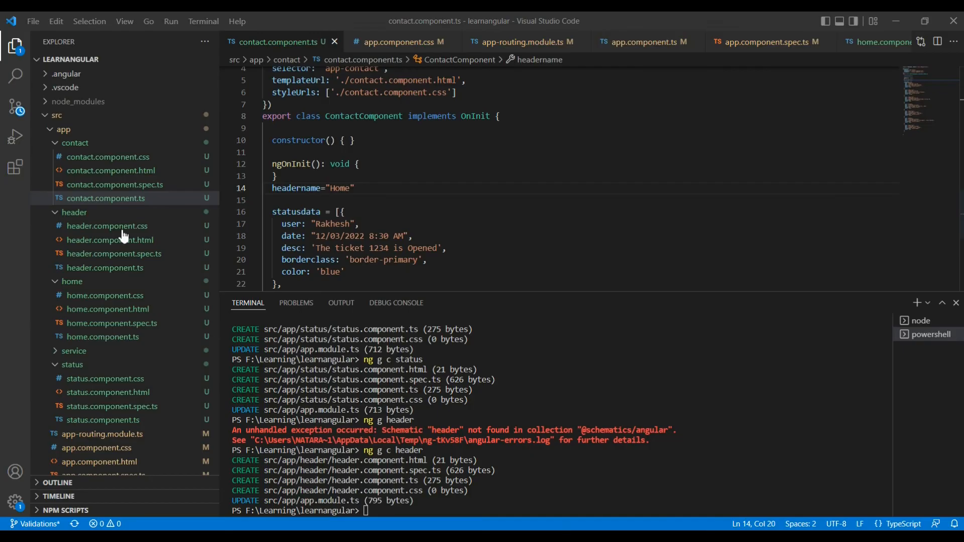
click(112, 171)
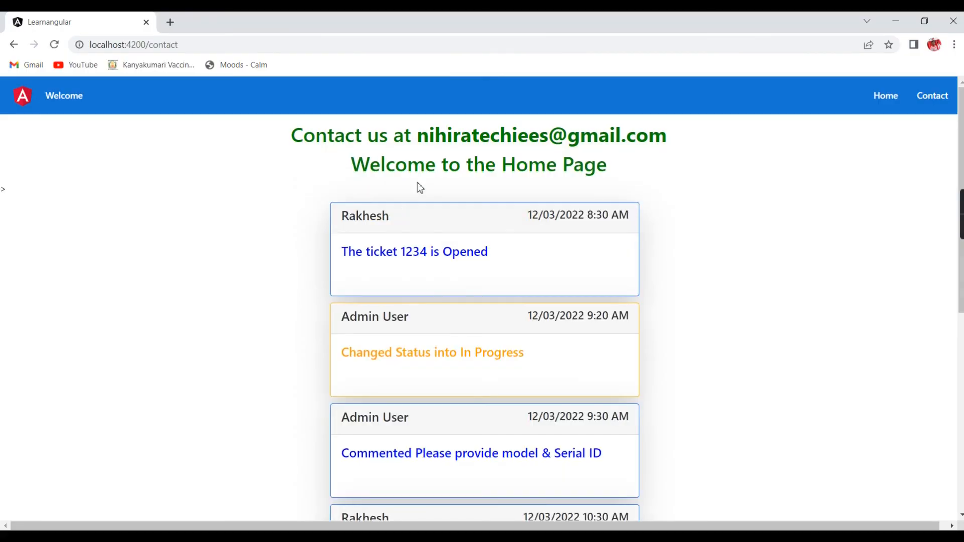
mouse_move(560, 362)
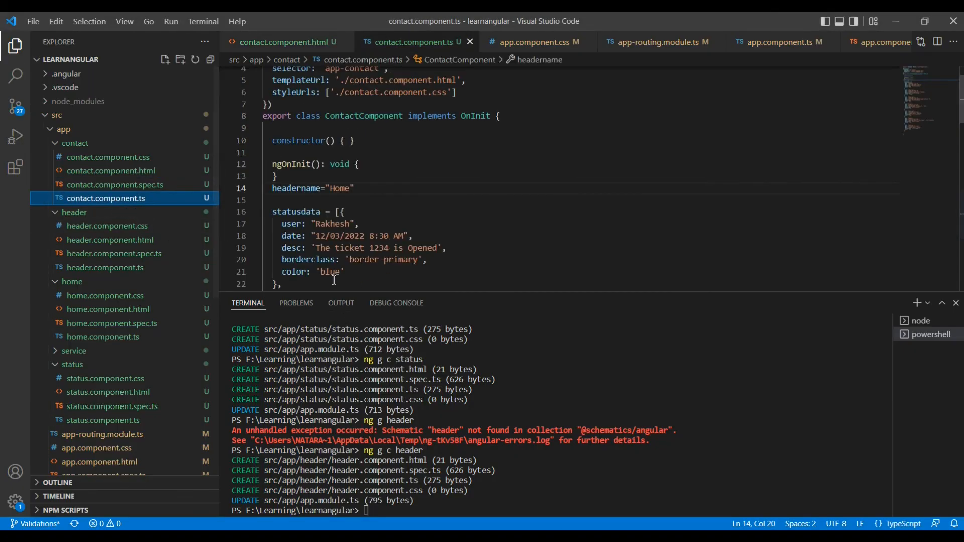
Step: Change the contact component's headername value from "Home" to "Contact"
double_click(339, 188)
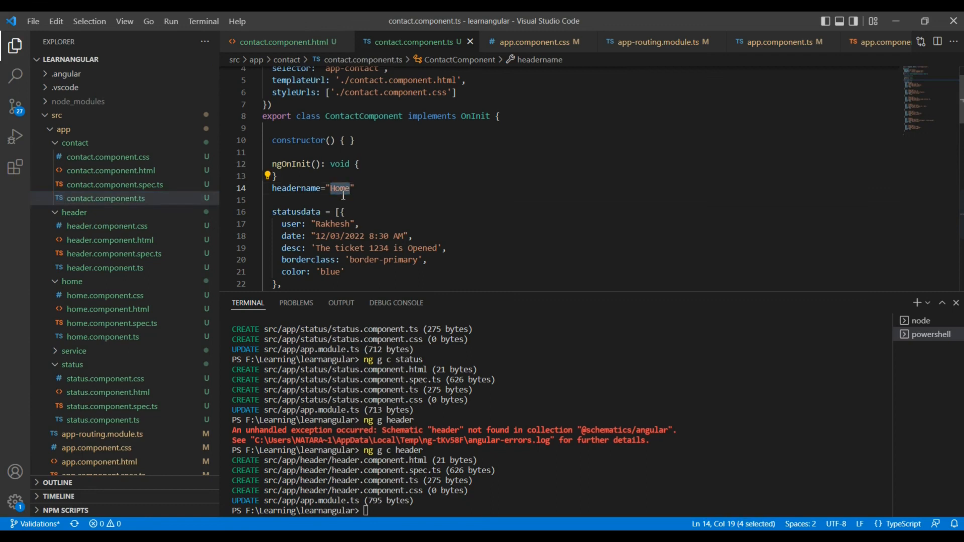
text(Contact)
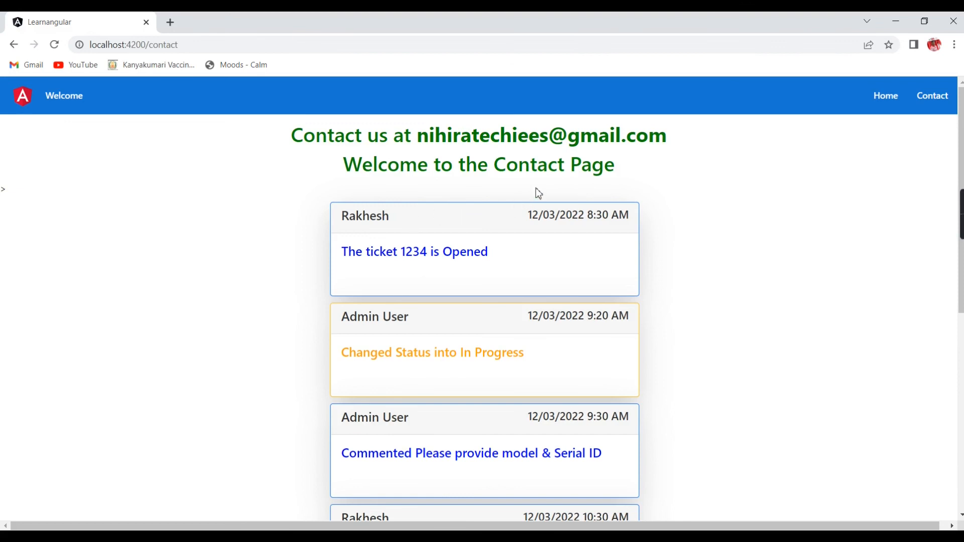
Step: Compare the Home and Contact routes in Chrome, confirming 'Home Page' and 'Contact Page' headers
click(886, 96)
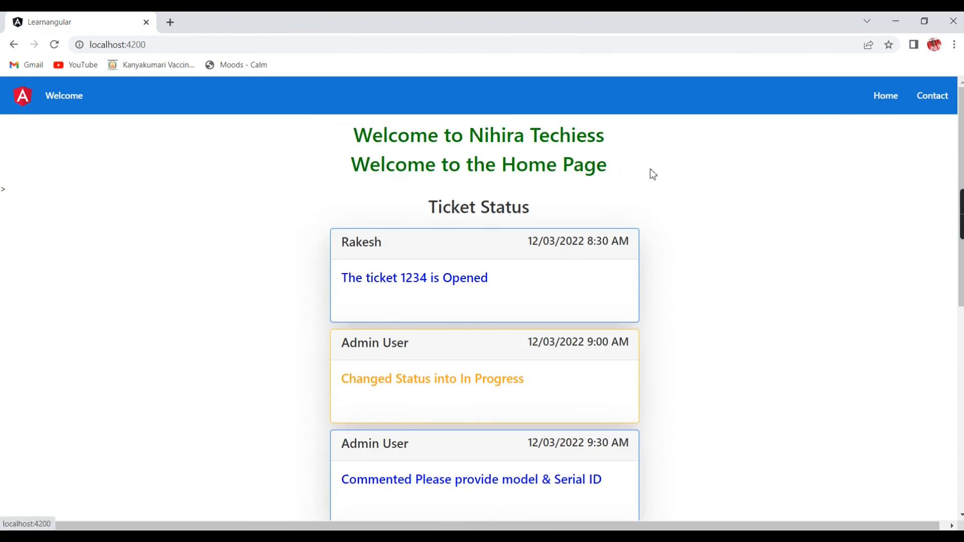
mouse_move(397, 106)
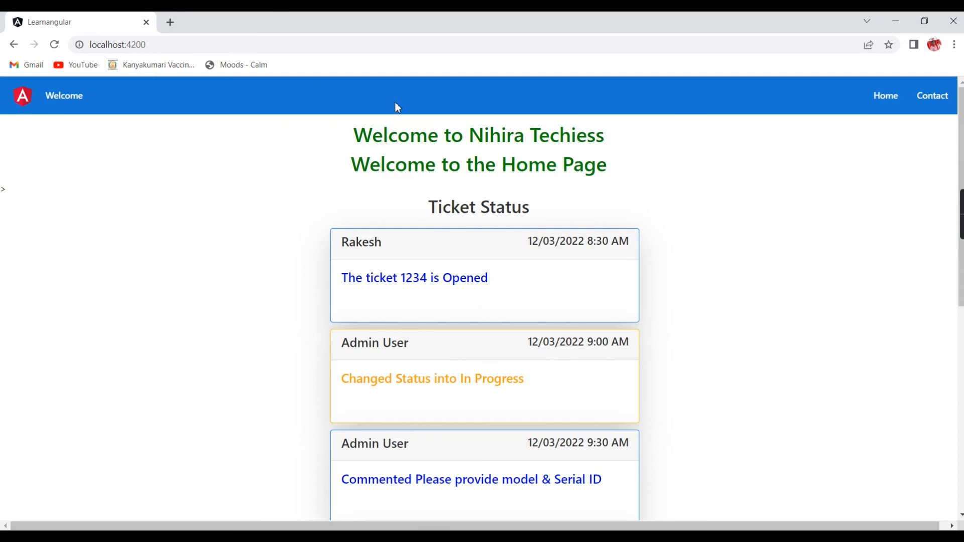
mouse_move(509, 166)
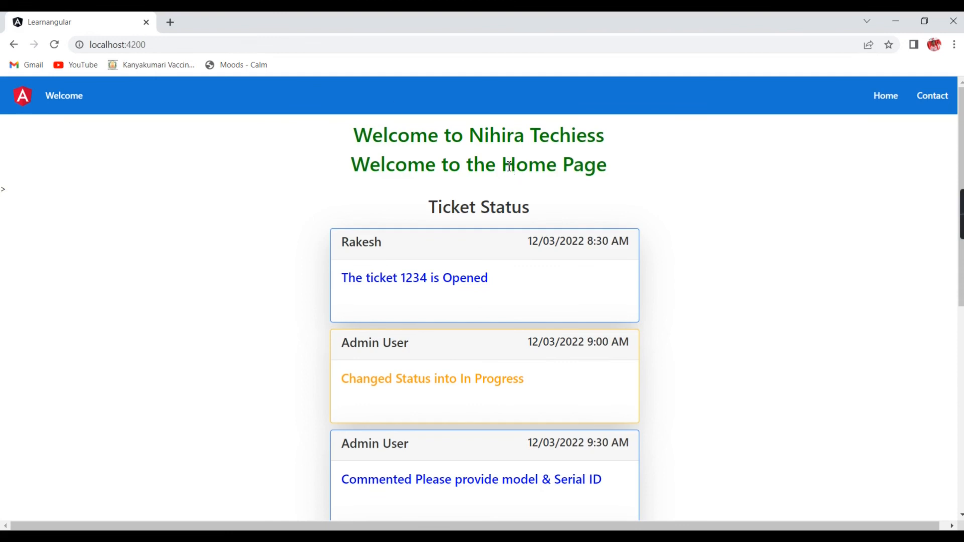
click(933, 96)
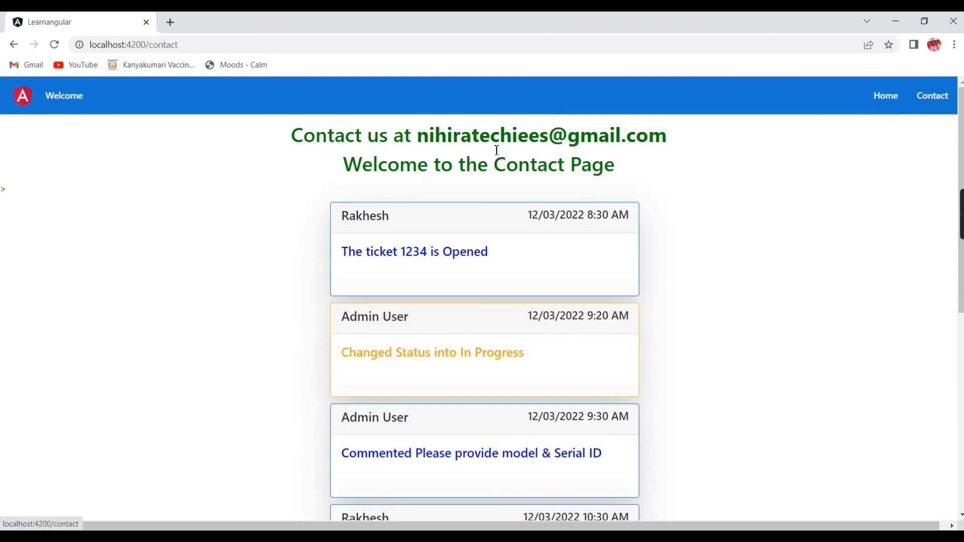
double_click(528, 165)
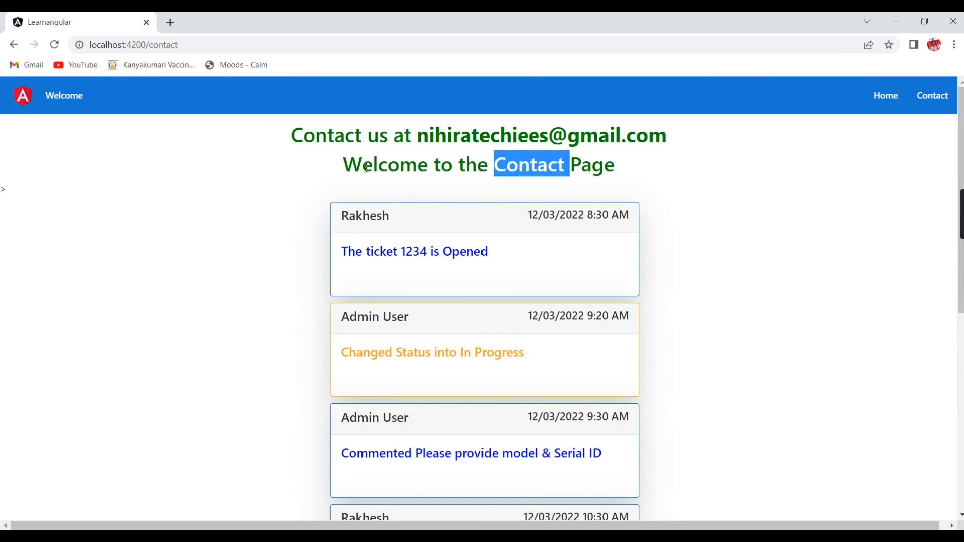